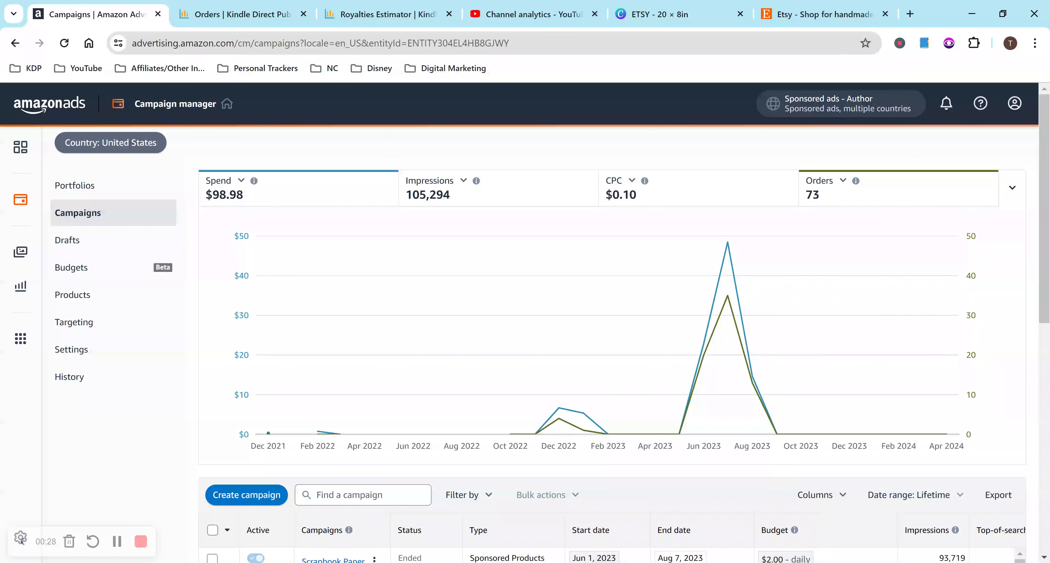
mouse_move(809, 359)
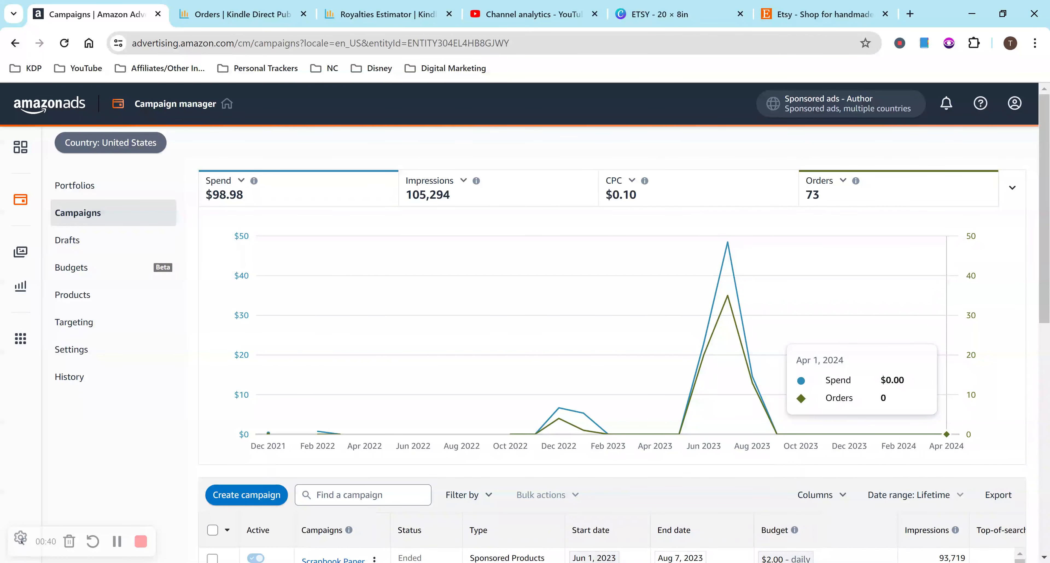
mouse_move(719, 282)
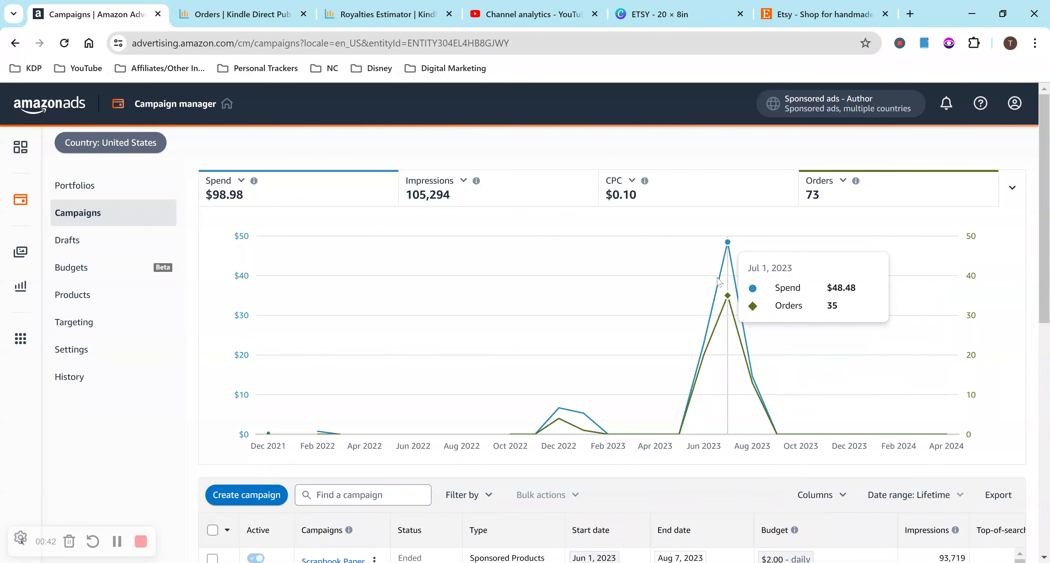
mouse_move(704, 292)
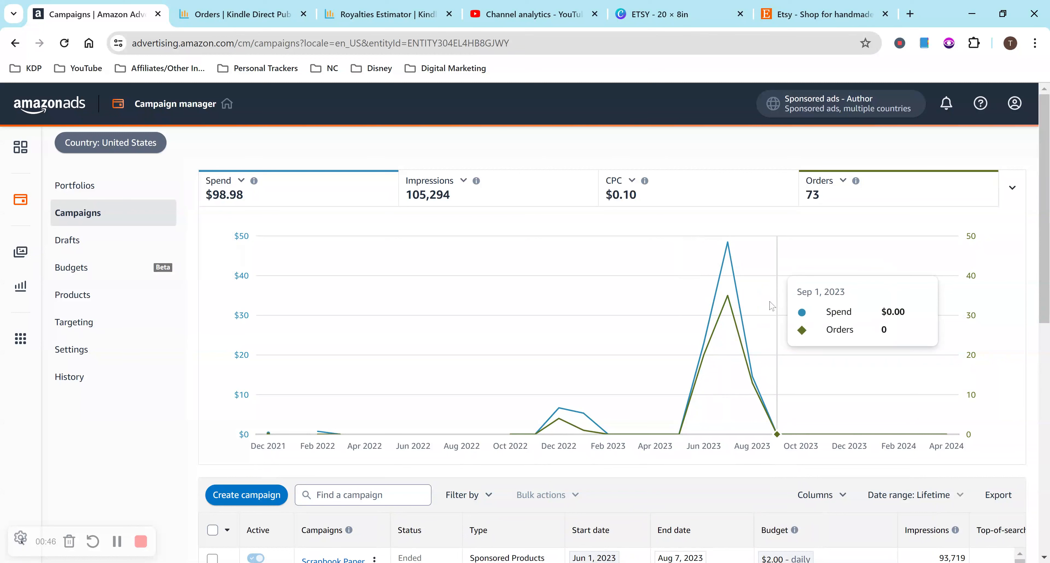
mouse_move(583, 318)
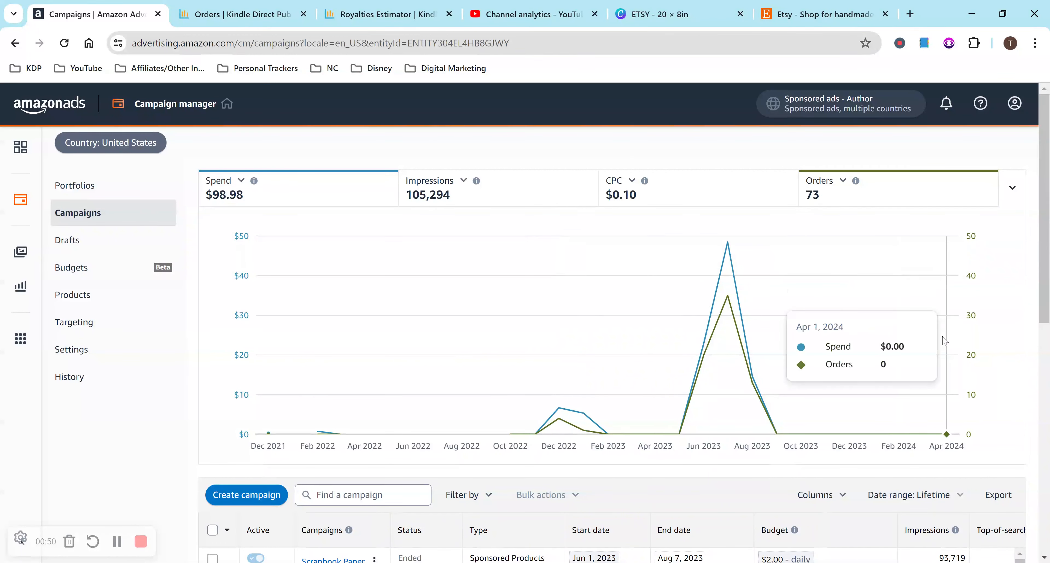
mouse_move(708, 293)
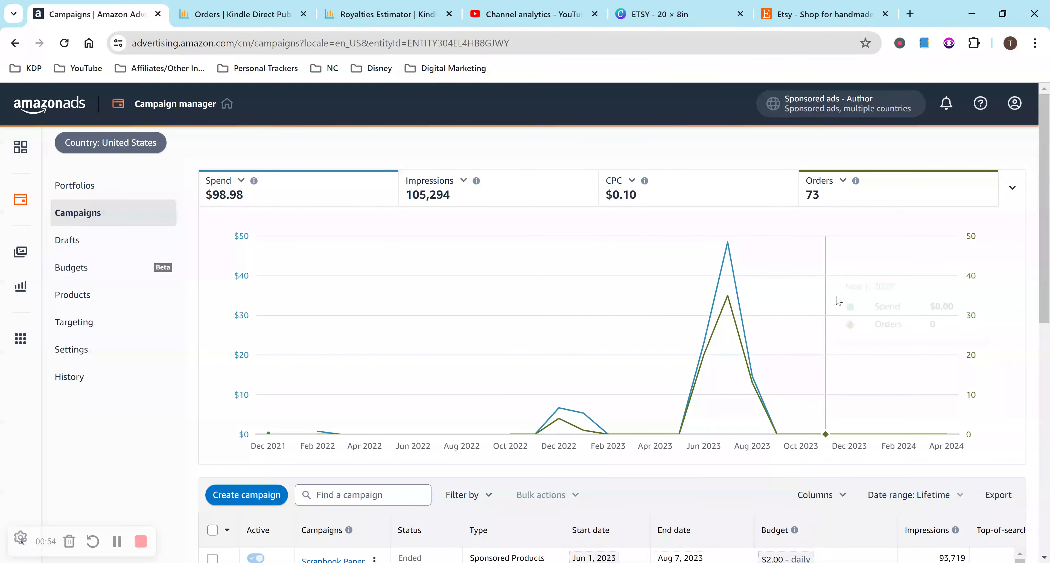
Scroll the campaigns table to reveal the Clicks, Spend, Orders and Sales columns.
scroll("down", 3)
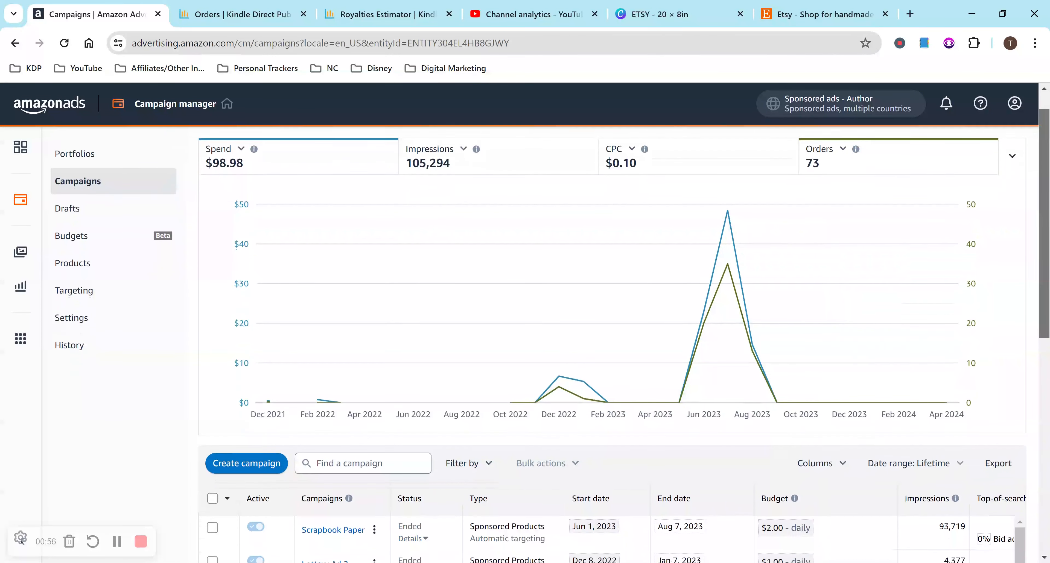
scroll("down", 3)
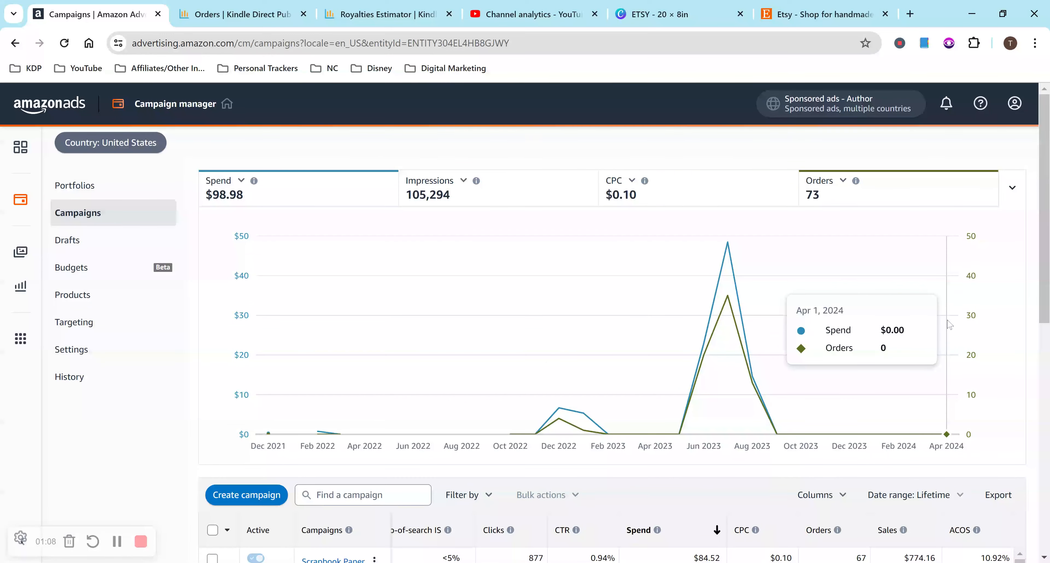
mouse_move(459, 253)
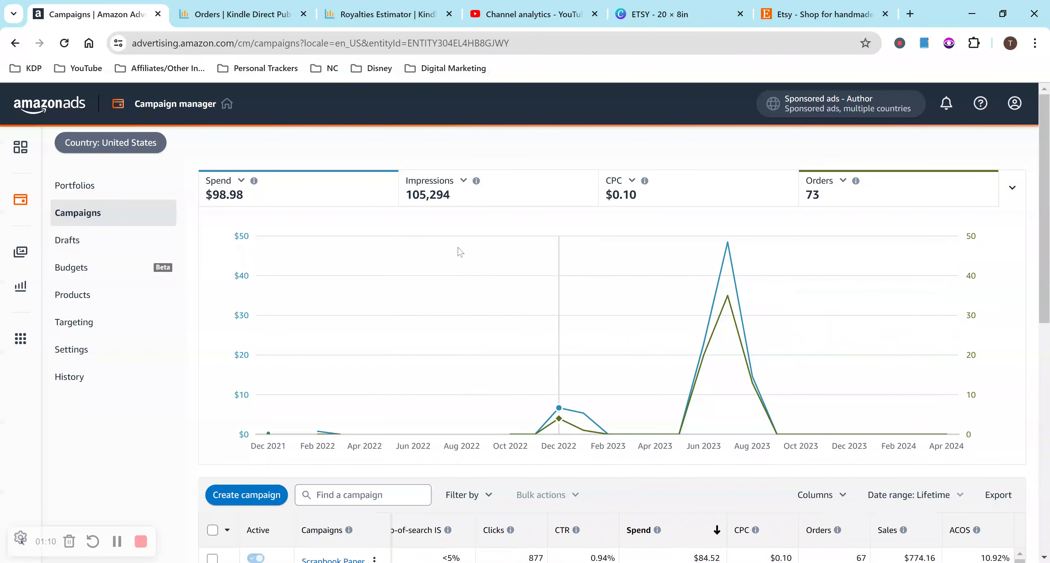
View the KDP Orders report of 73 units as a line chart, then back as a bar chart.
left_click(224, 14)
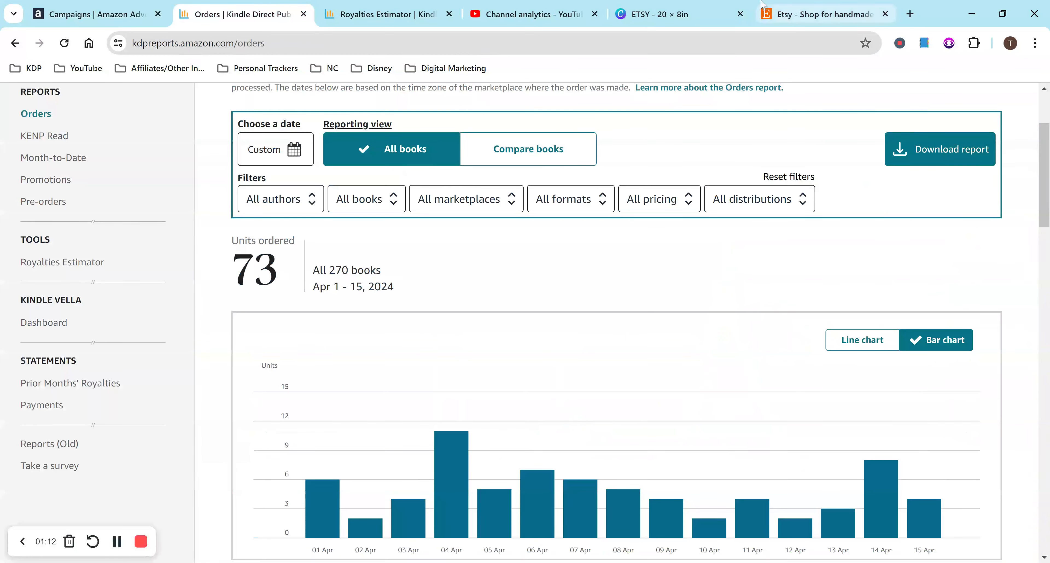
mouse_move(815, 141)
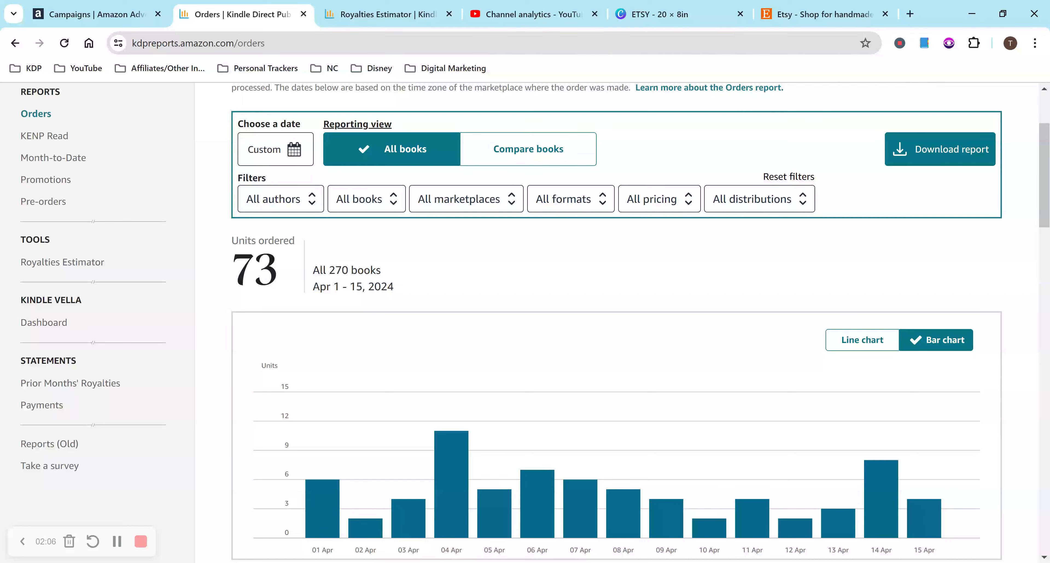
mouse_move(832, 164)
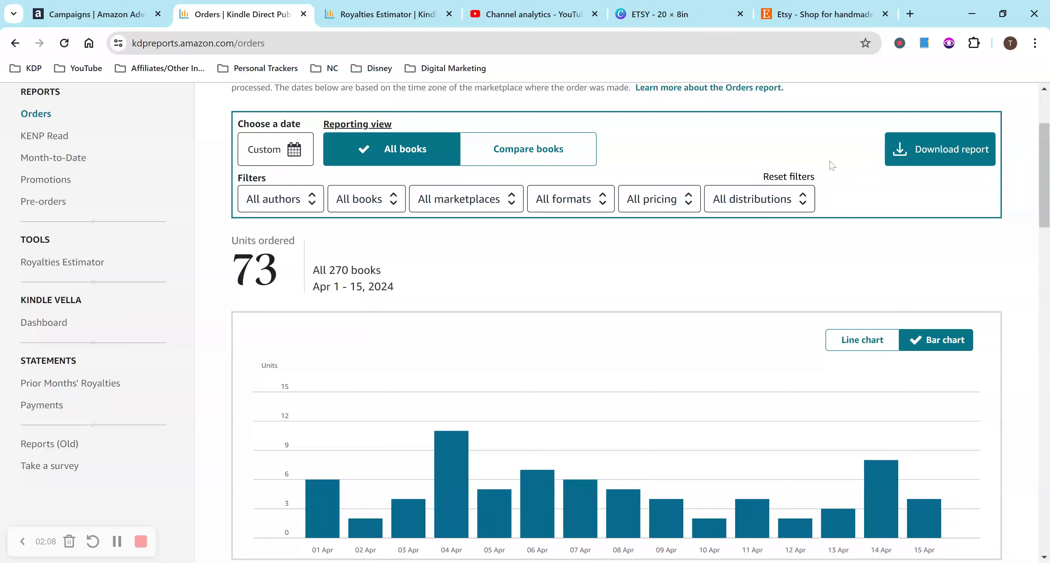
left_click(862, 340)
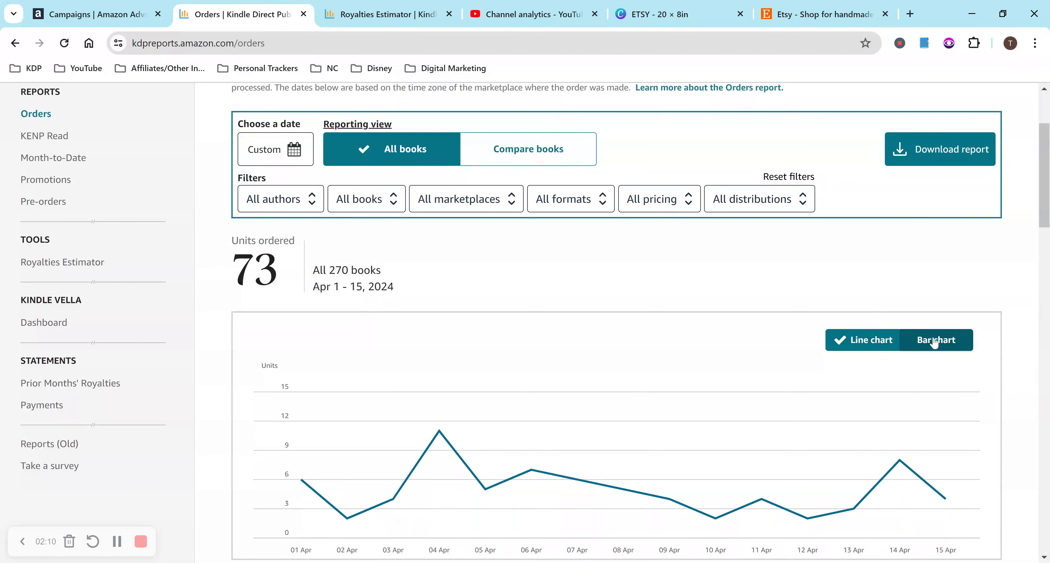
left_click(936, 340)
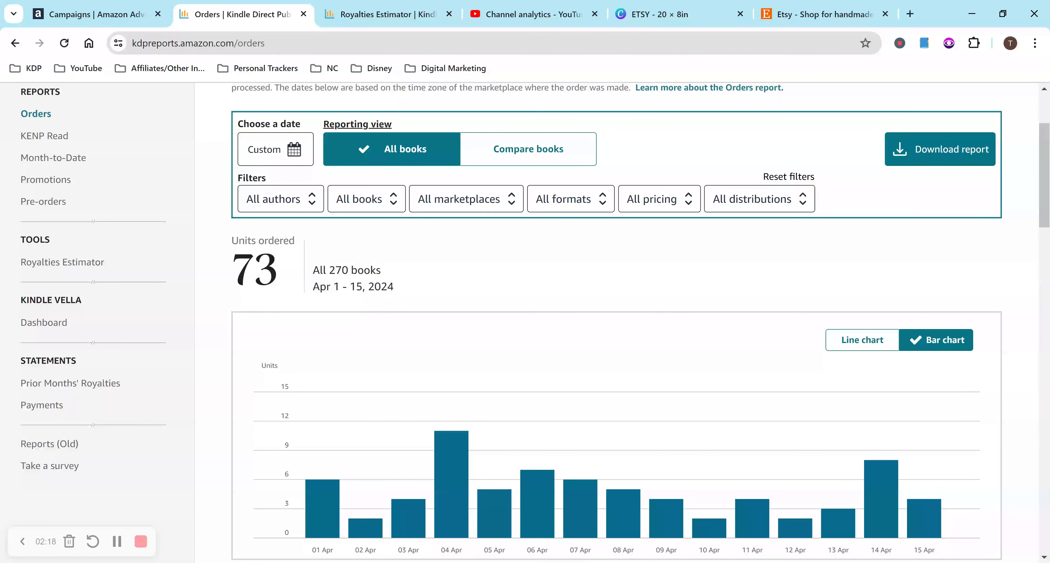
mouse_move(475, 286)
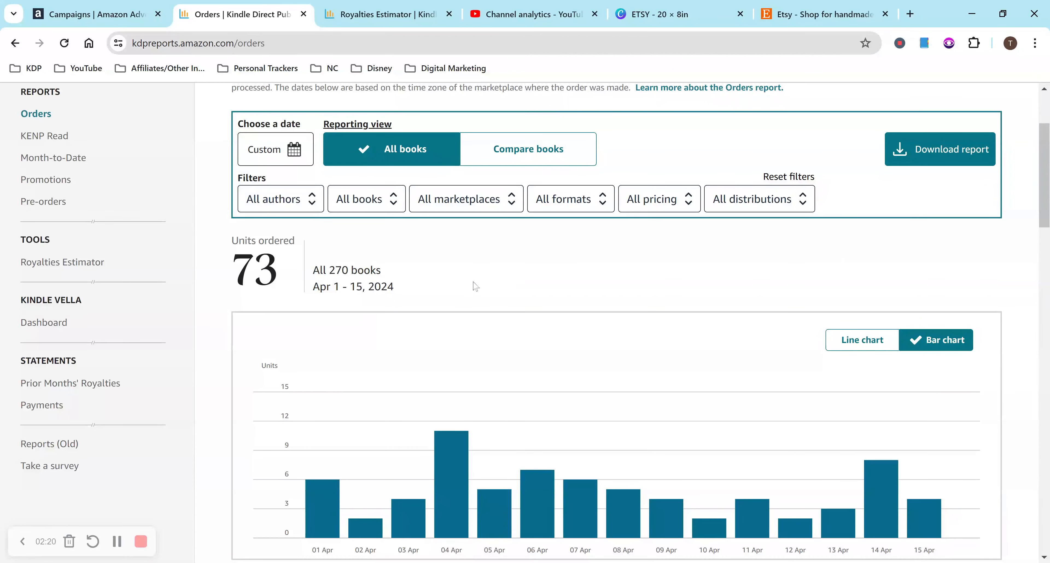
mouse_move(463, 289)
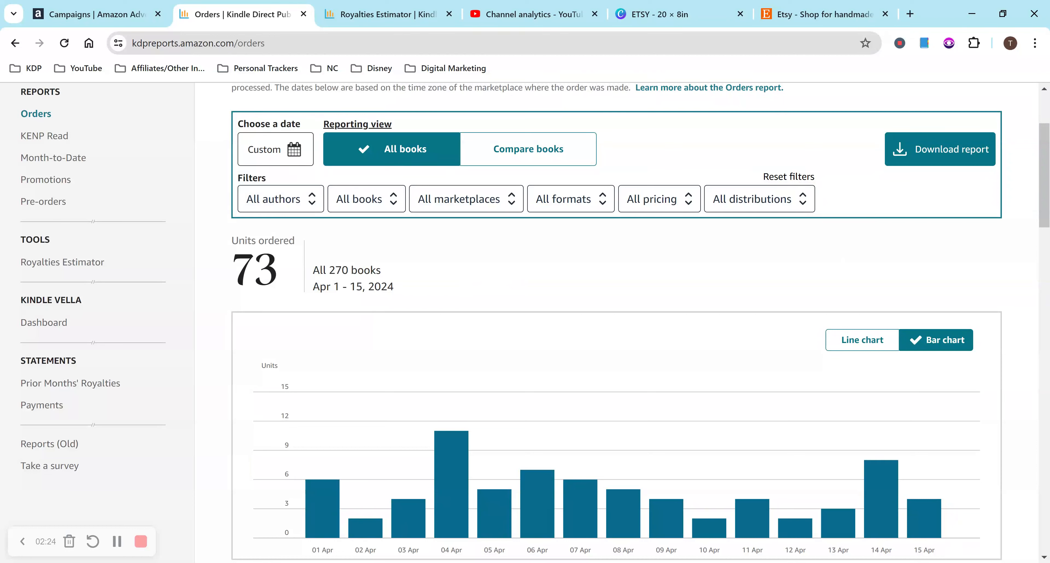
mouse_move(786, 235)
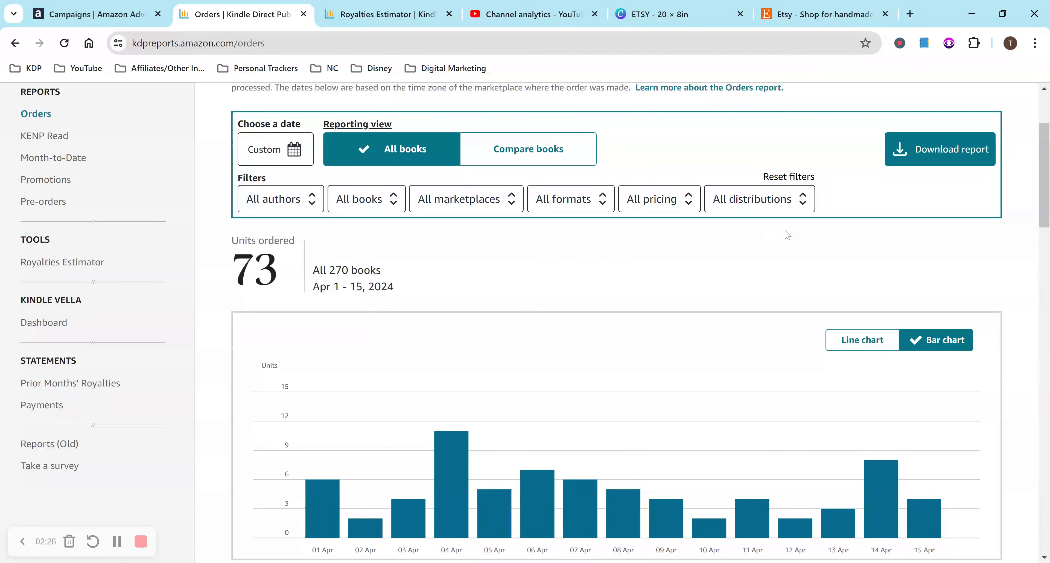
mouse_move(905, 237)
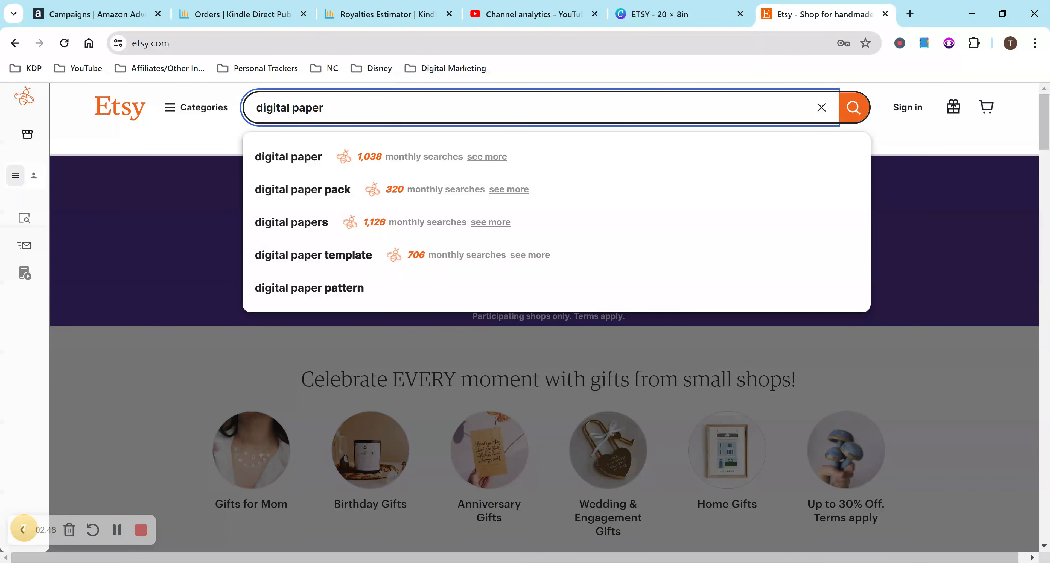
mouse_move(131, 134)
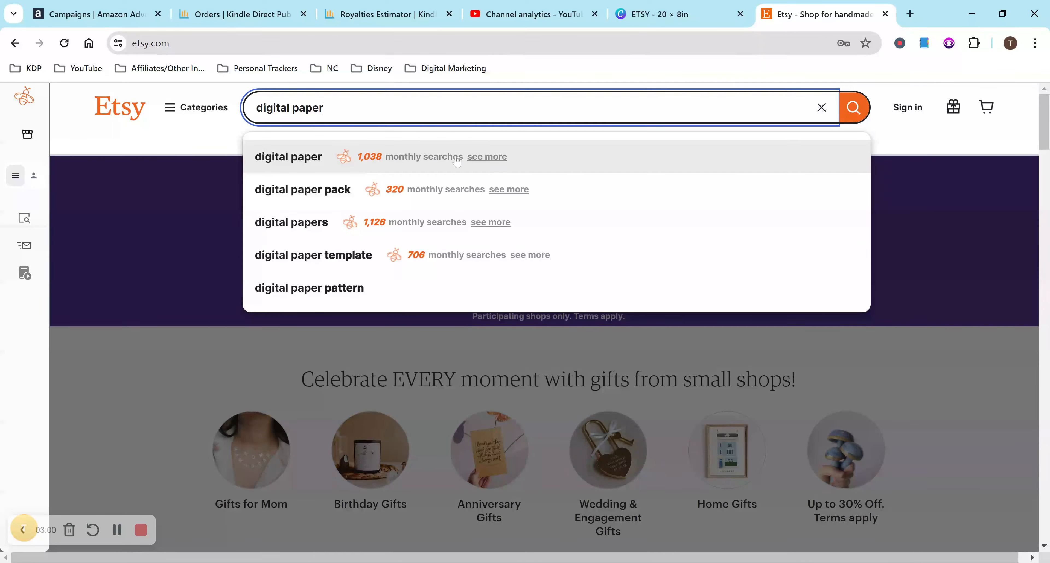
mouse_move(401, 306)
type(" pattern")
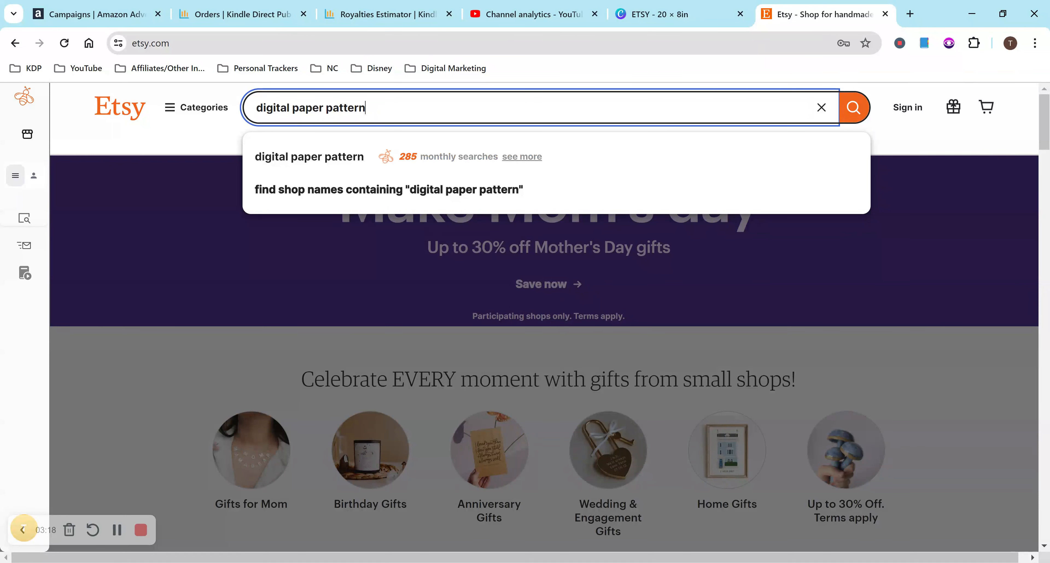
Search digital paper keywords to read EverBee monthly volumes, then clear the search box.
key("Backspace")
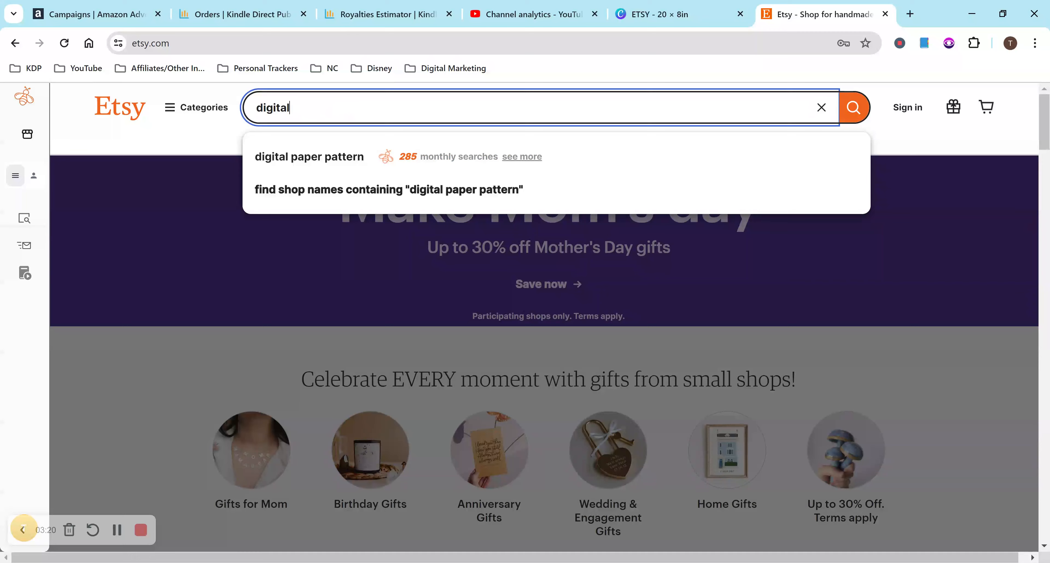
type("jiorgoirenoignos")
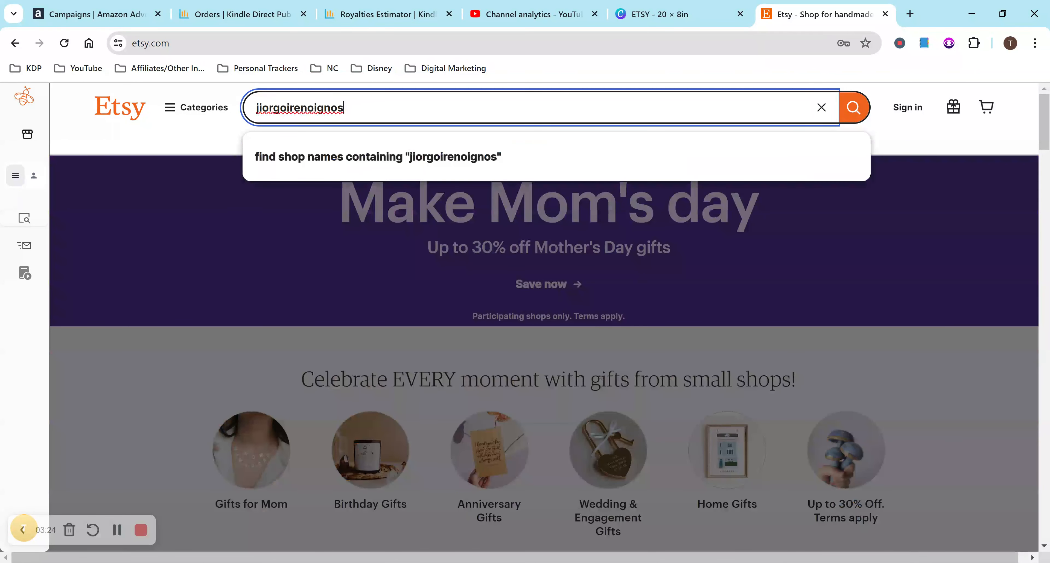
type("Digital Paper")
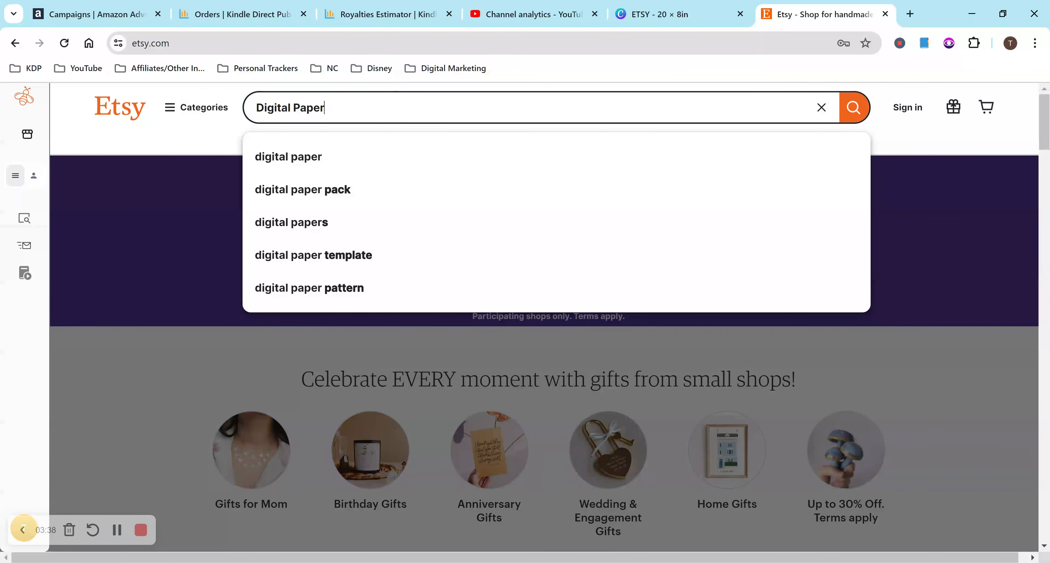
key("Backspace")
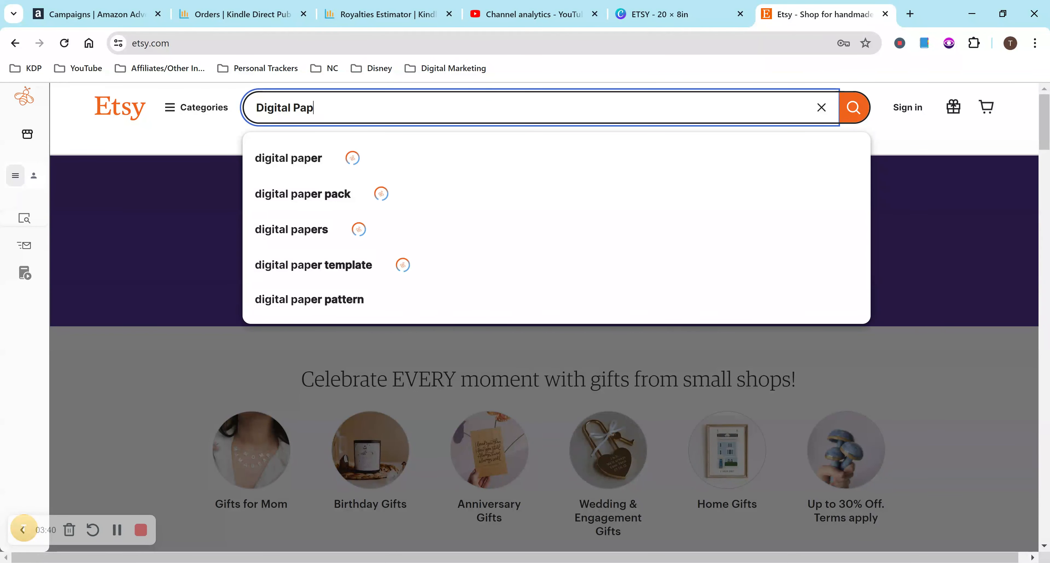
key("Backspace")
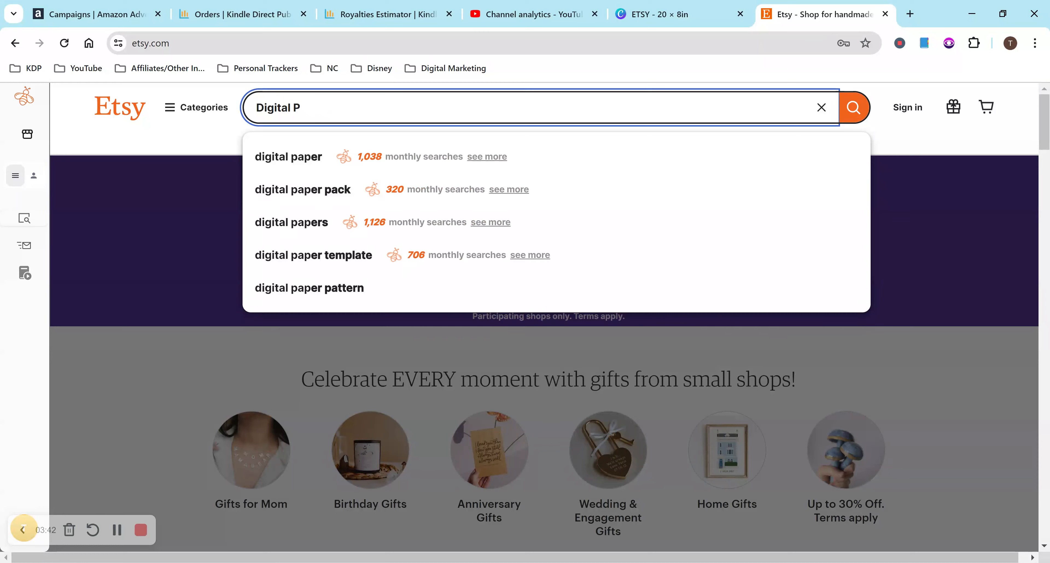
left_click(822, 108)
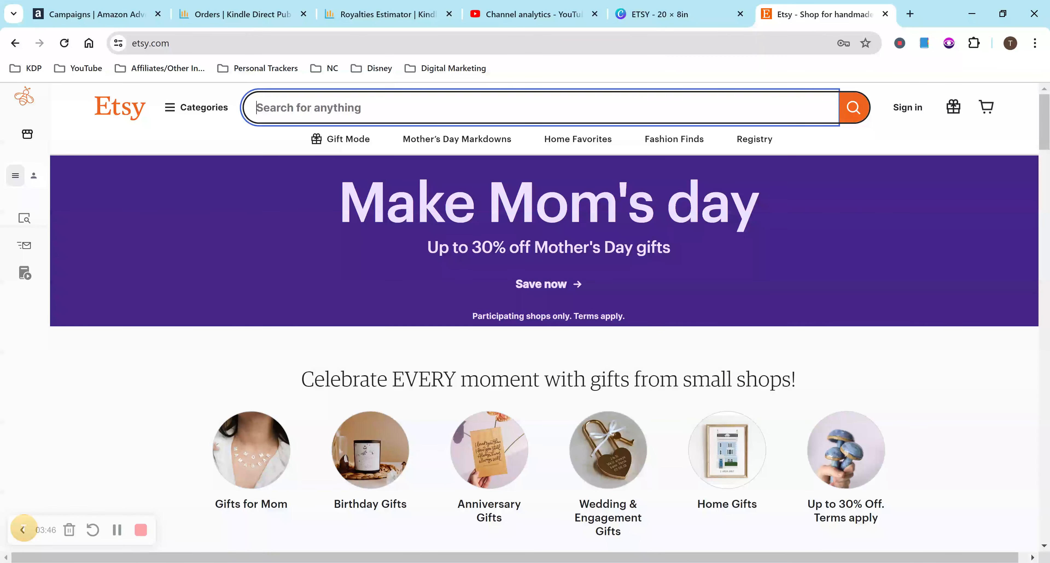
Search 'Craft P' for craft paper volumes, then launch the EverBee Etsy profit calculator.
type("Craft Paper")
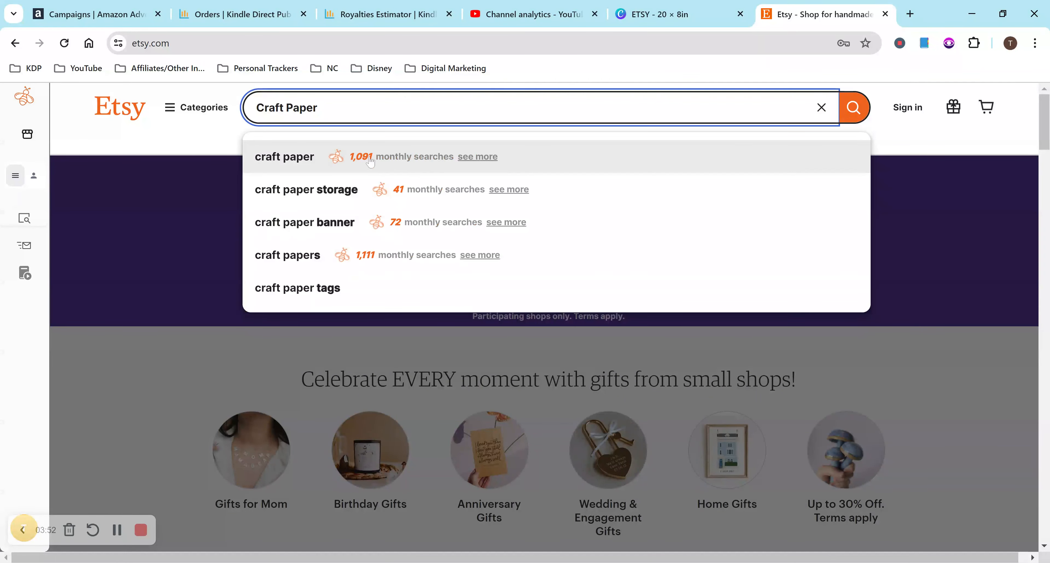
mouse_move(513, 230)
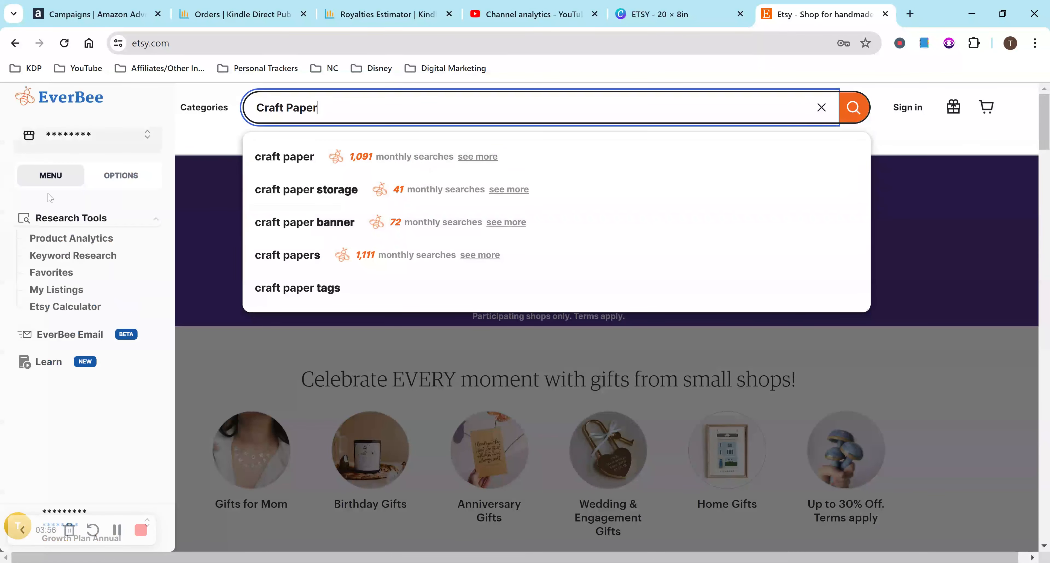
mouse_move(92, 242)
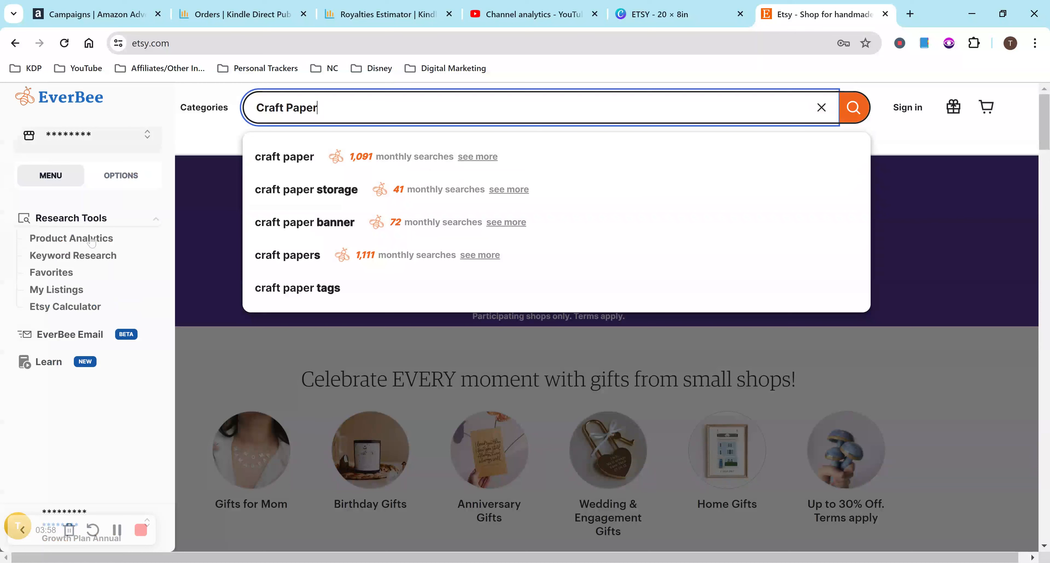
mouse_move(91, 256)
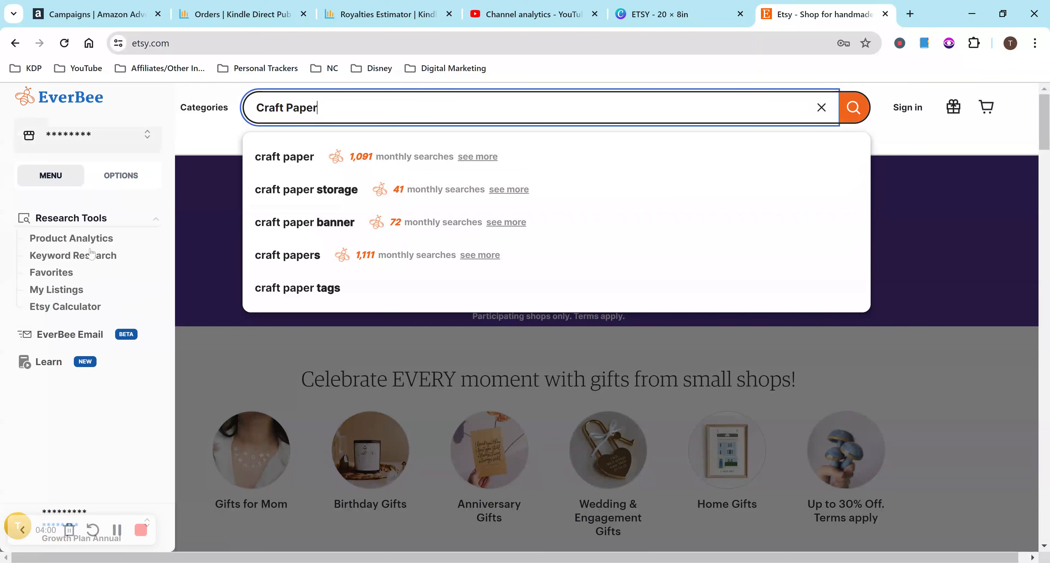
mouse_move(49, 301)
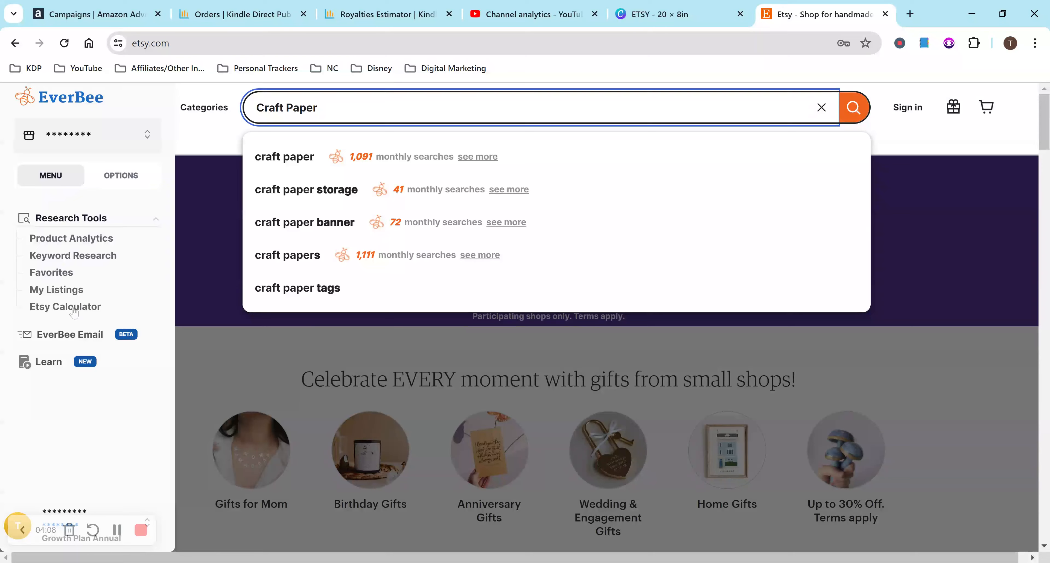
left_click(65, 307)
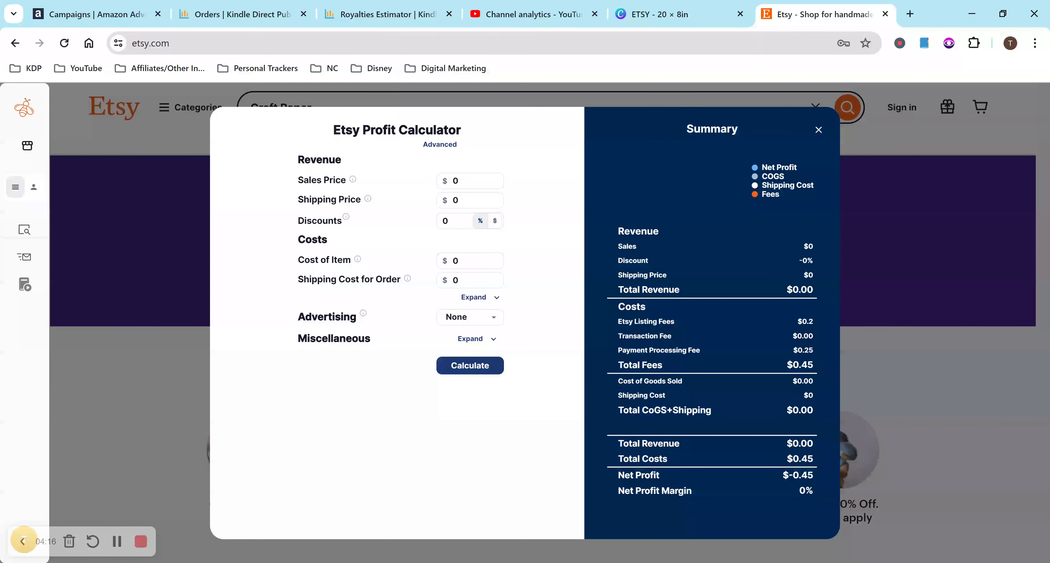
Enter a sales price of 2.99 in the profit calculator.
left_click(471, 200)
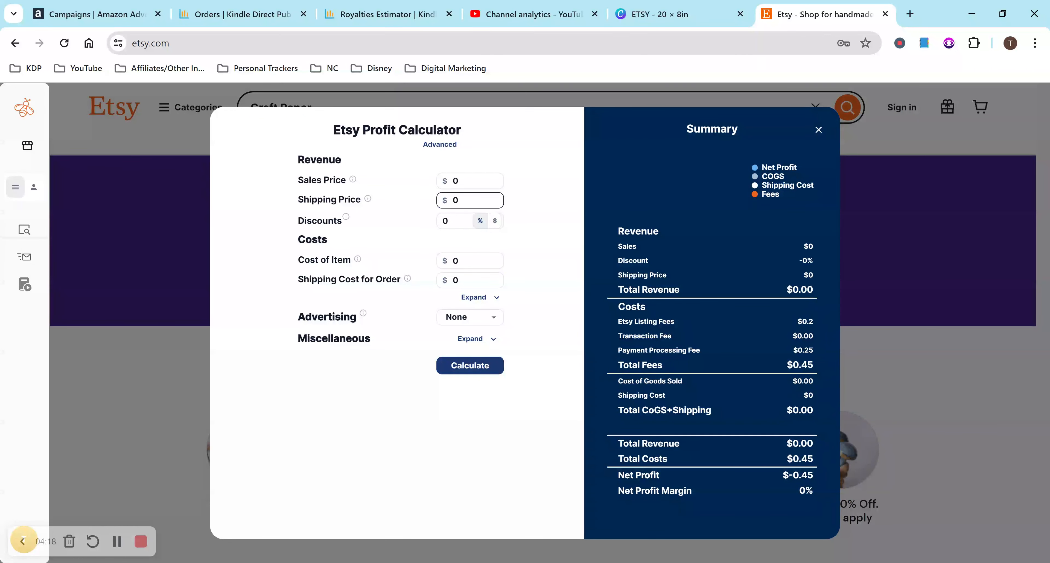
left_click(470, 181)
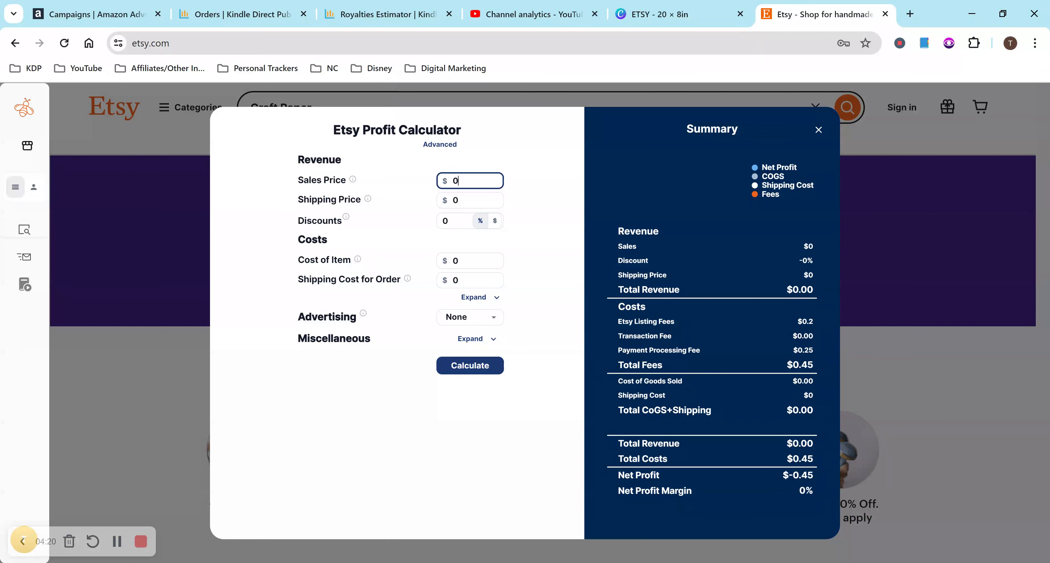
key("Backspace")
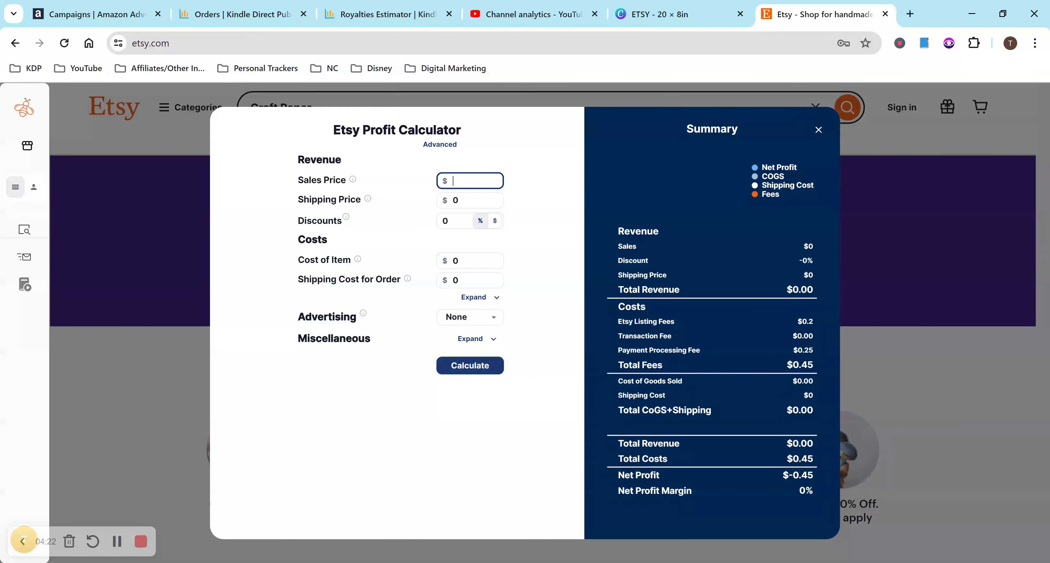
type("2.99")
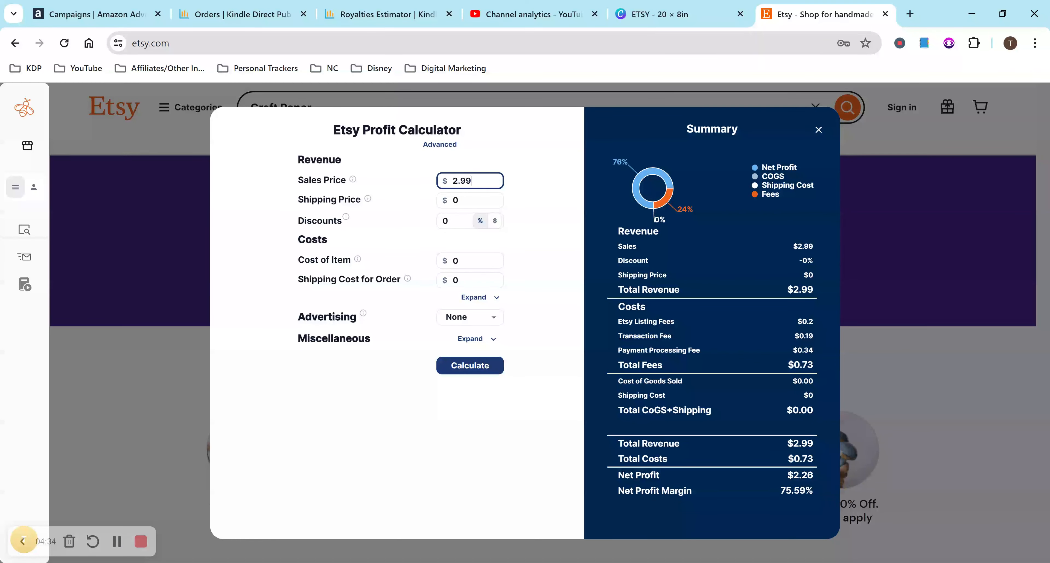
Try a 10% discount and cost values, reset them to 0, and expand the detailed cost options.
left_click(454, 221)
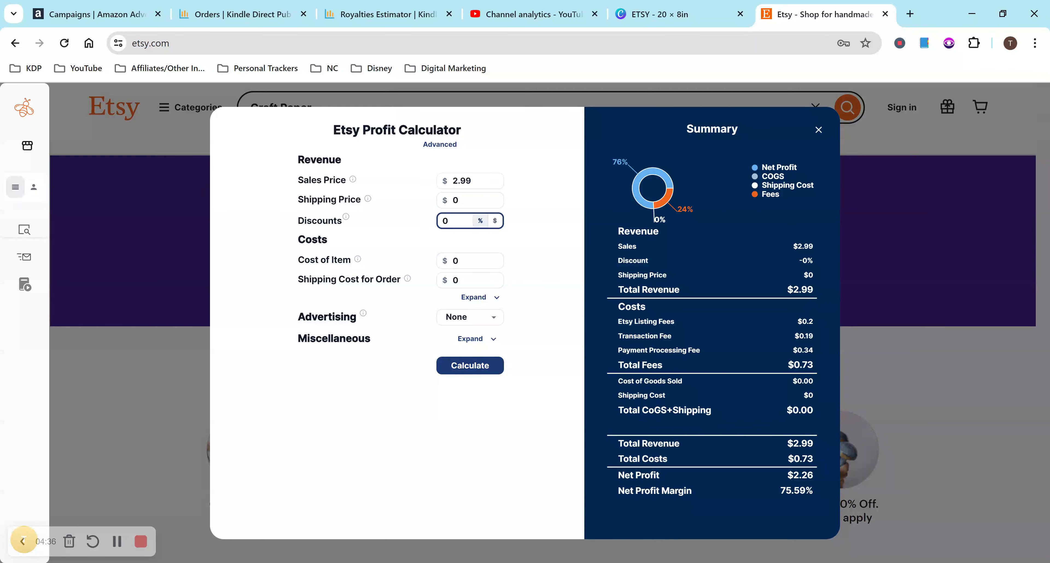
type("10")
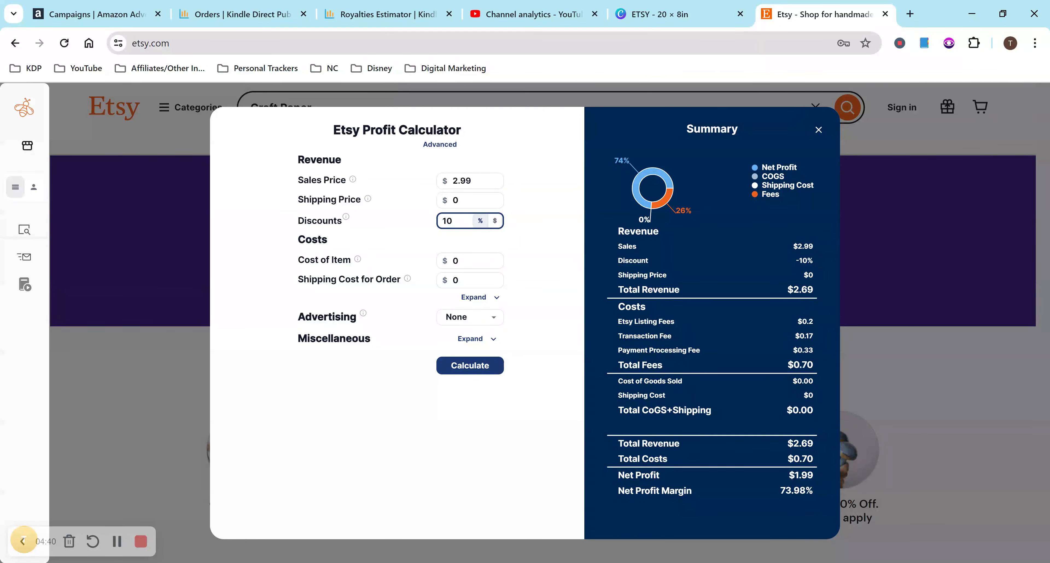
mouse_move(292, 275)
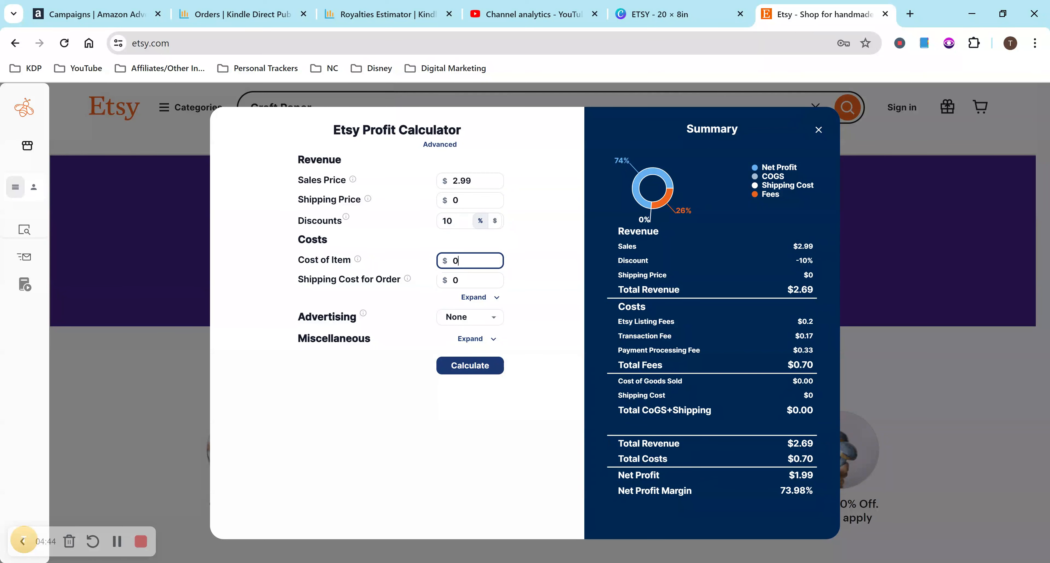
type("2")
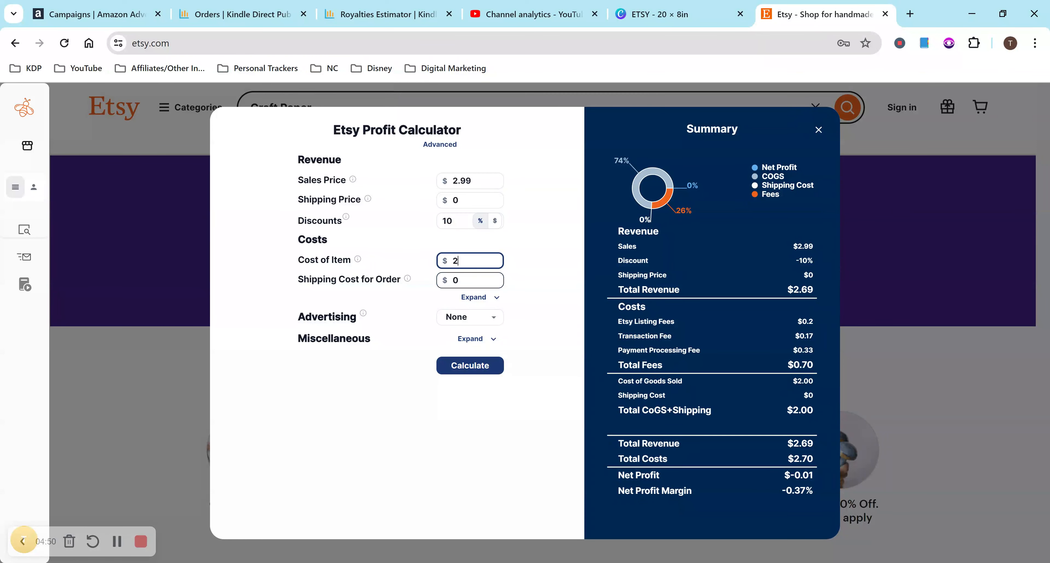
left_click(454, 220)
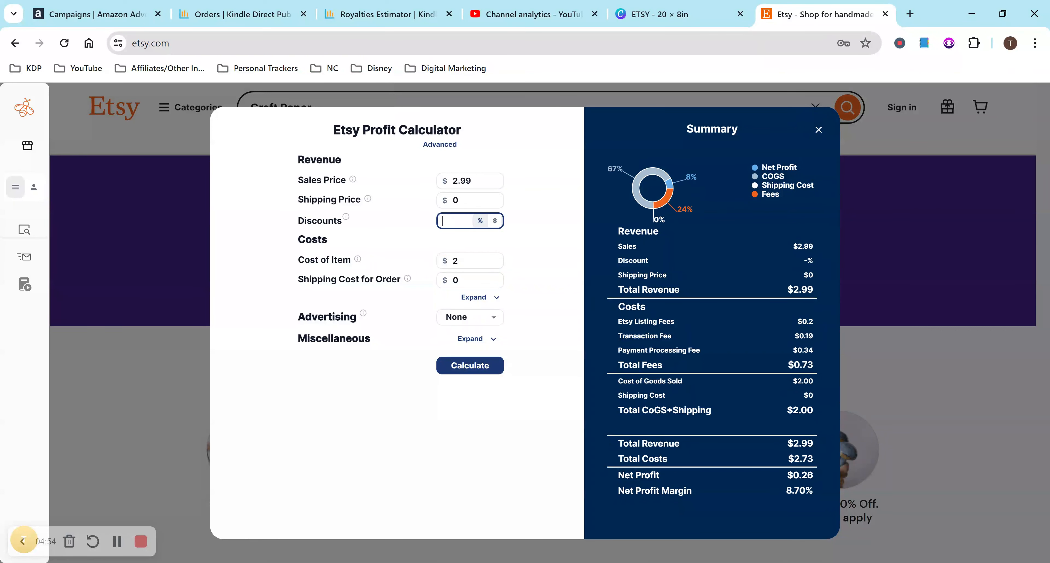
type("5")
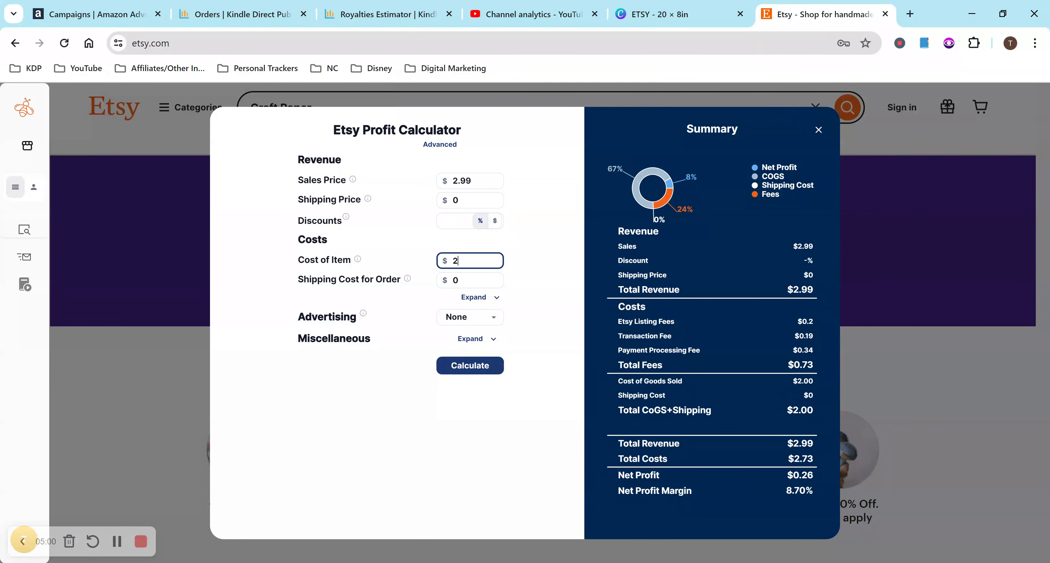
type("0")
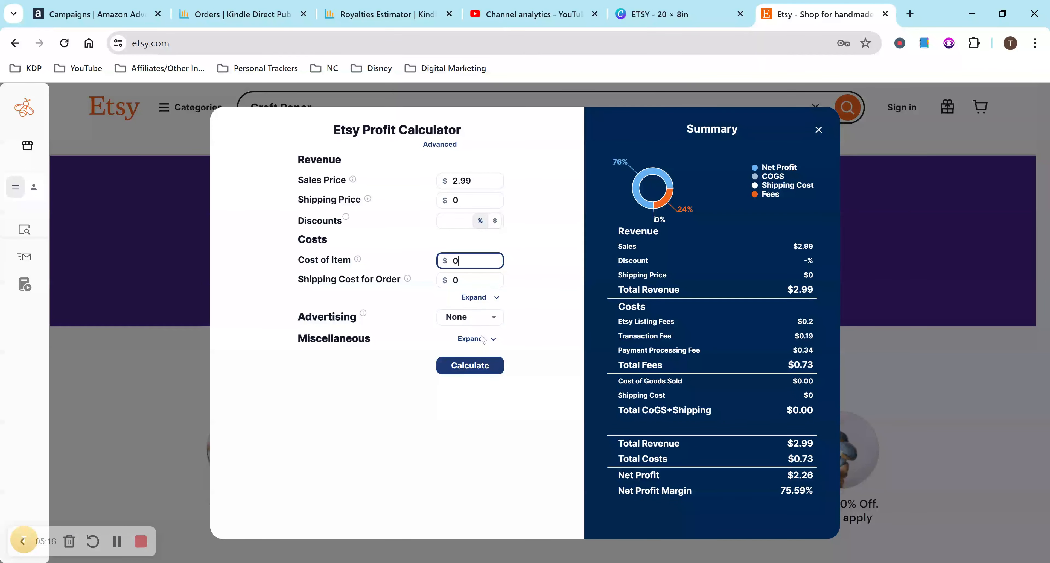
left_click(440, 145)
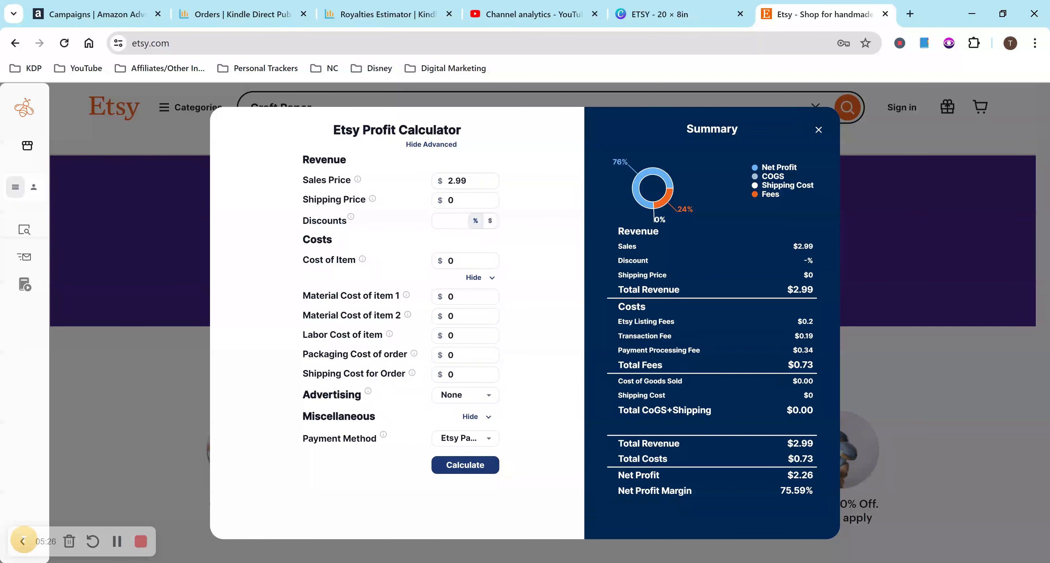
mouse_move(827, 132)
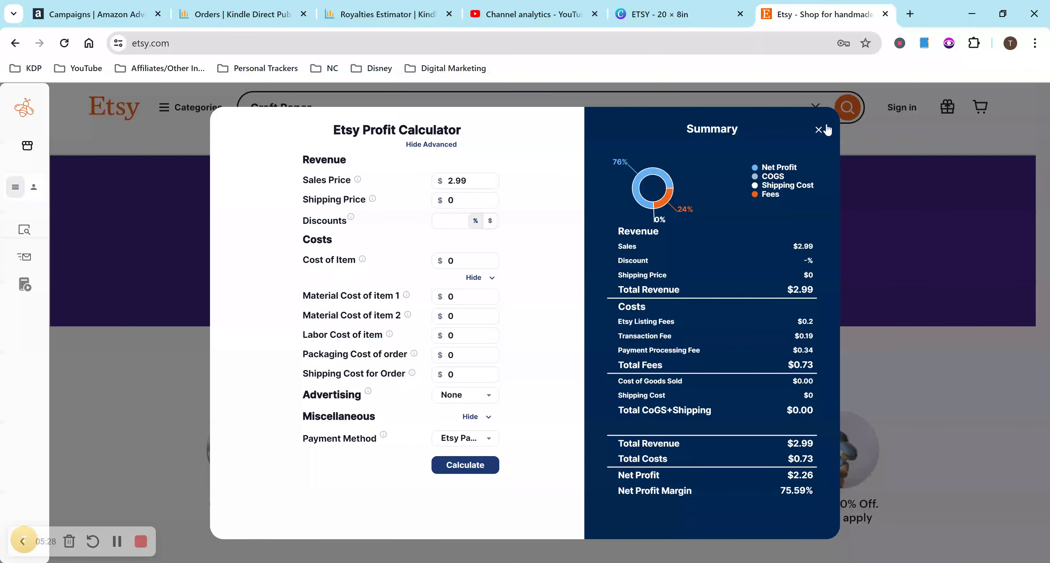
Close the profit calculator, returning to the Etsy home page.
left_click(819, 130)
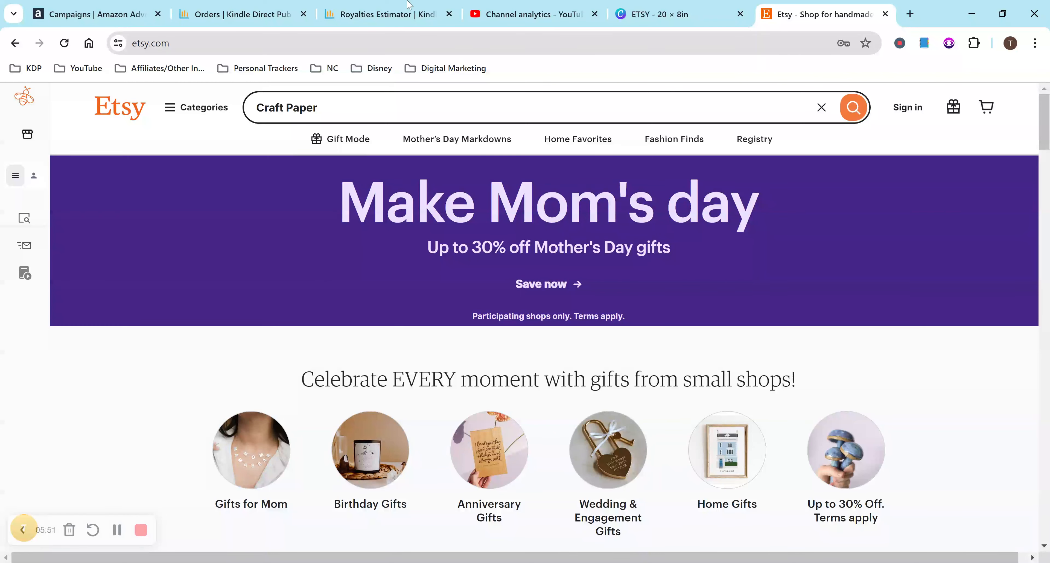
View the $172.53 Royalties Estimator chart as a line, then back as bars.
left_click(380, 14)
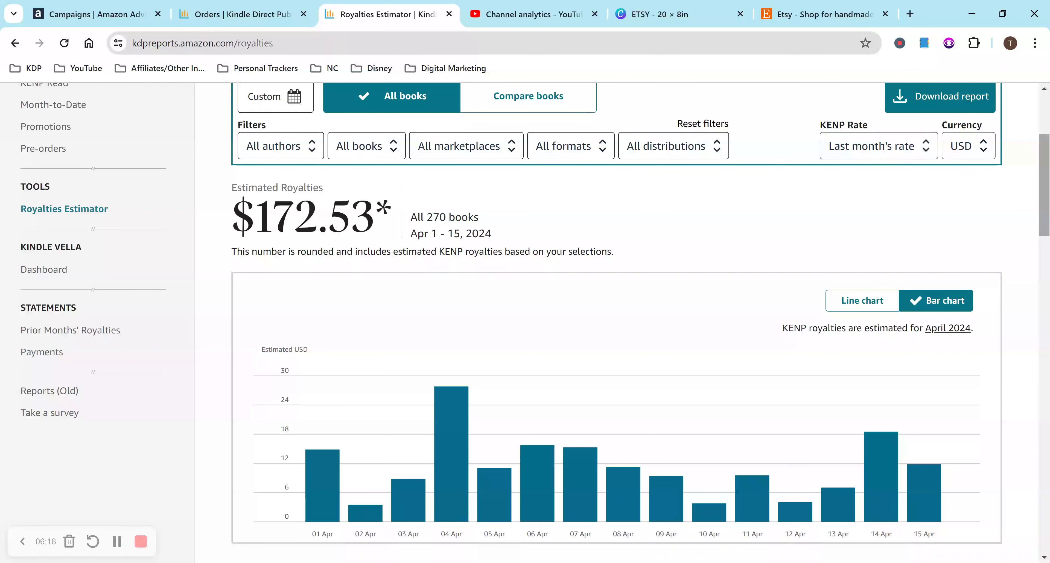
left_click(862, 301)
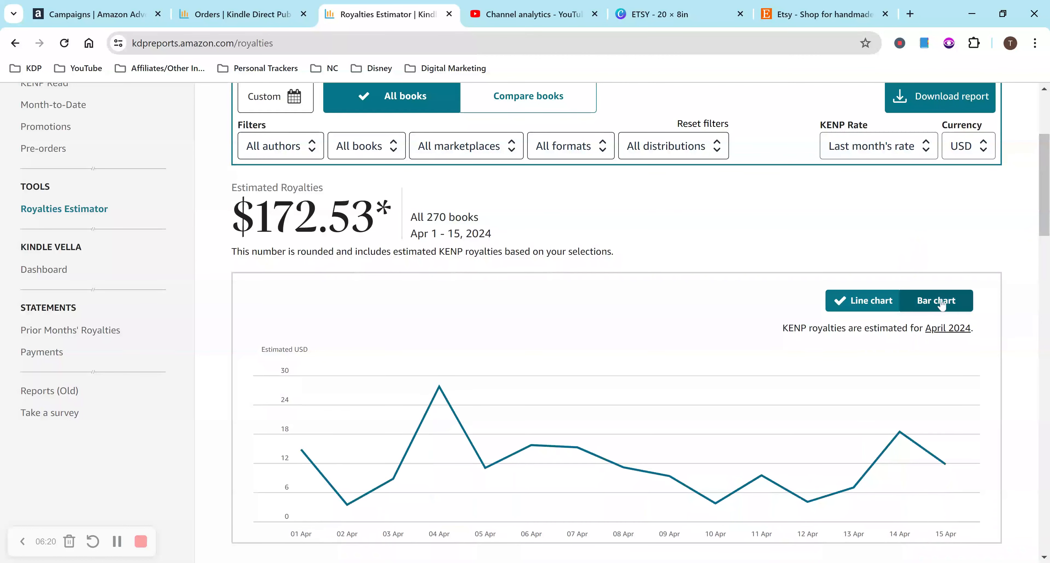
mouse_move(955, 300)
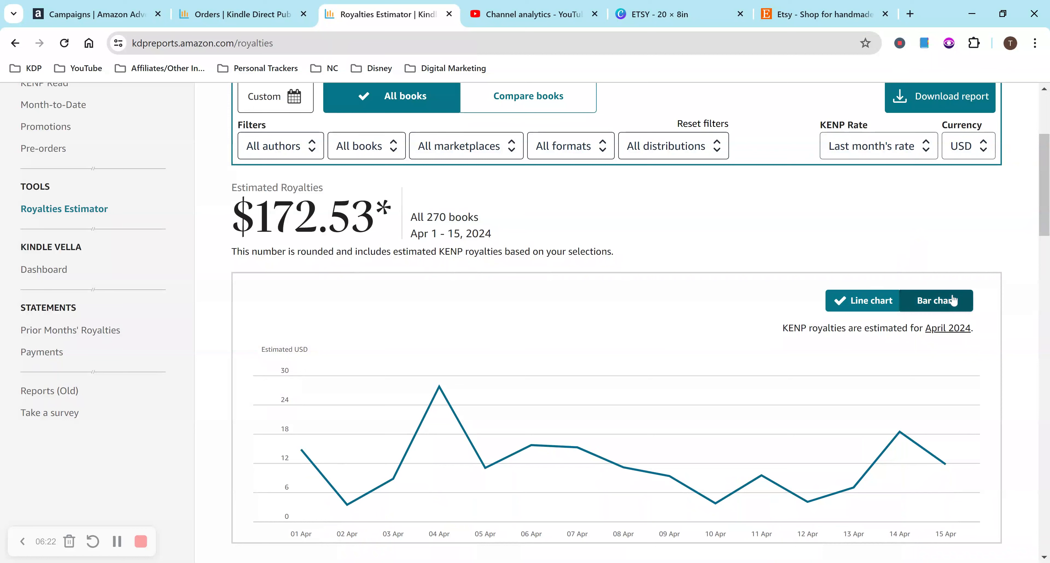
left_click(936, 300)
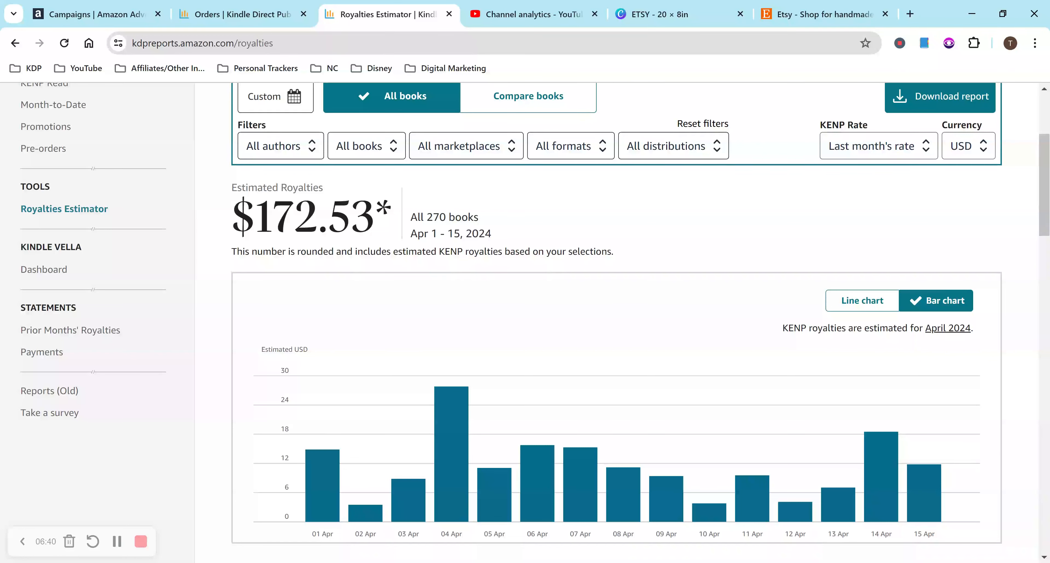
mouse_move(1000, 338)
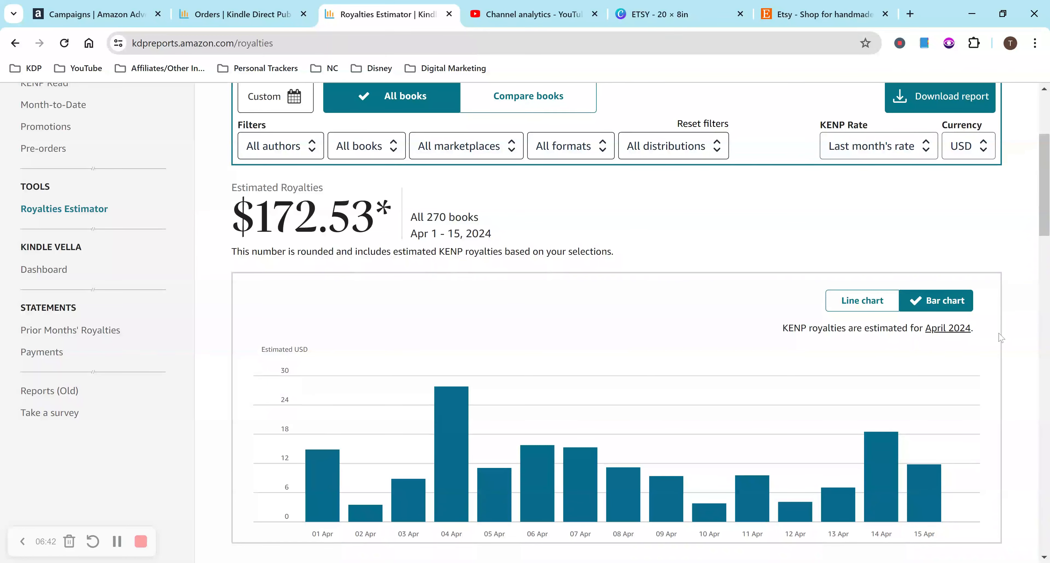
mouse_move(922, 185)
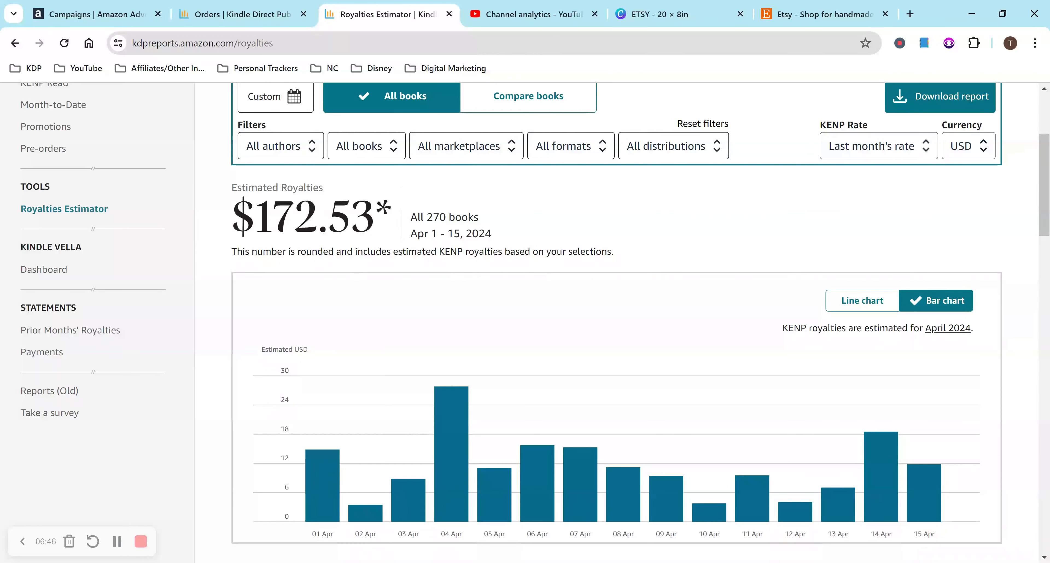
mouse_move(671, 183)
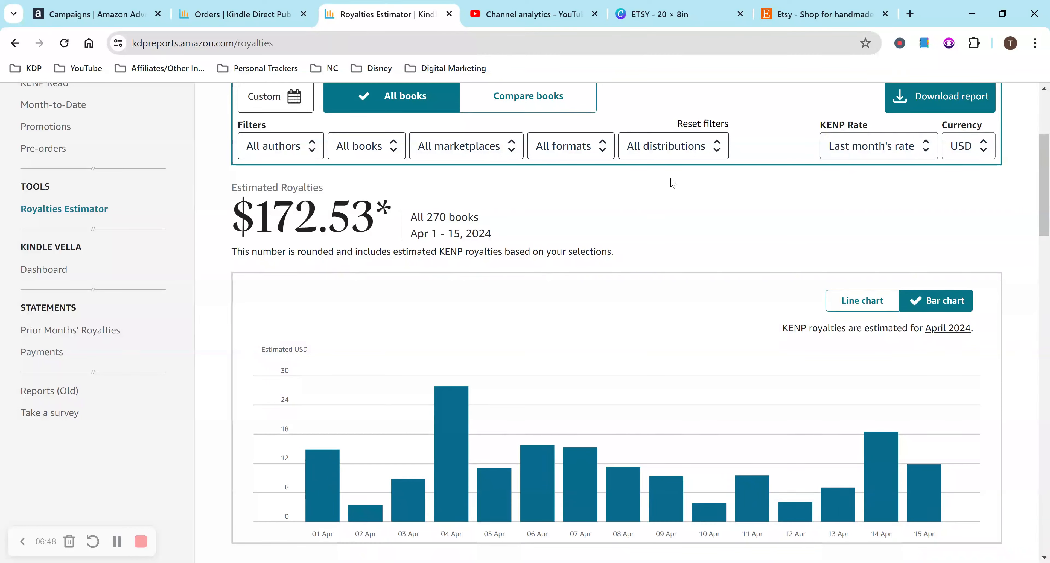
mouse_move(451, 229)
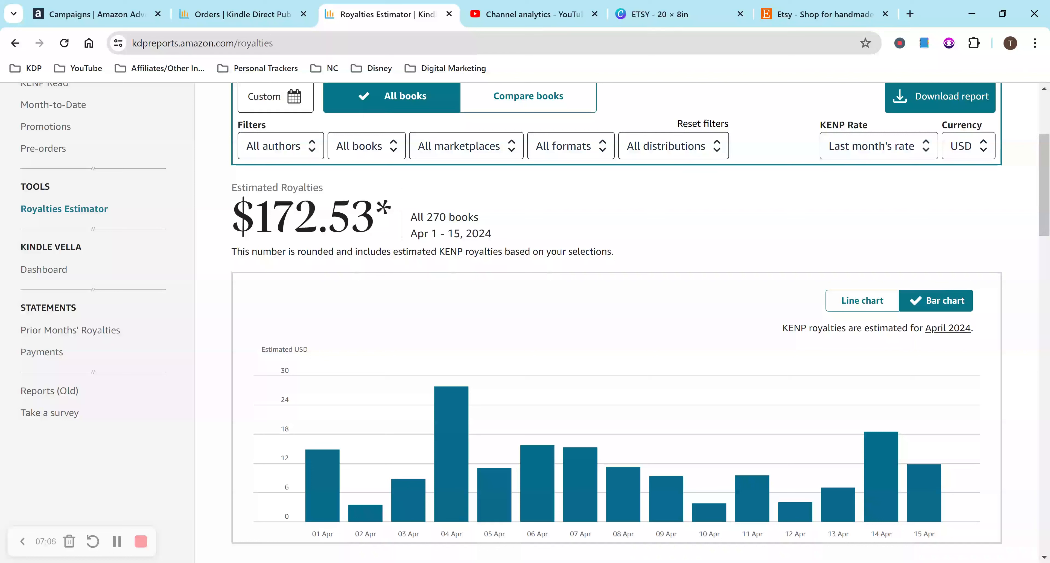
mouse_move(705, 191)
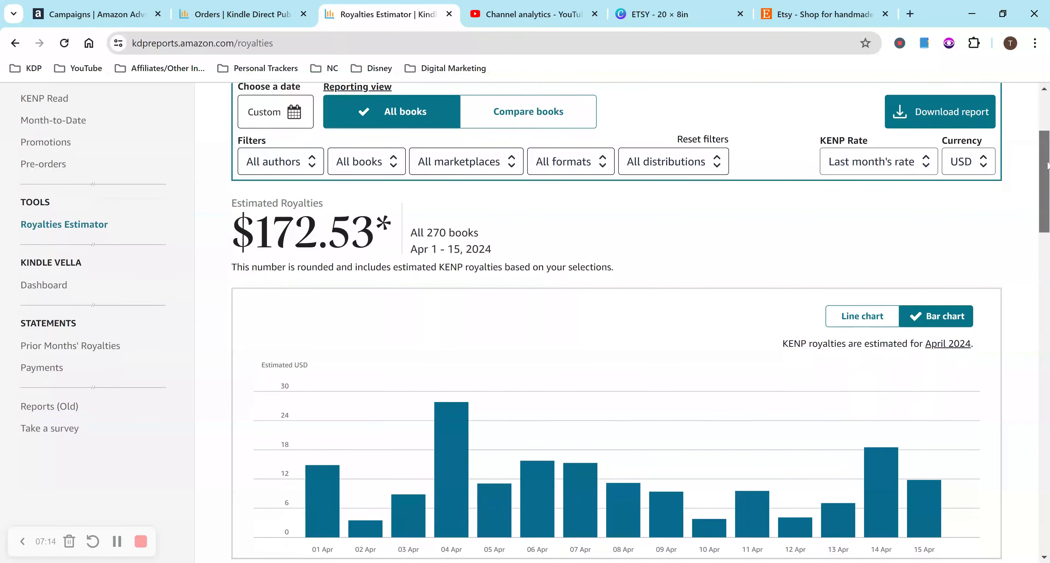
scroll("down", 3)
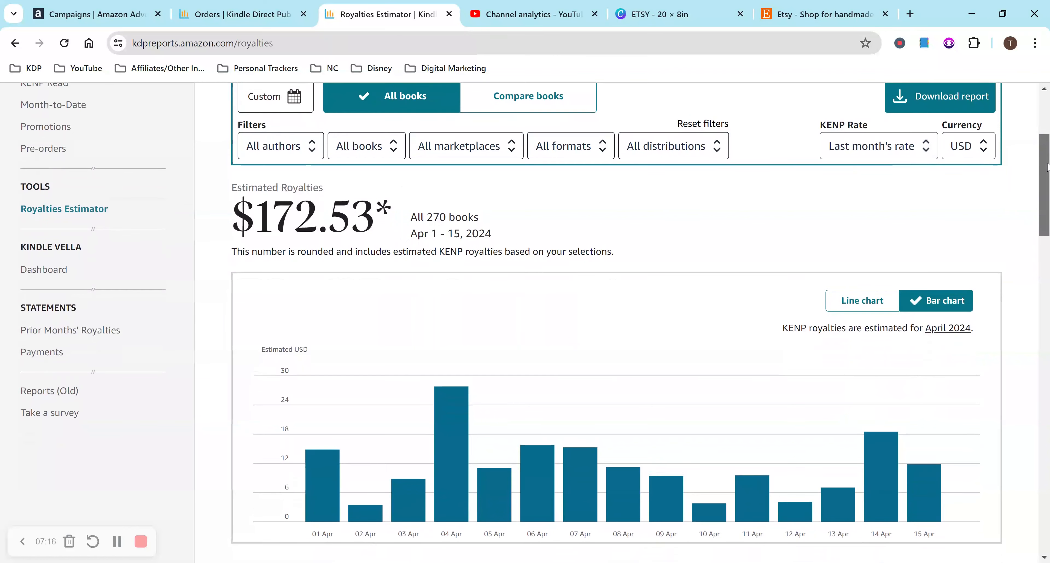
scroll("up", 3)
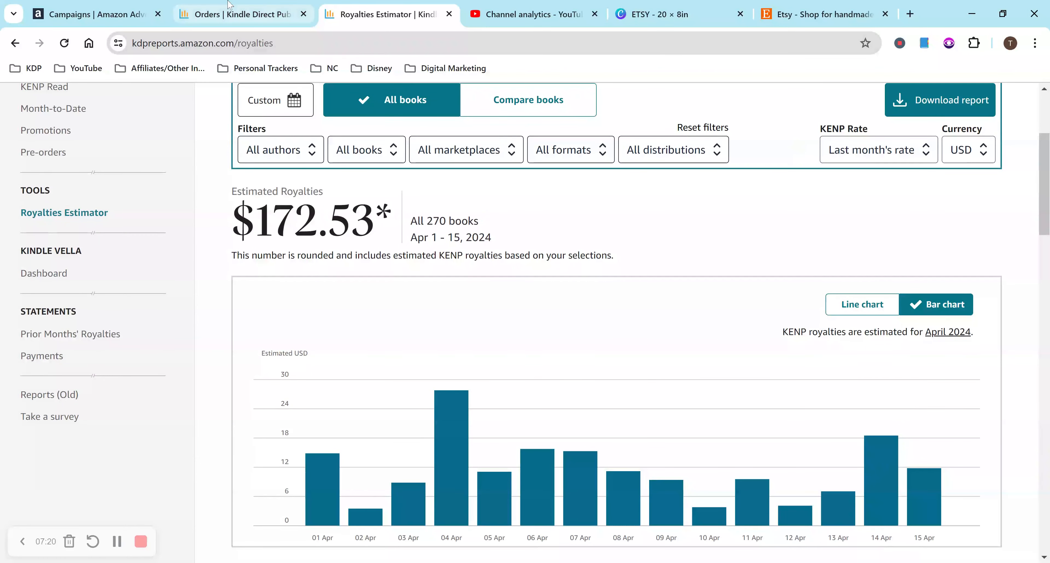
left_click(238, 14)
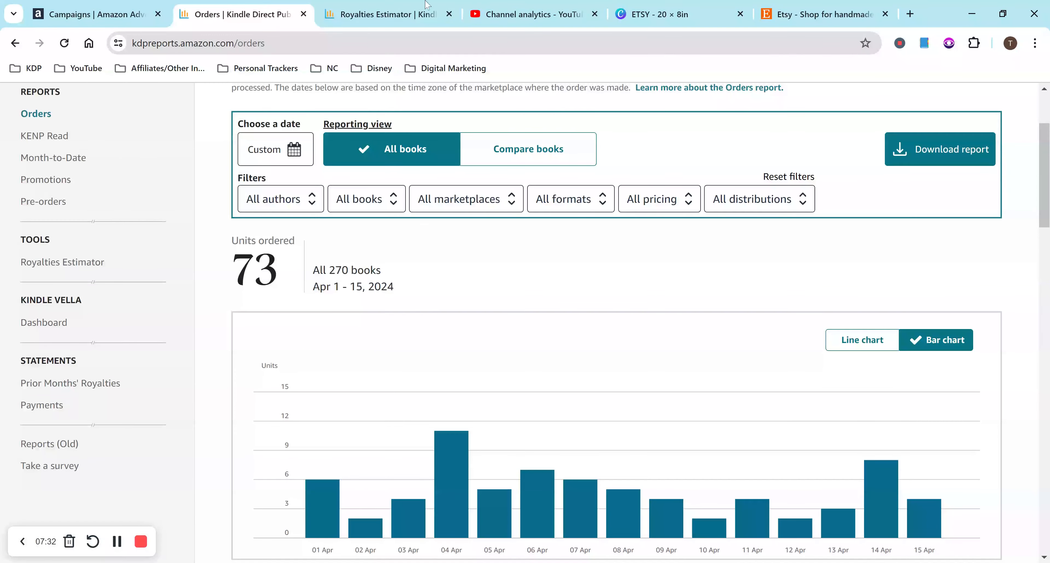
mouse_move(409, 5)
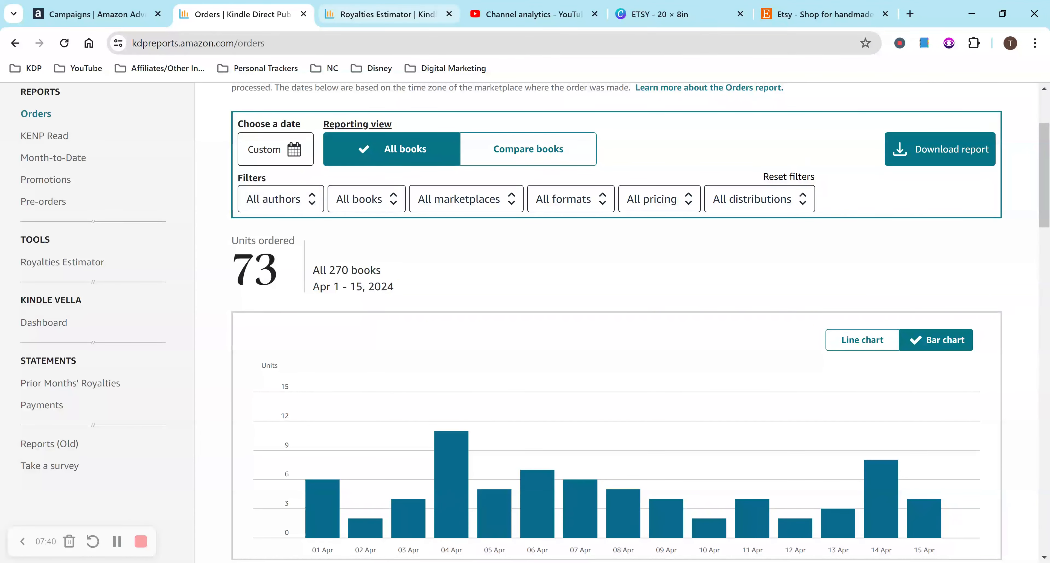
left_click(387, 14)
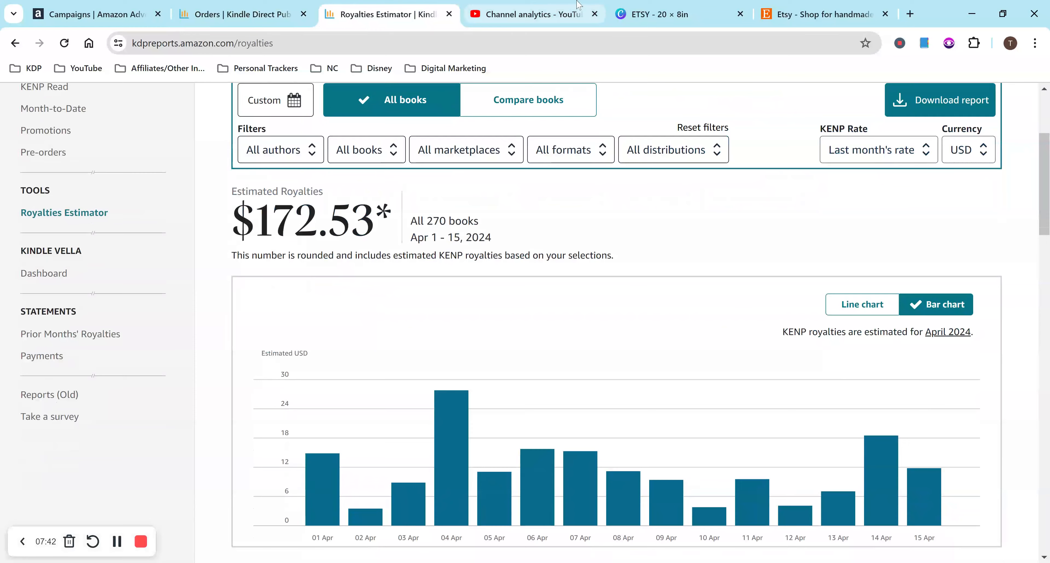
Show the daily estimated revenue chart in YouTube Studio and go to the Revenue report.
left_click(529, 14)
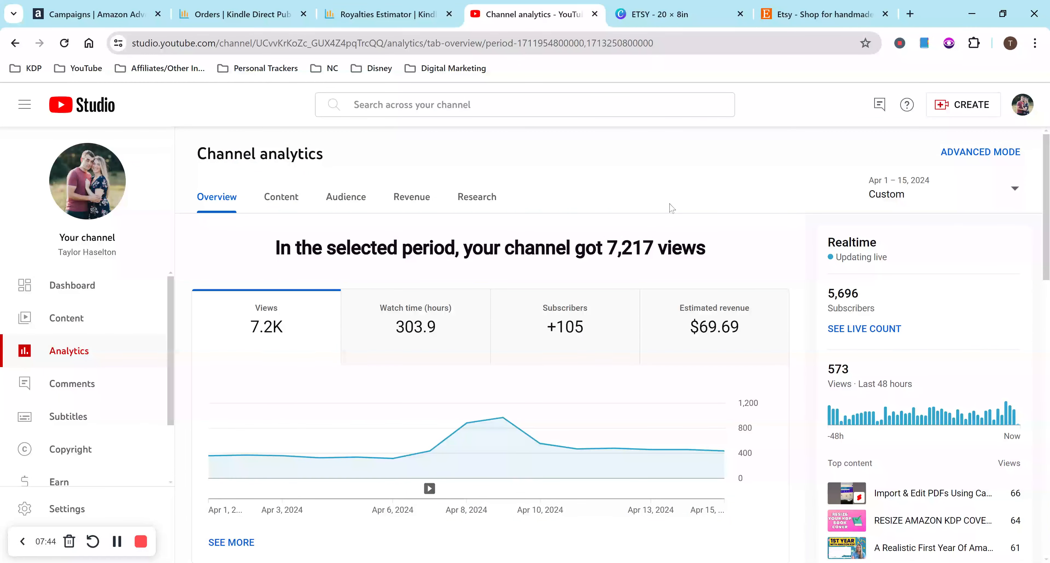
mouse_move(268, 349)
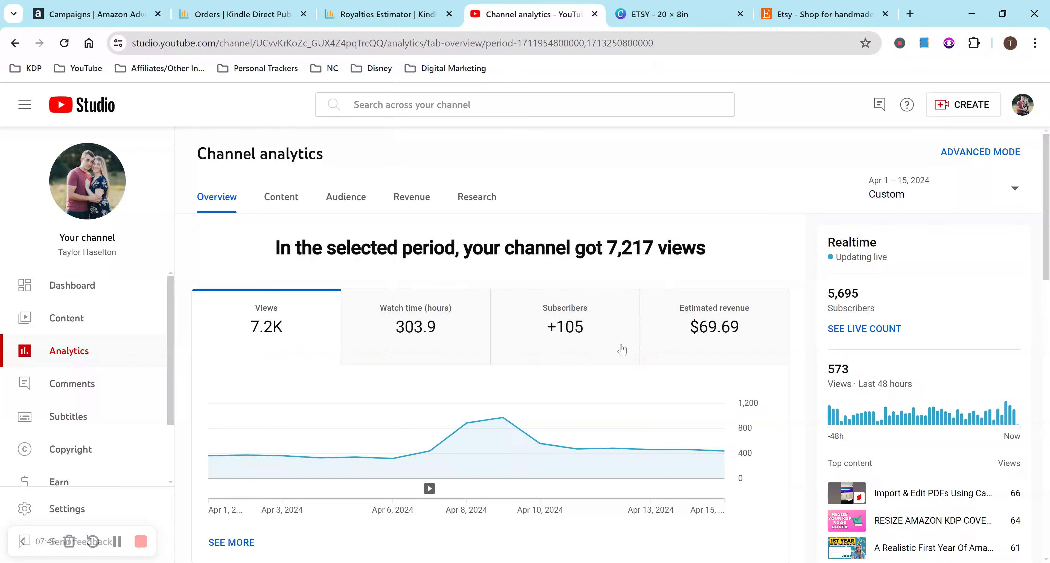
mouse_move(673, 298)
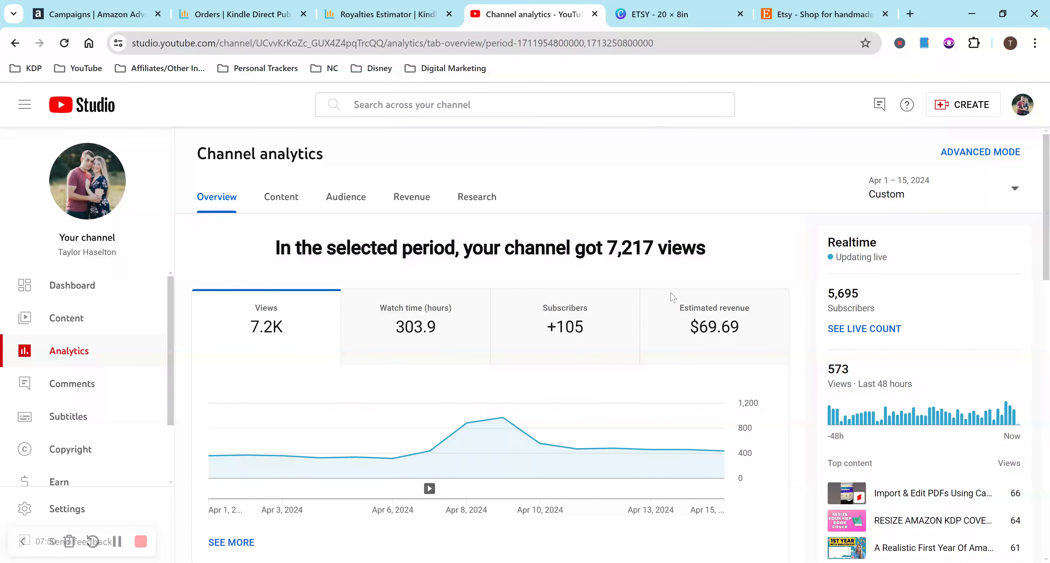
mouse_move(757, 354)
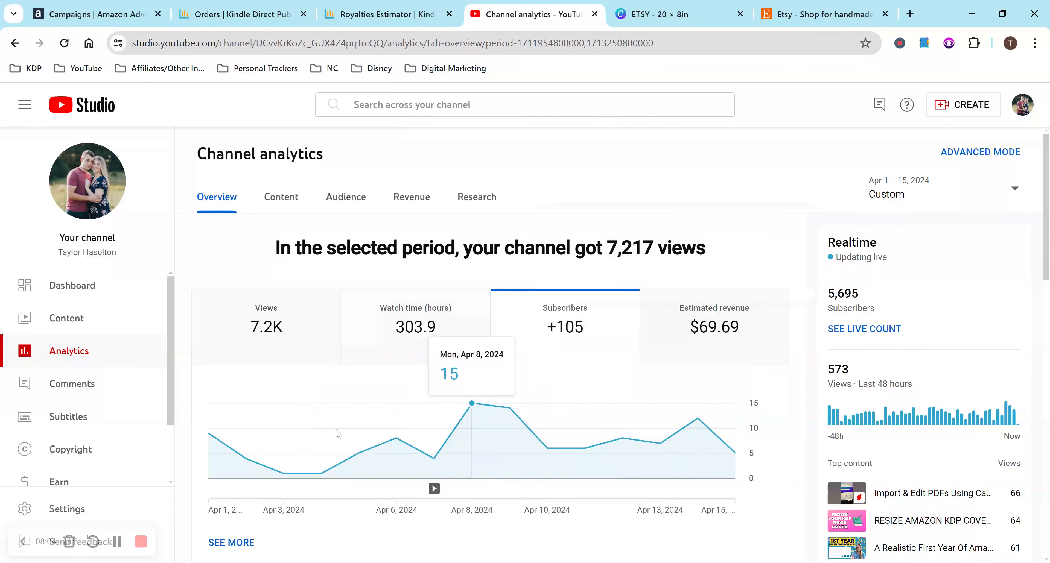
mouse_move(434, 458)
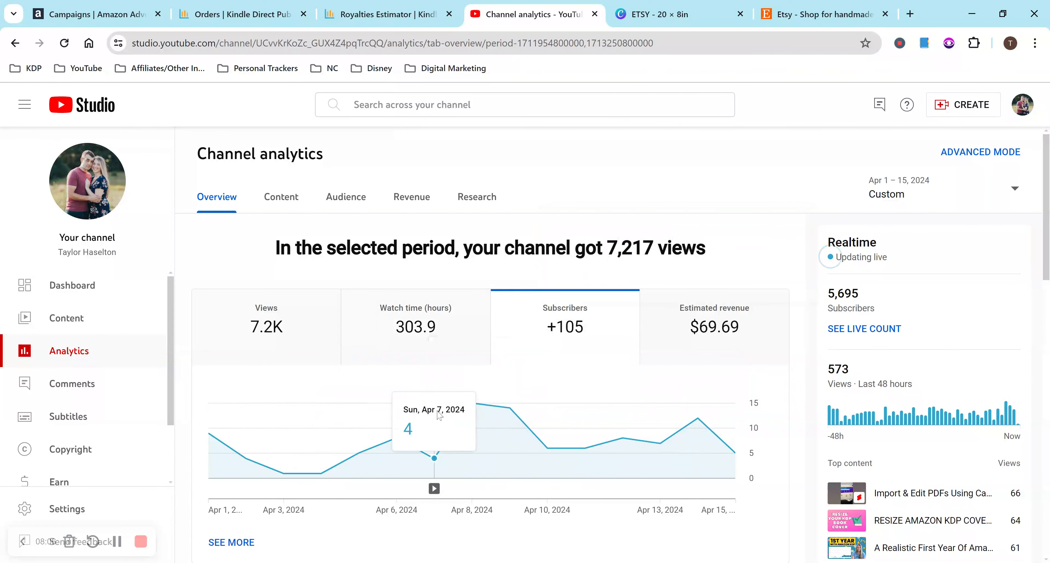
mouse_move(555, 437)
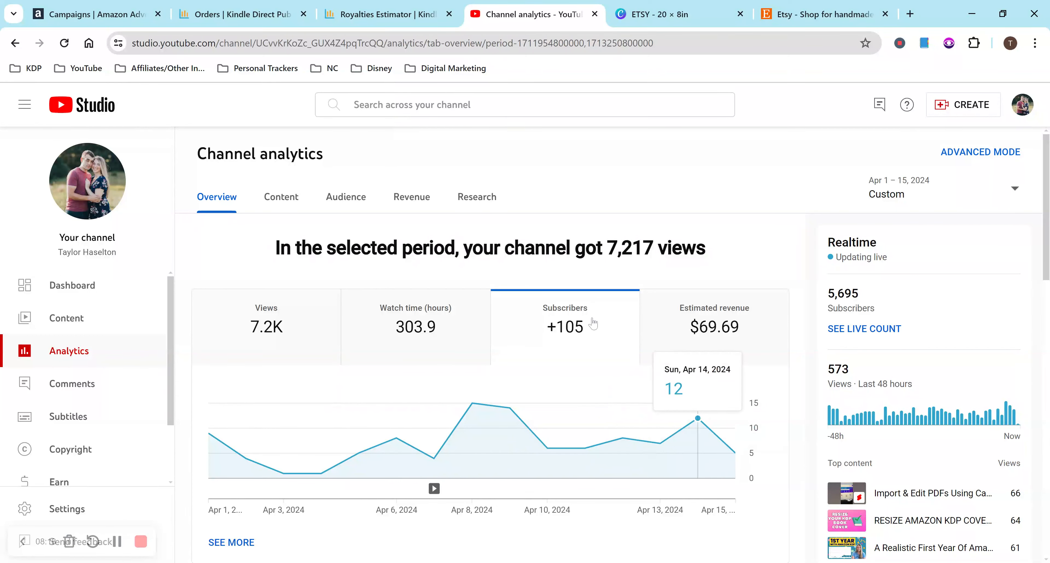
mouse_move(593, 324)
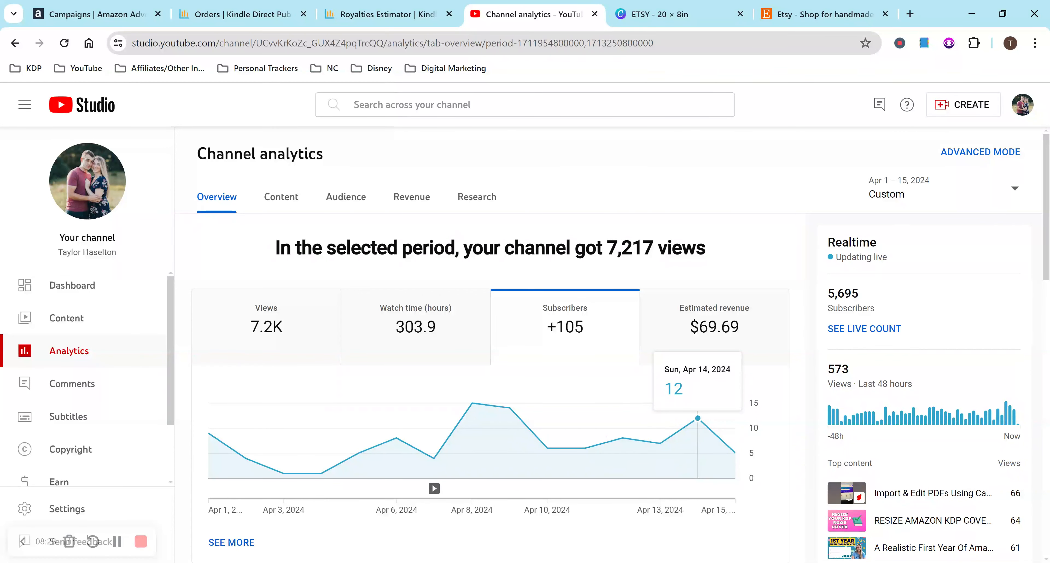
mouse_move(731, 319)
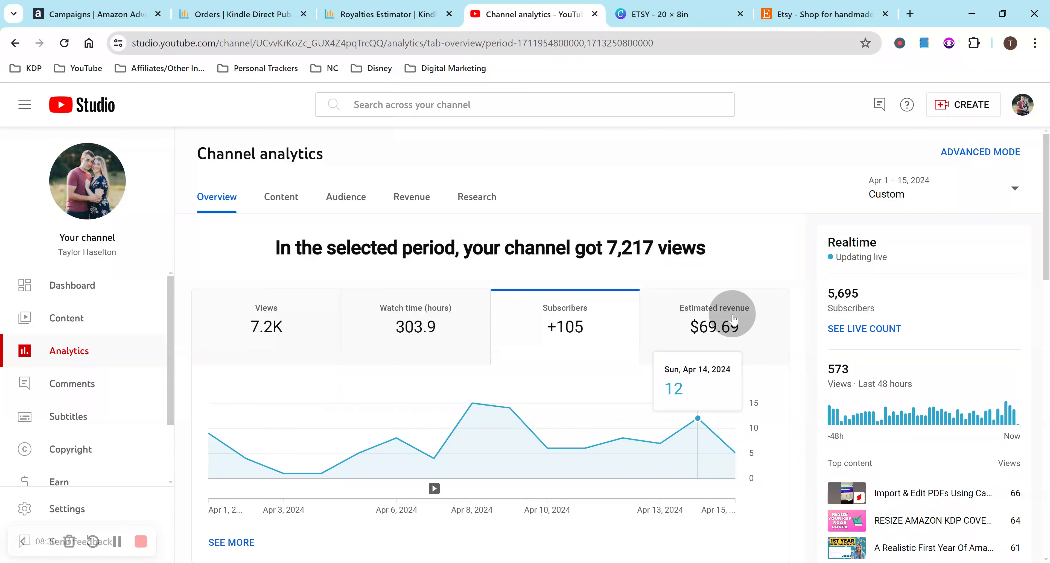
left_click(735, 314)
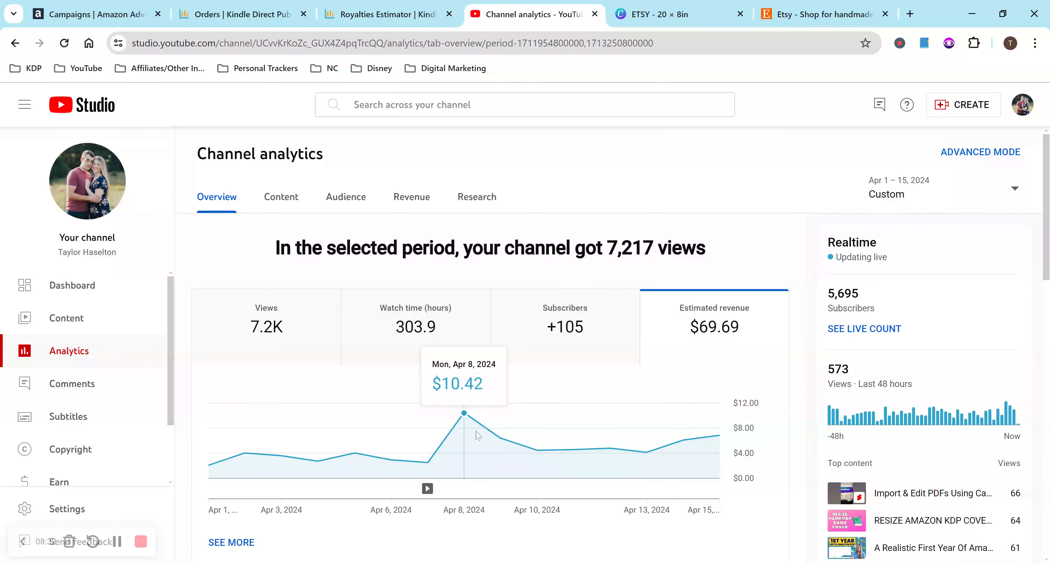
mouse_move(460, 417)
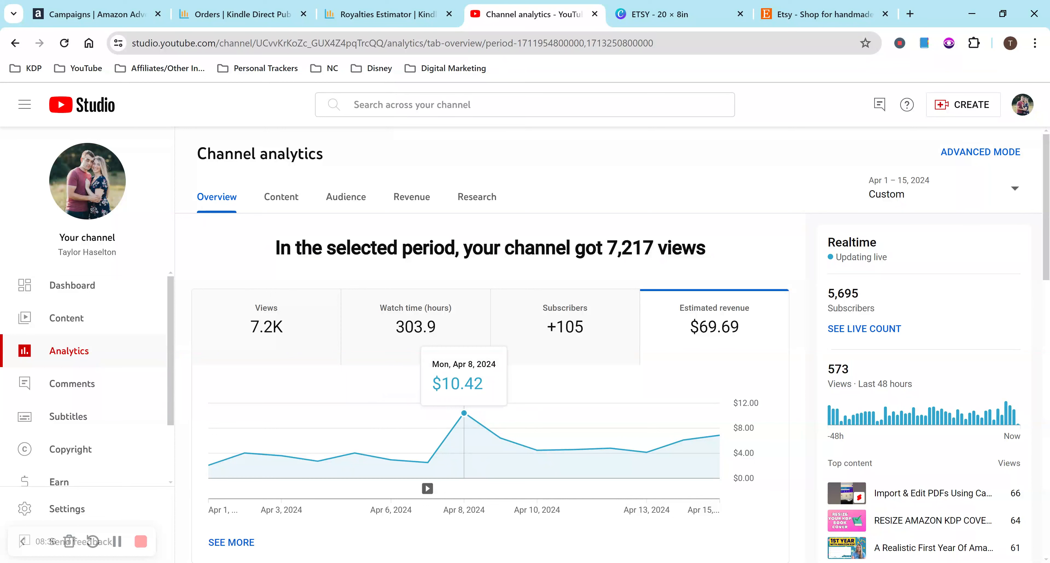
mouse_move(683, 441)
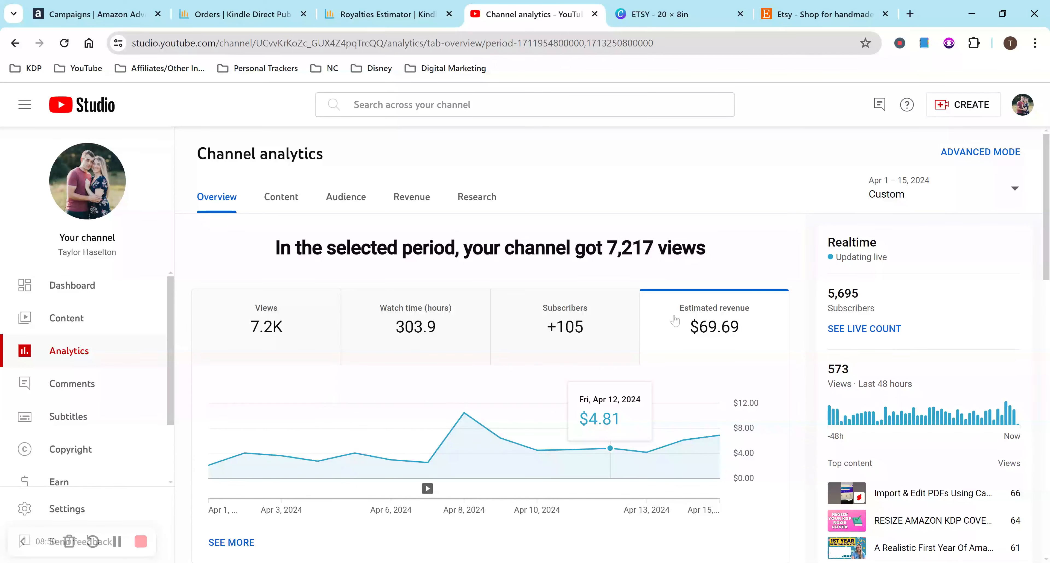
left_click(411, 197)
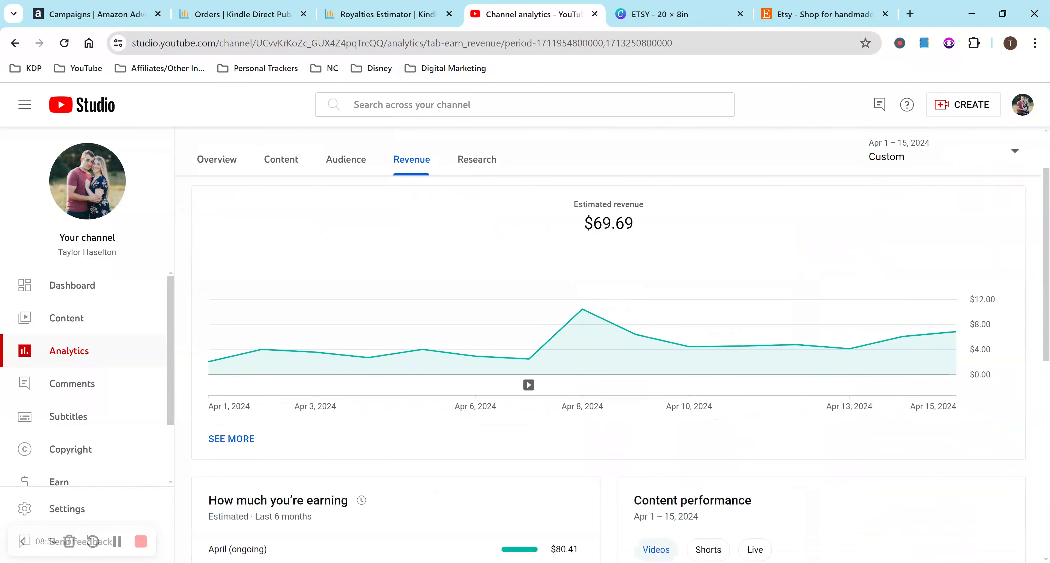
Scroll through the monthly earnings and content performance sections of the revenue report.
scroll("down", 3)
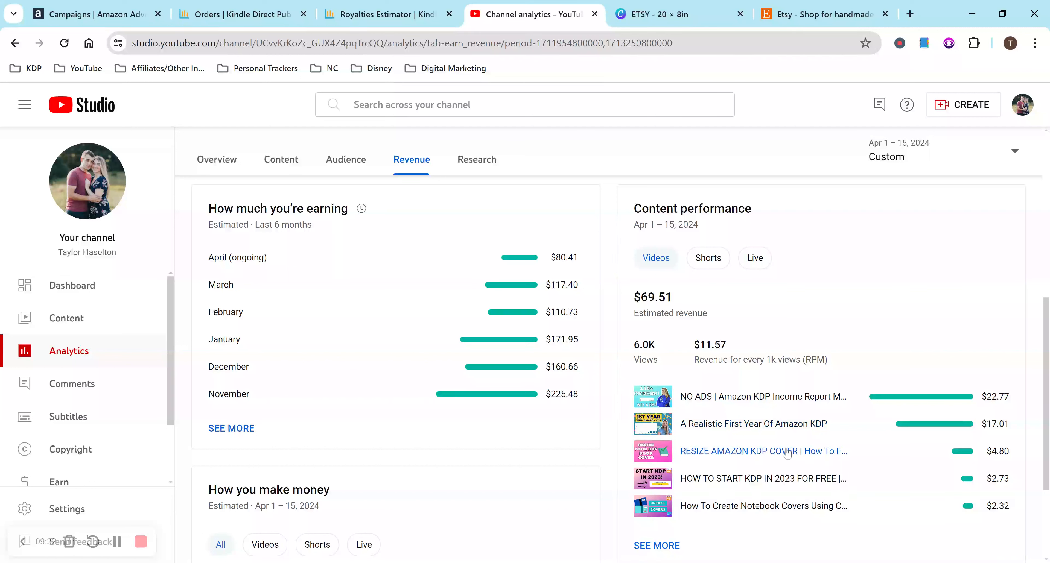
mouse_move(831, 489)
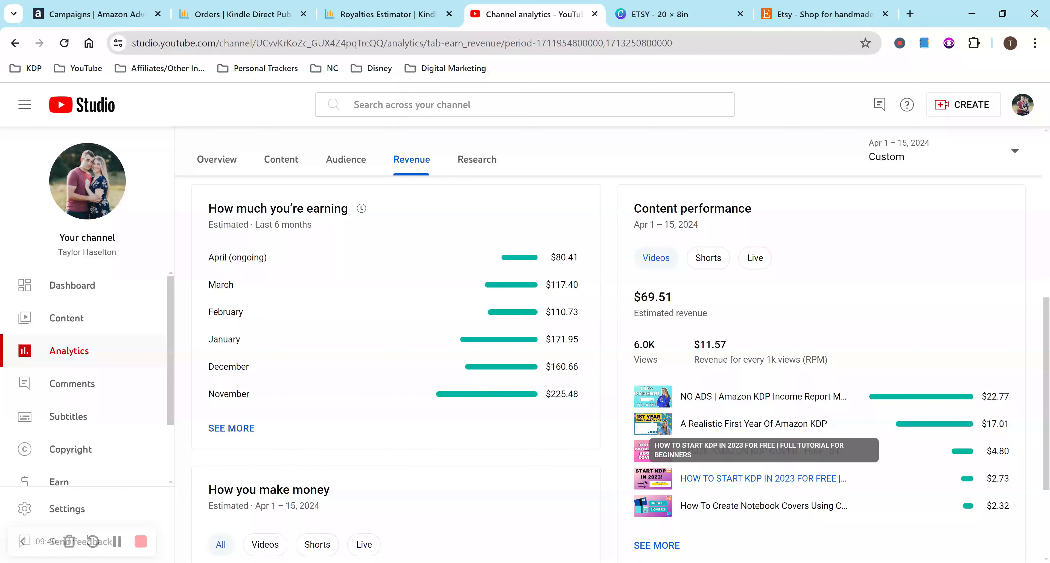
mouse_move(839, 510)
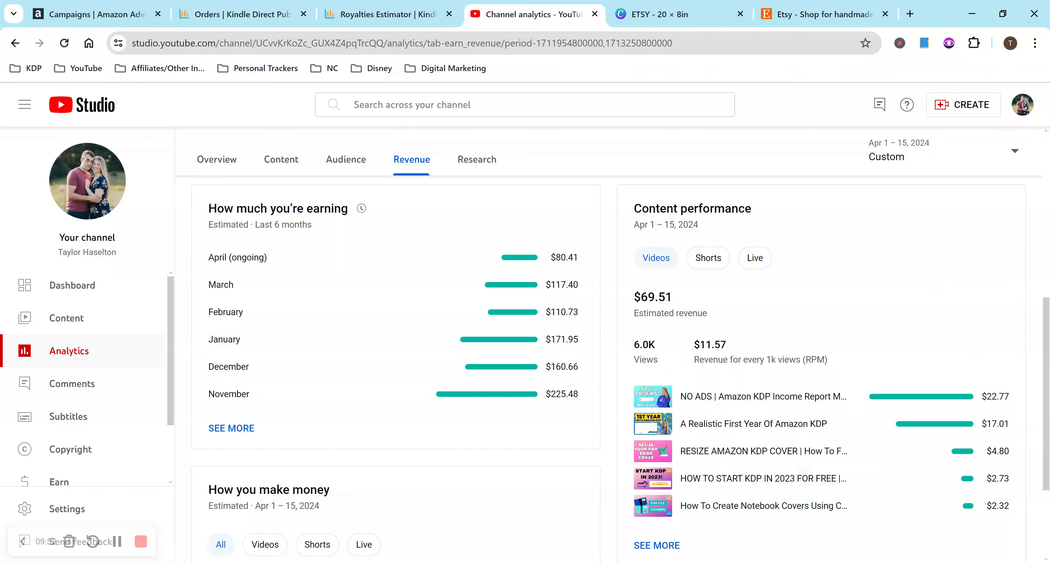
scroll("down", 3)
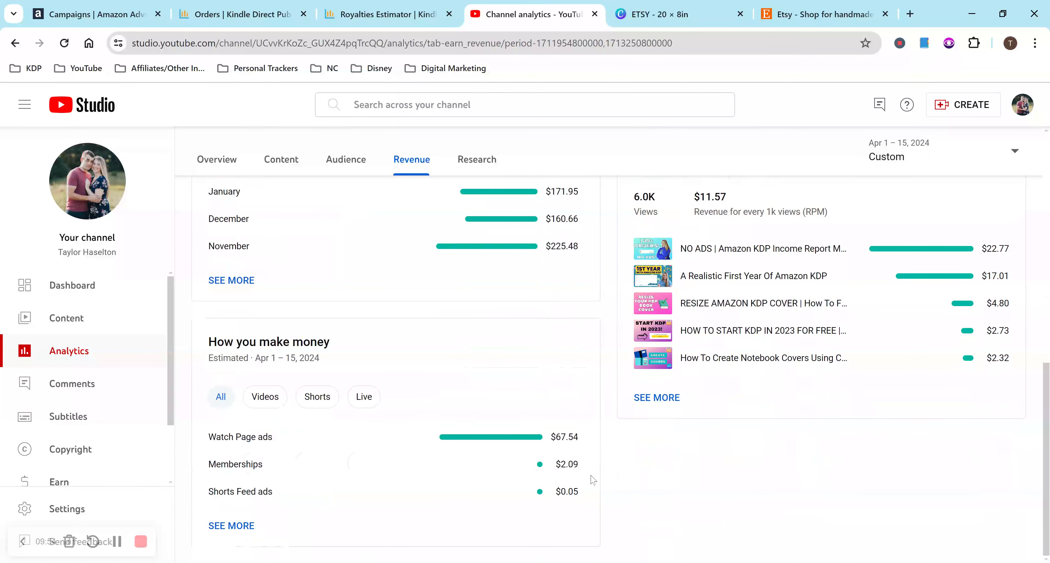
mouse_move(612, 481)
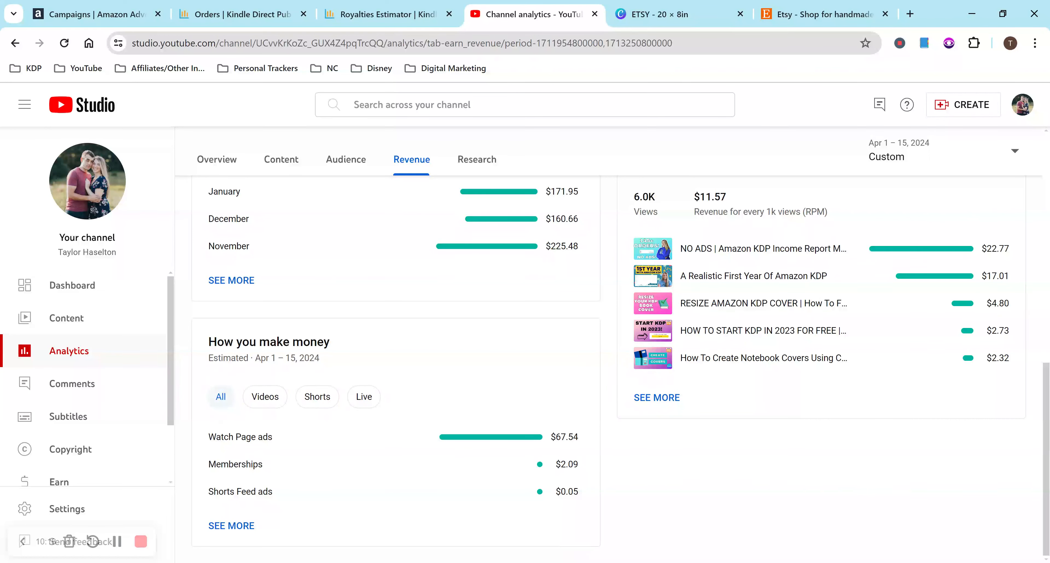
scroll("up", 3)
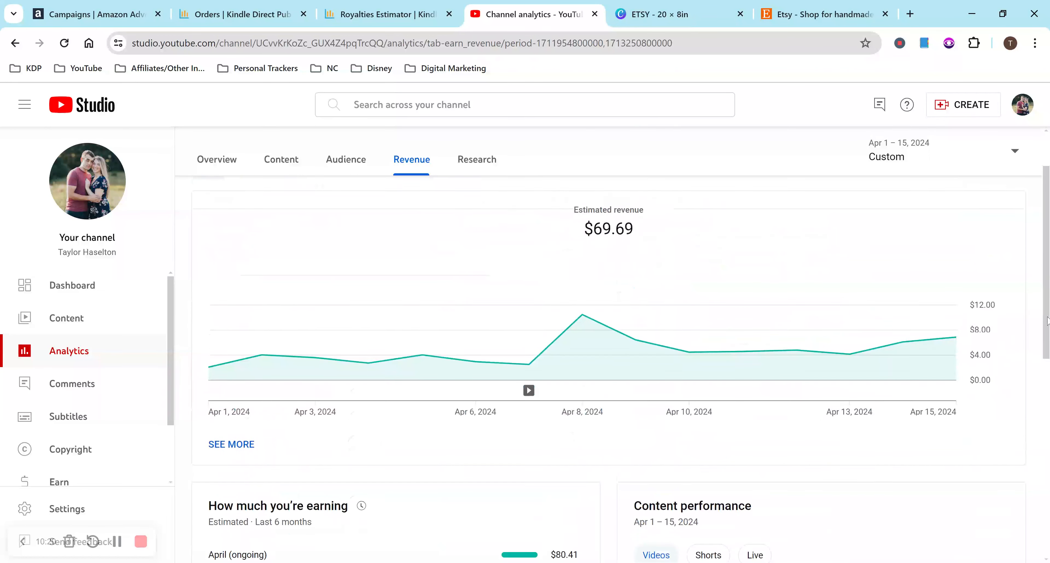
scroll("down", 3)
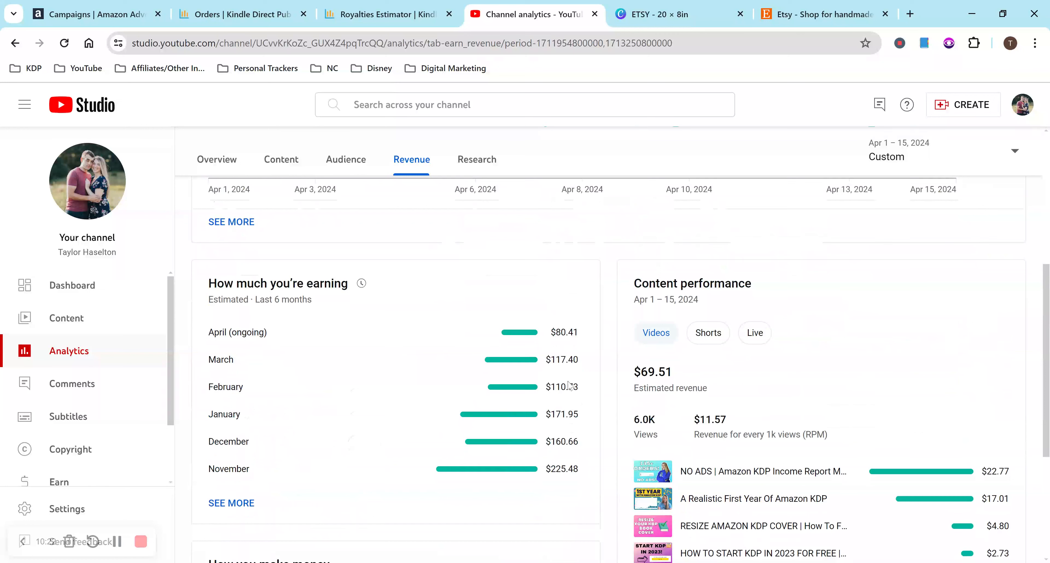
mouse_move(621, 468)
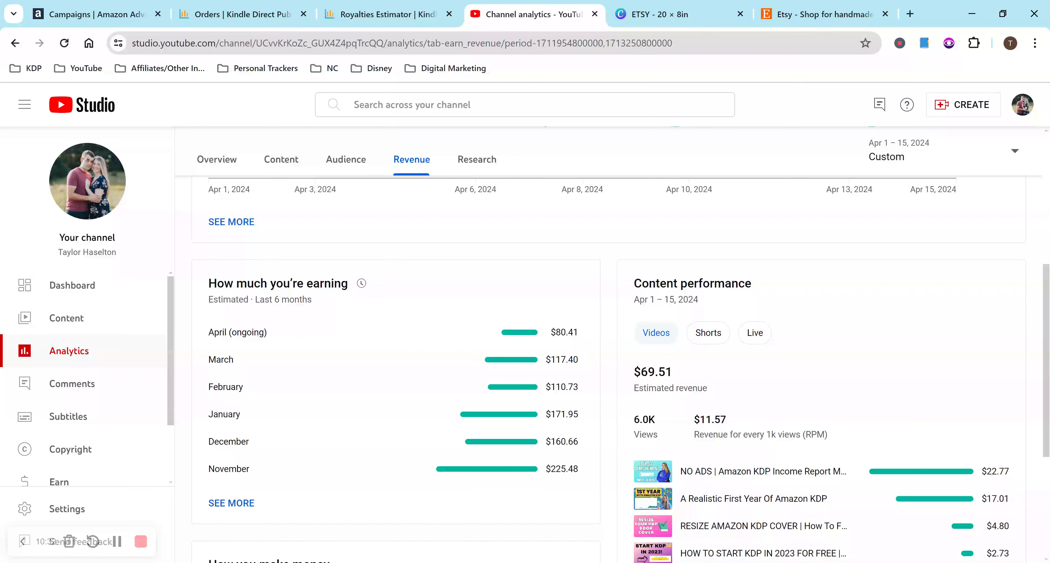
mouse_move(715, 409)
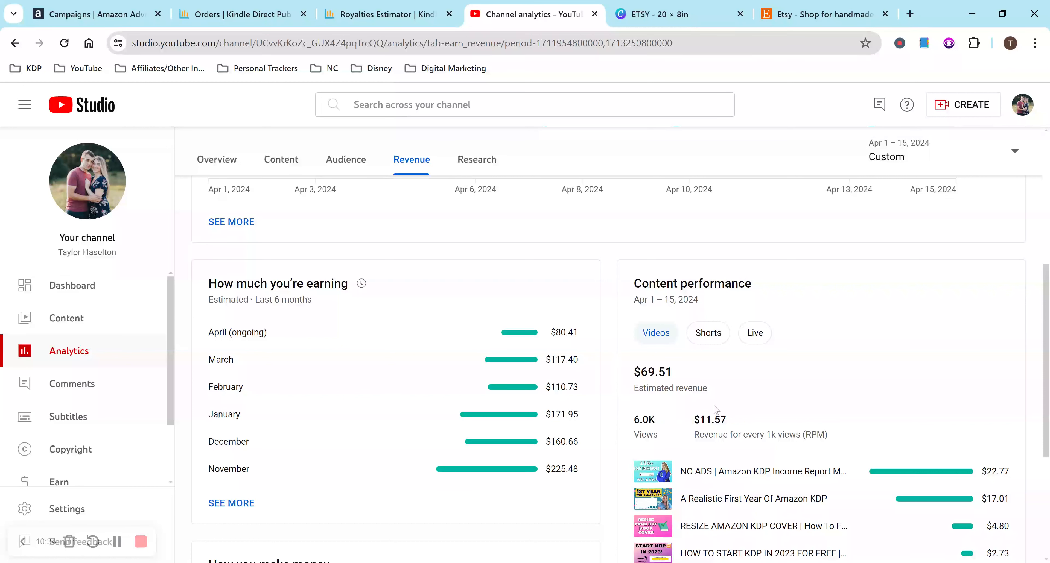
mouse_move(779, 377)
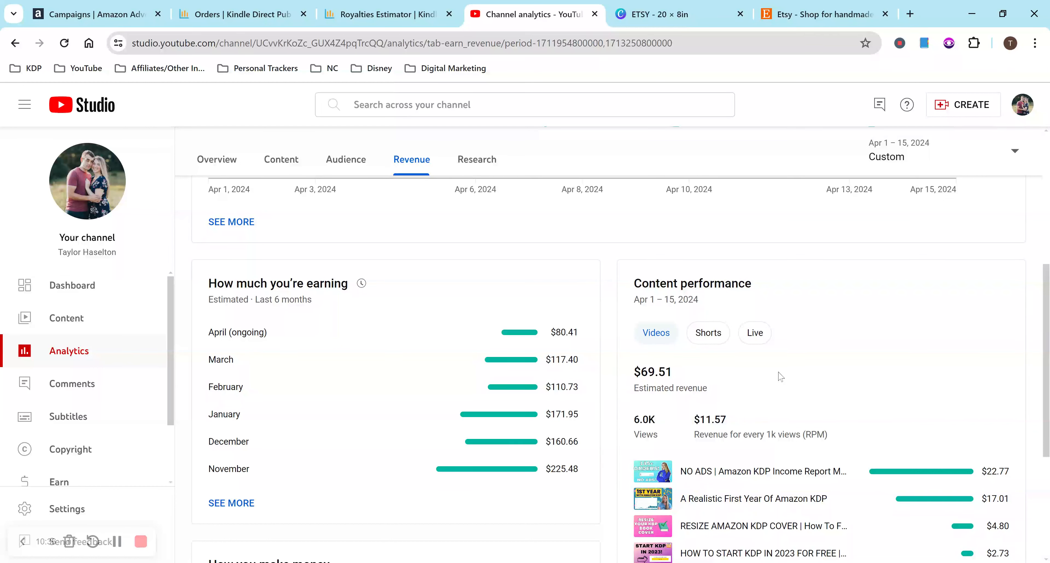
mouse_move(755, 393)
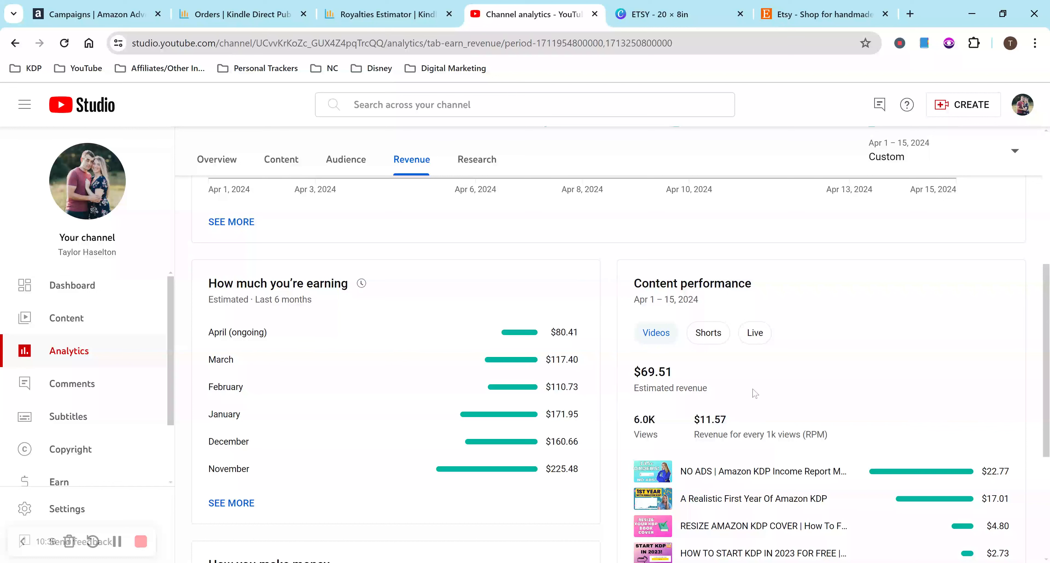
mouse_move(824, 441)
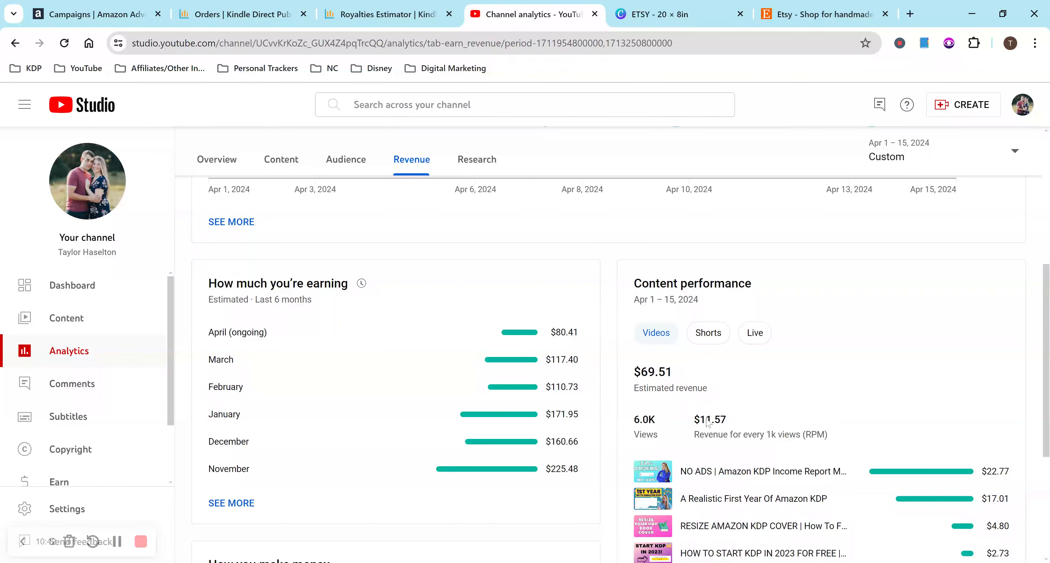
Compare revenue performance across Shorts, live streams and videos ($69.51 from 6.0K views).
left_click(708, 333)
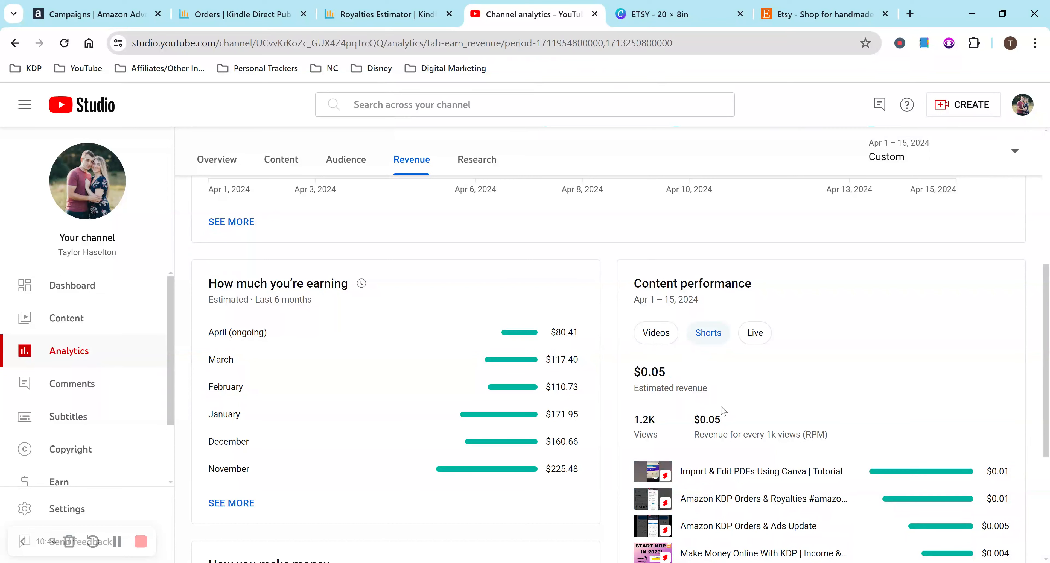
left_click(755, 333)
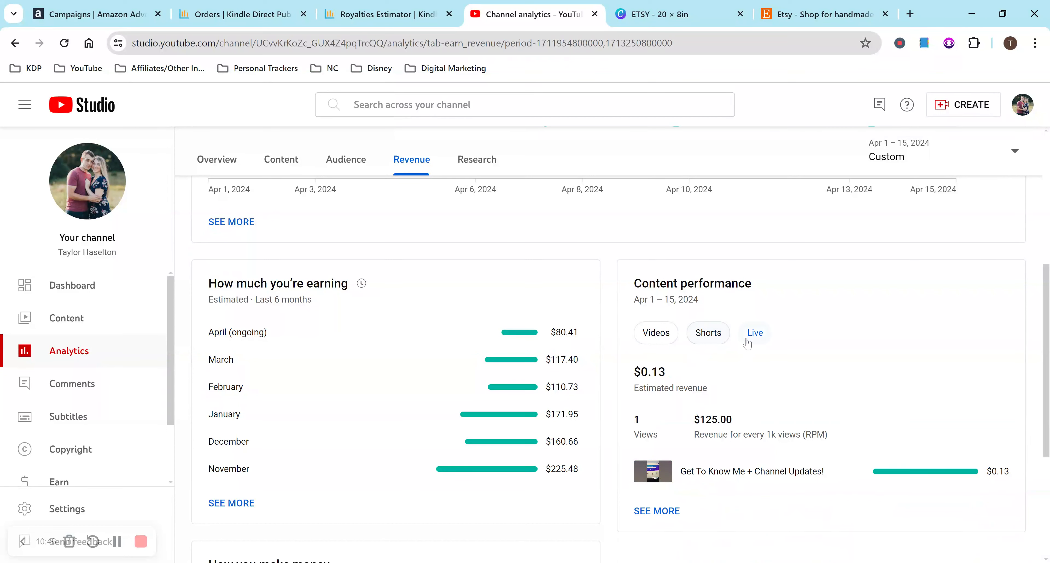
left_click(755, 334)
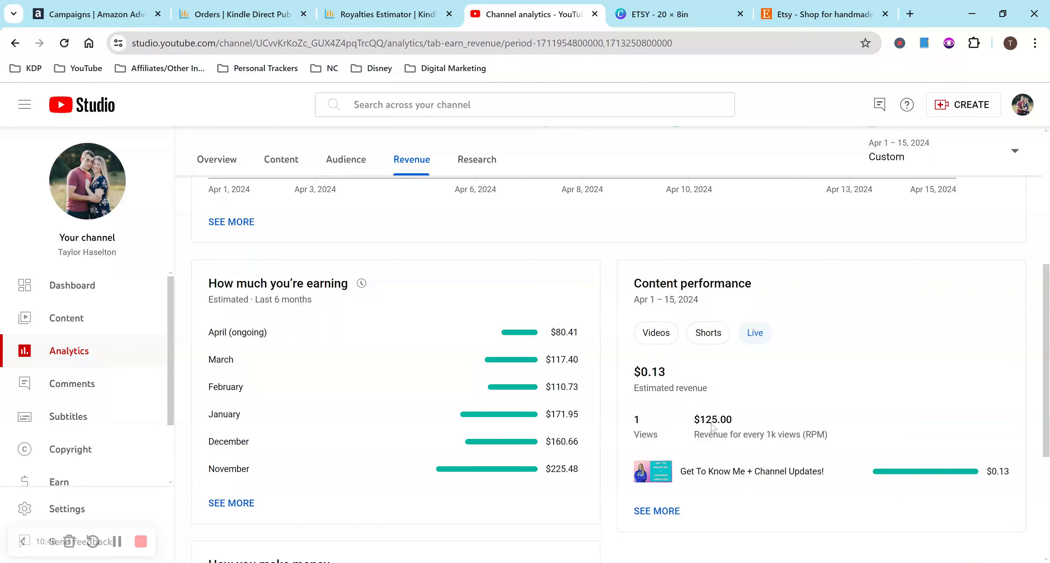
mouse_move(761, 311)
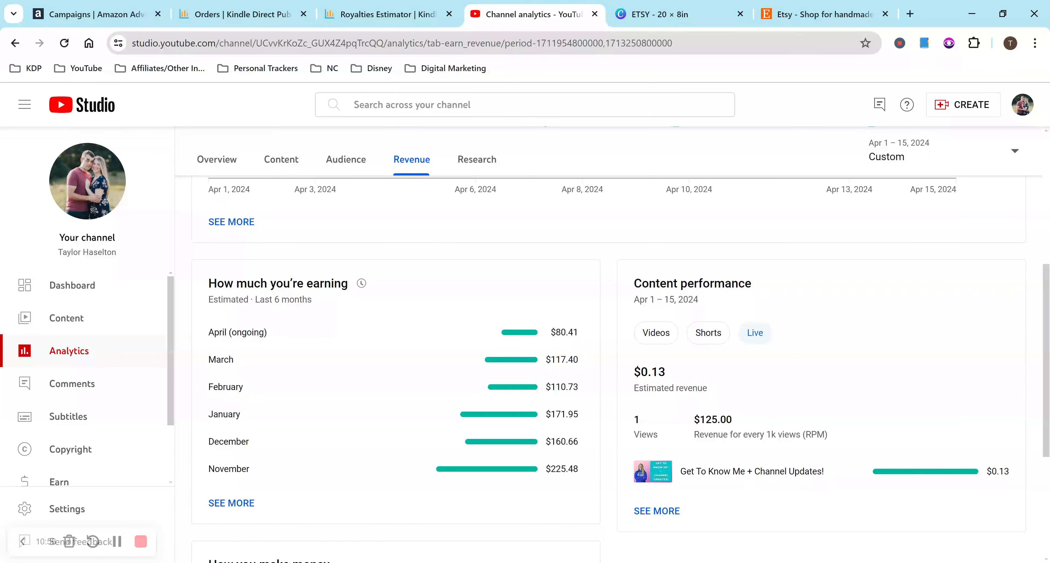
left_click(709, 333)
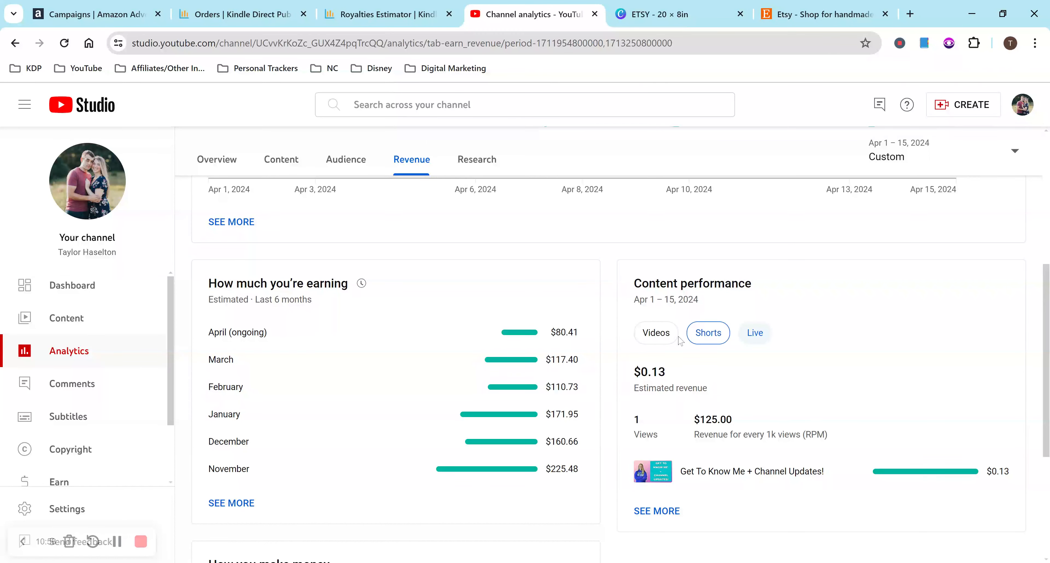
left_click(754, 333)
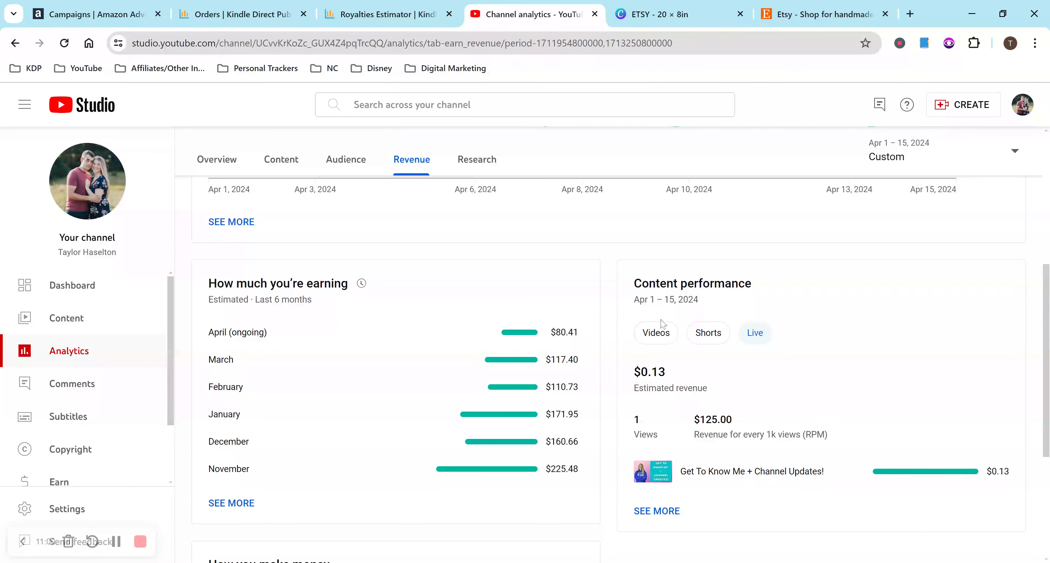
left_click(656, 333)
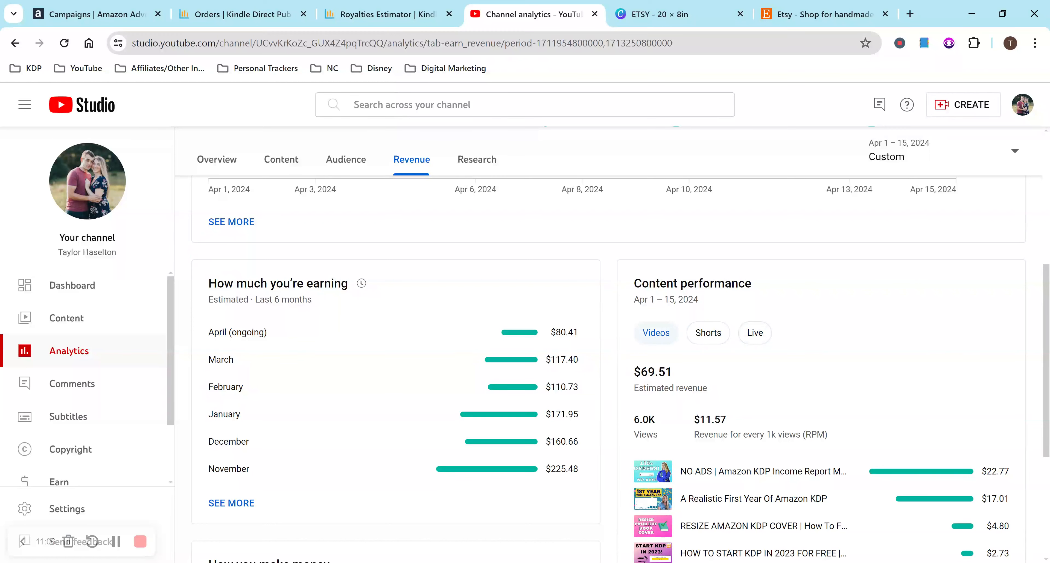
mouse_move(646, 313)
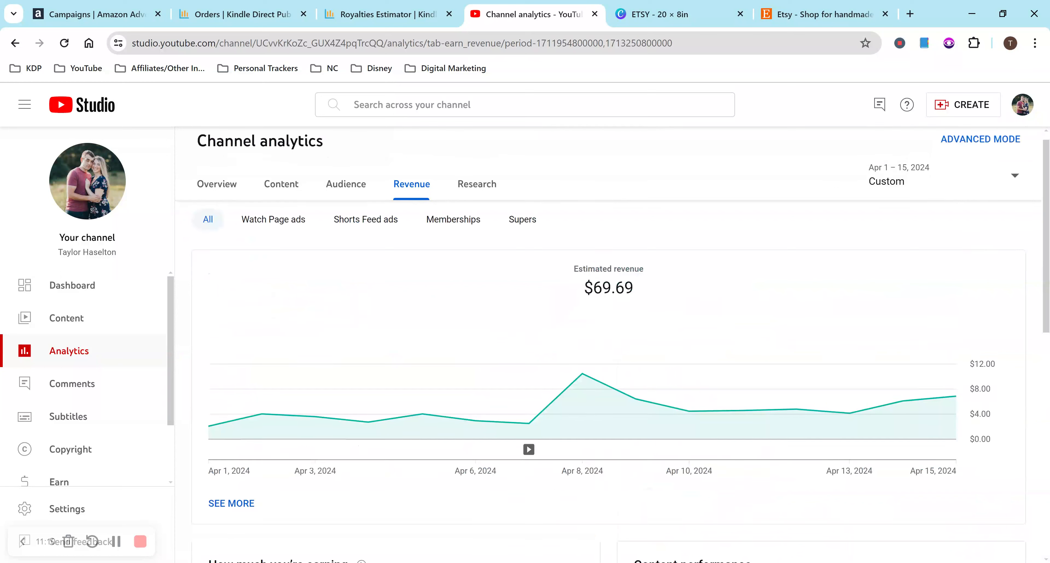
Scroll the revenue report to read April's daily revenue figures.
scroll("down", 3)
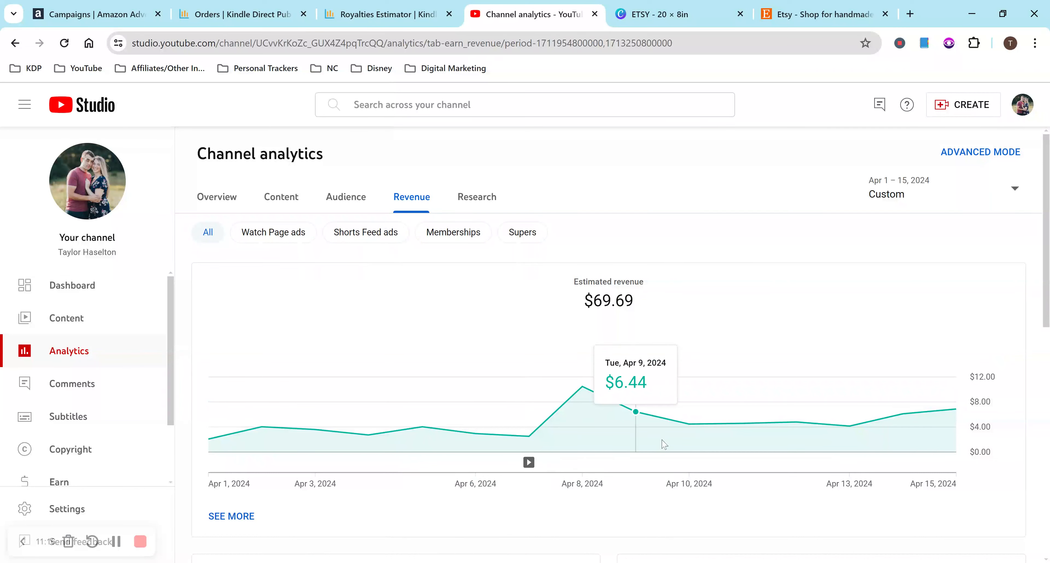
mouse_move(689, 431)
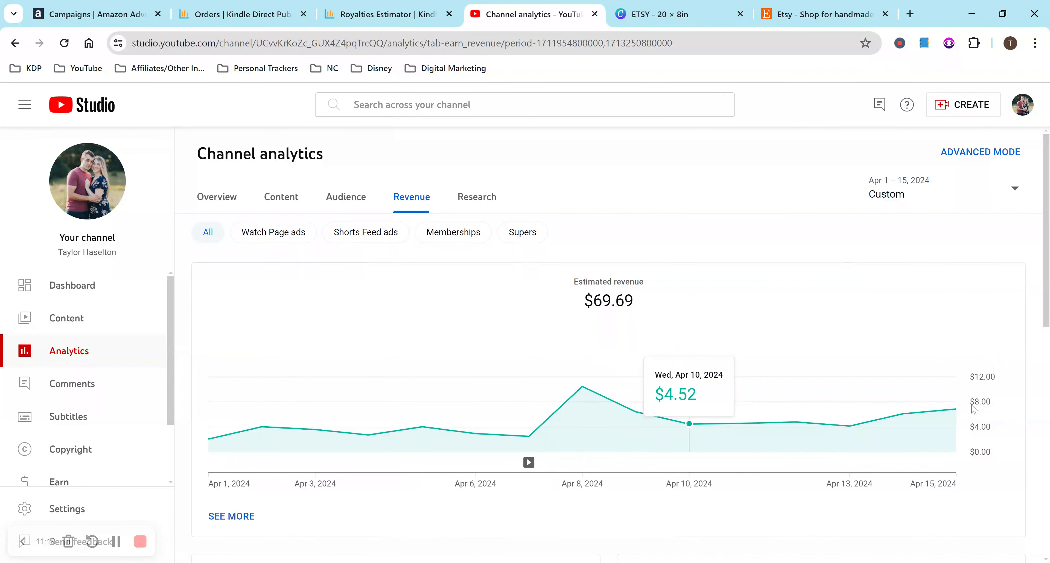
mouse_move(771, 225)
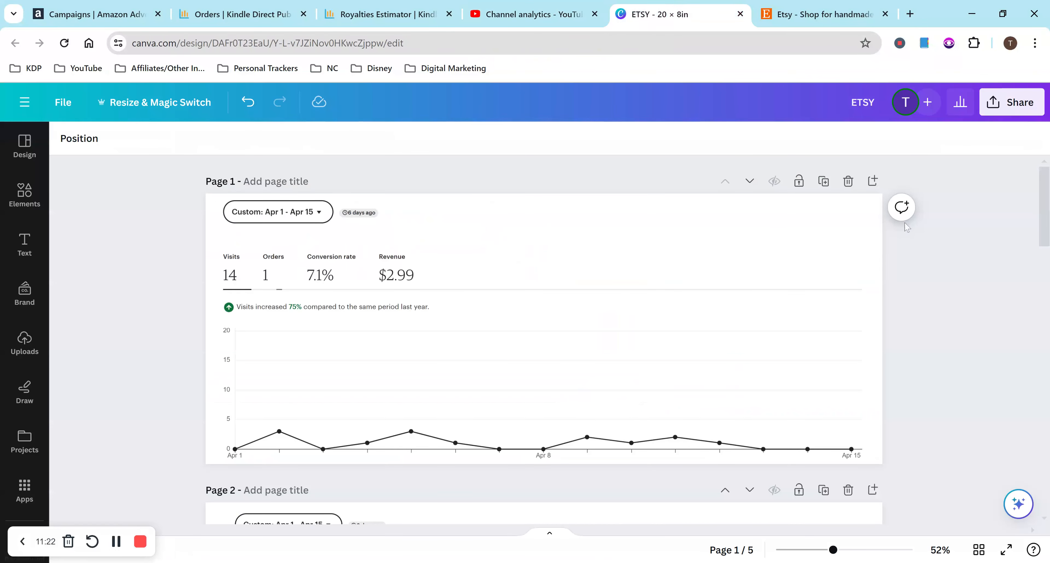
mouse_move(993, 280)
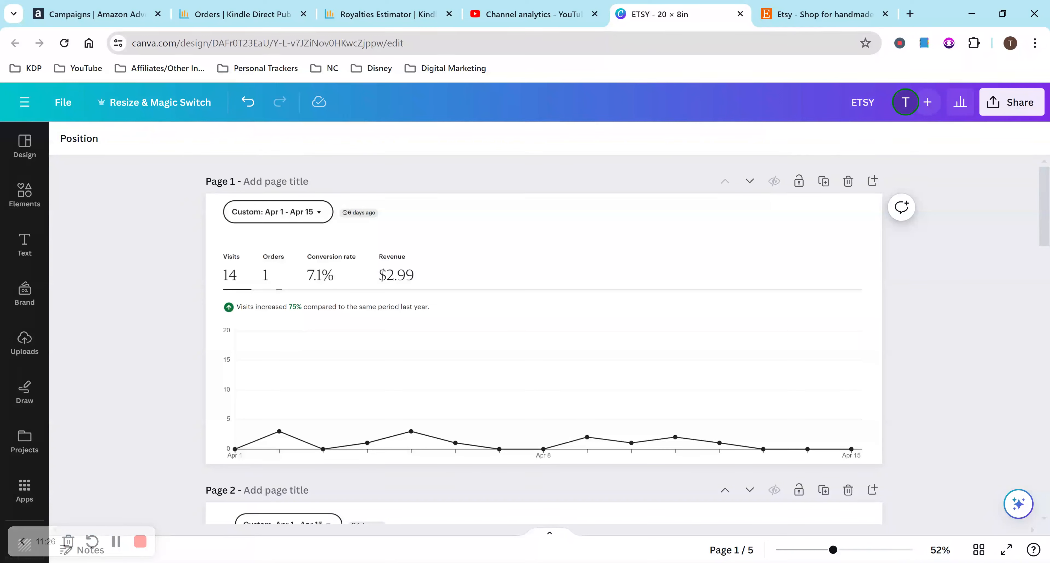
scroll("down", 3)
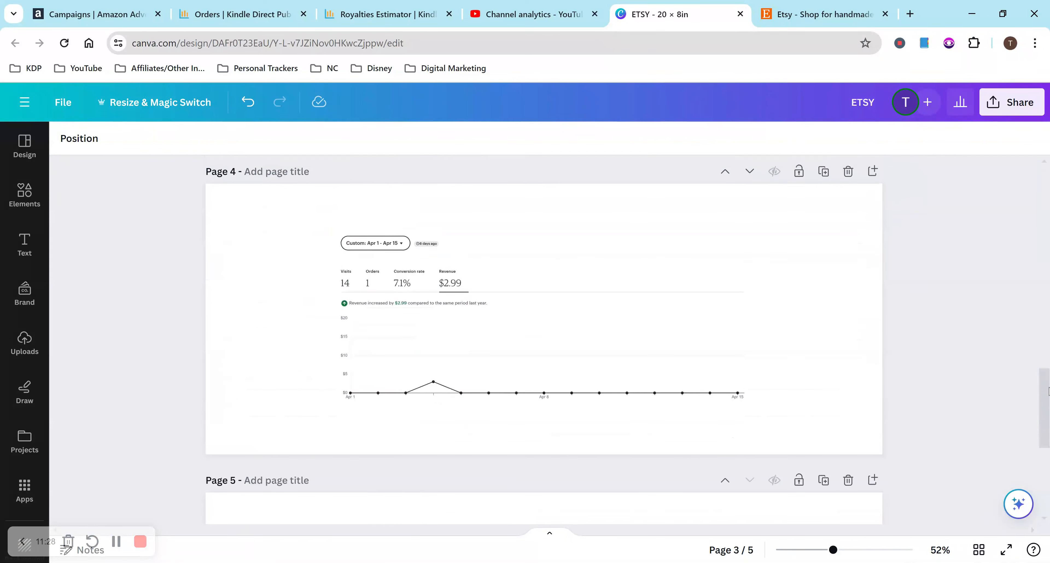
scroll("down", 3)
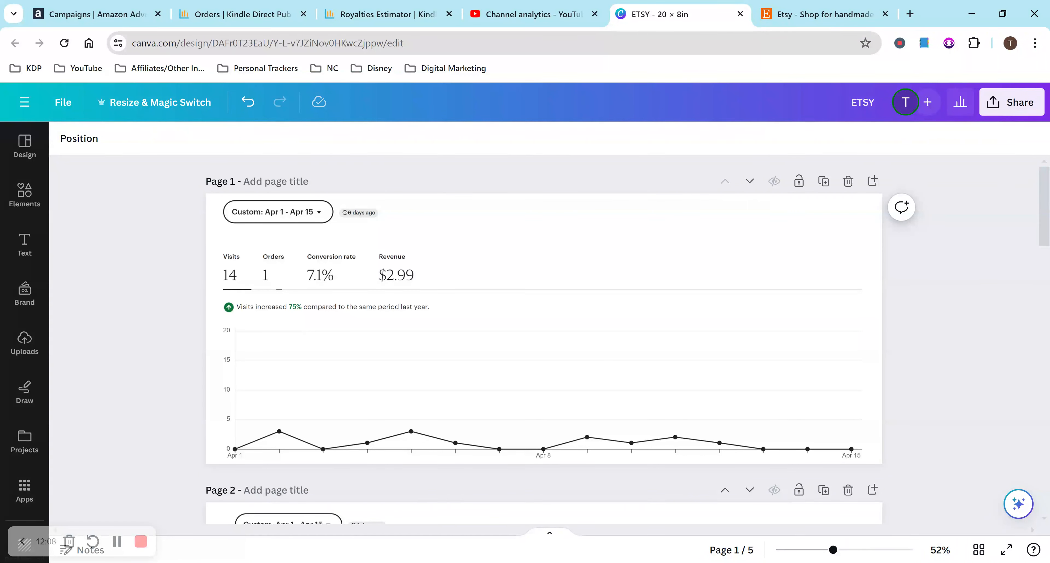
left_click(564, 417)
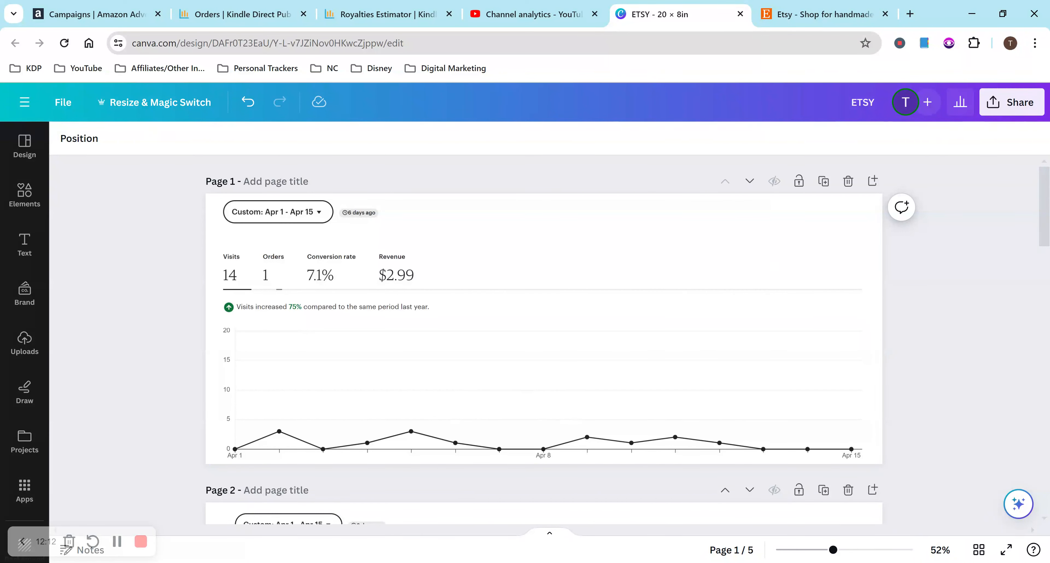
scroll("down", 3)
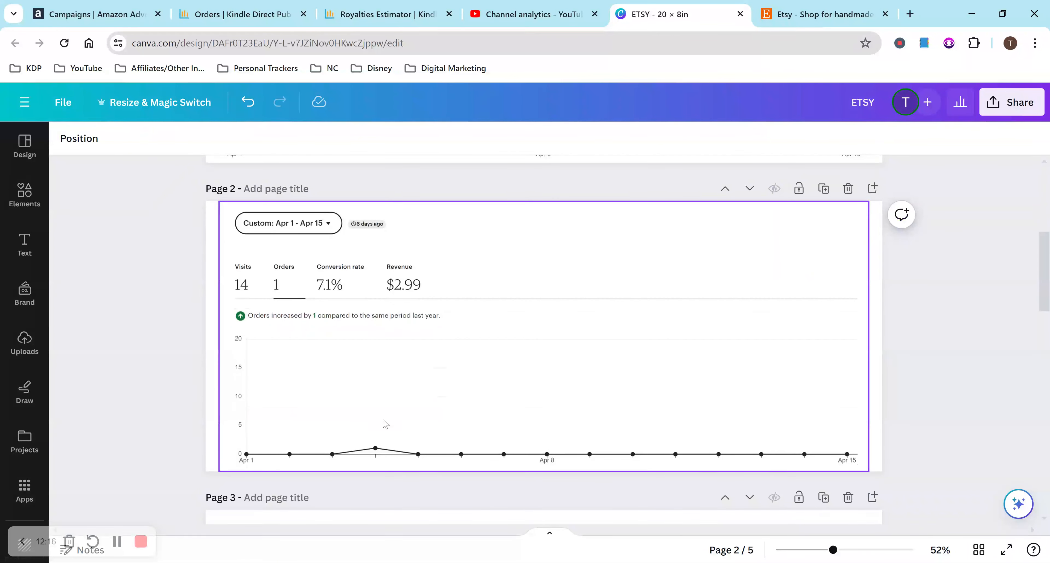
mouse_move(346, 463)
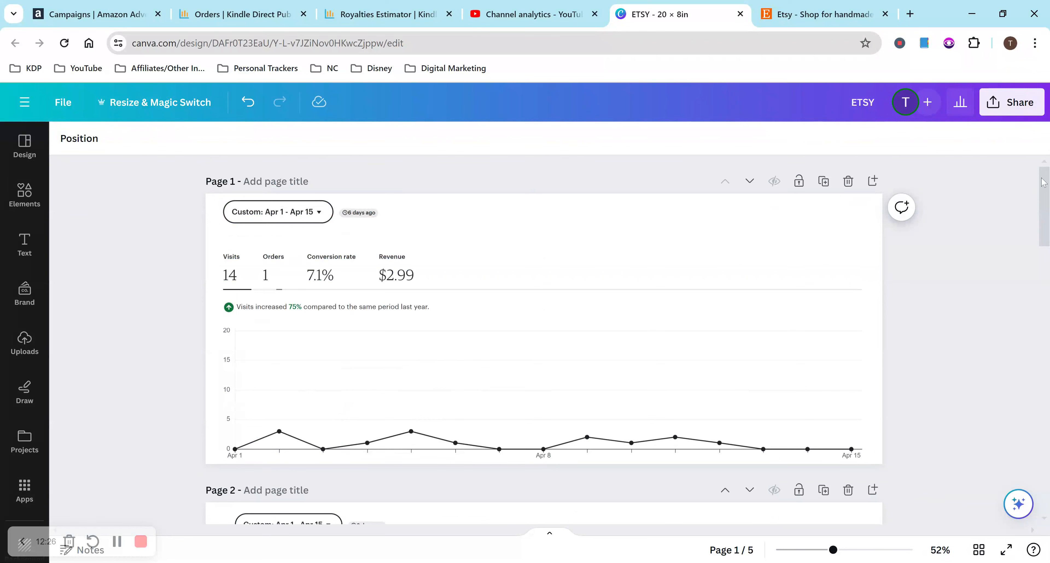
scroll("down", 3)
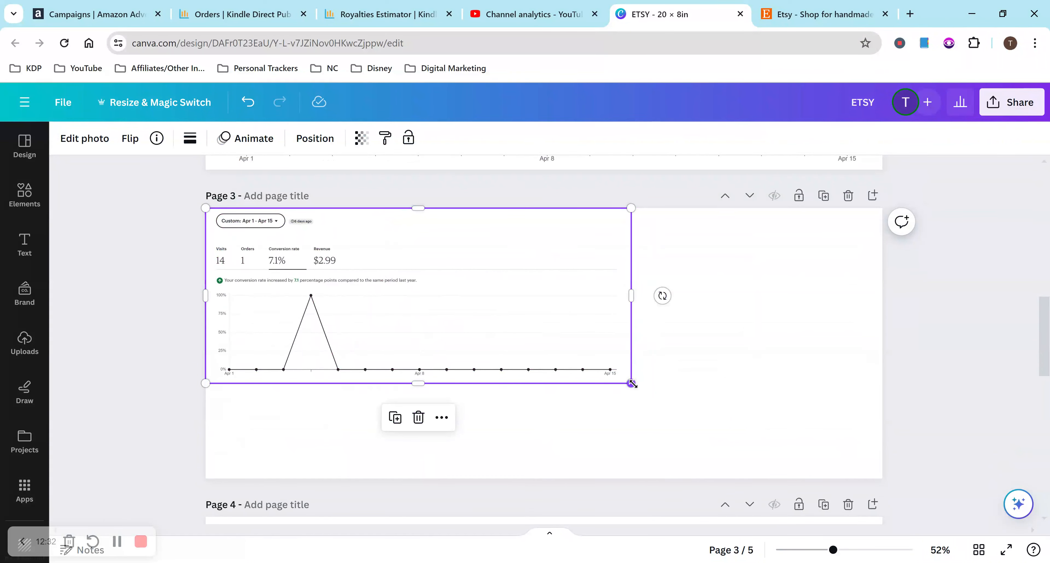
Stretch the page 3 conversion-rate screenshot to full page width and move on to the page 4 revenue screenshot.
left_click_drag(631, 383, 862, 478)
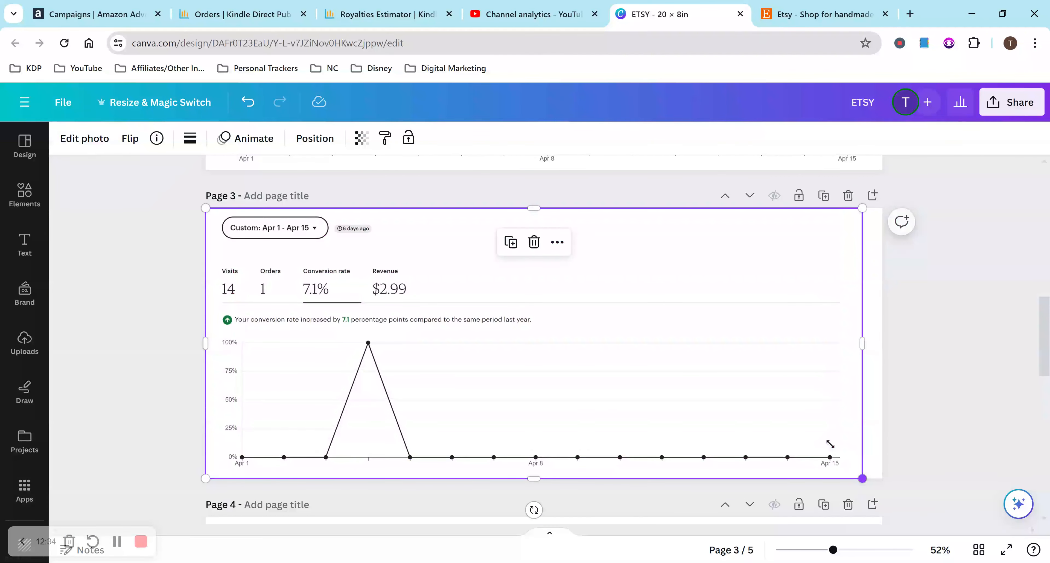
left_click(315, 139)
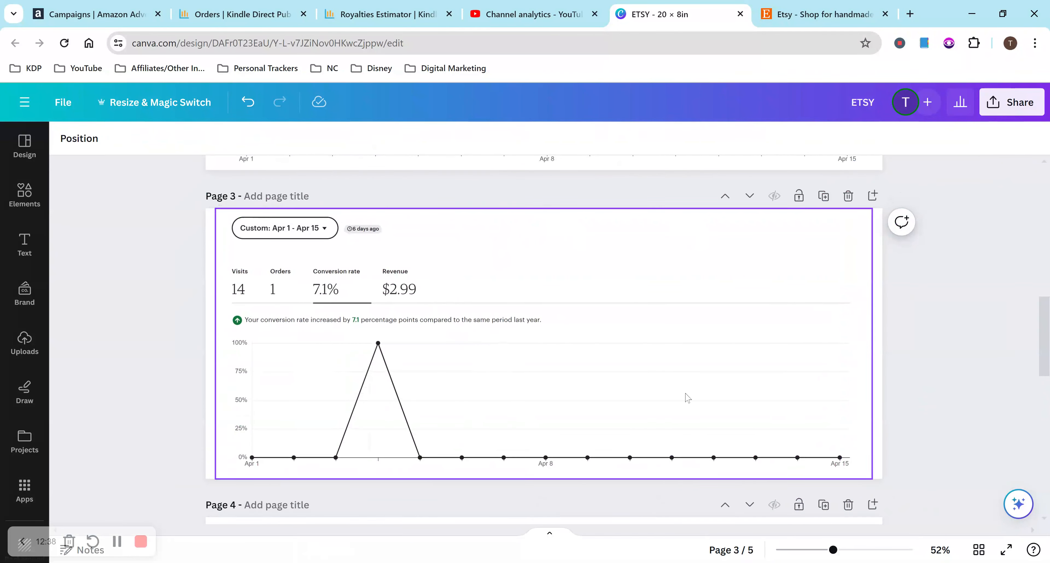
scroll("up", 3)
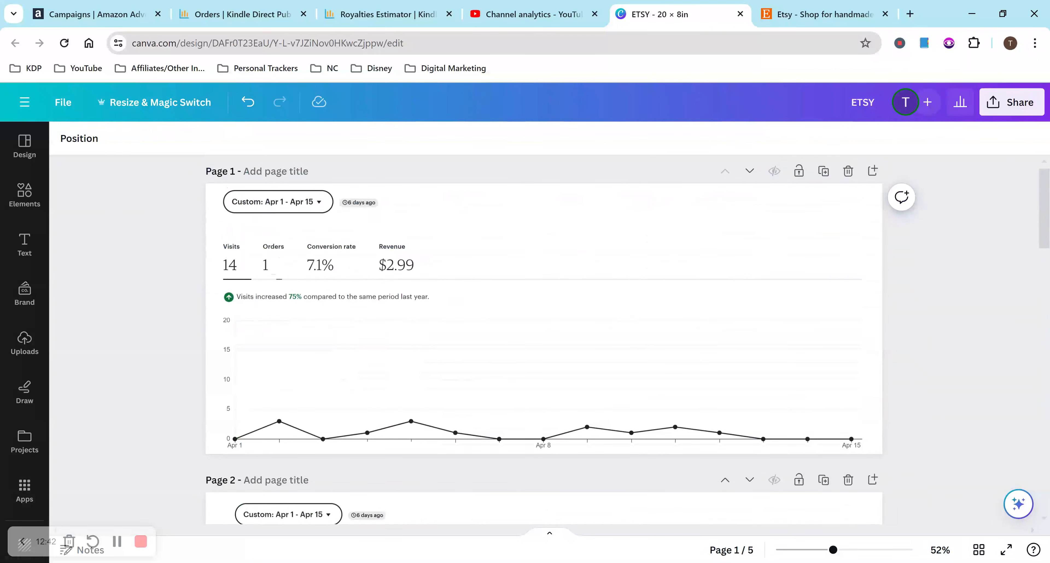
scroll("down", 3)
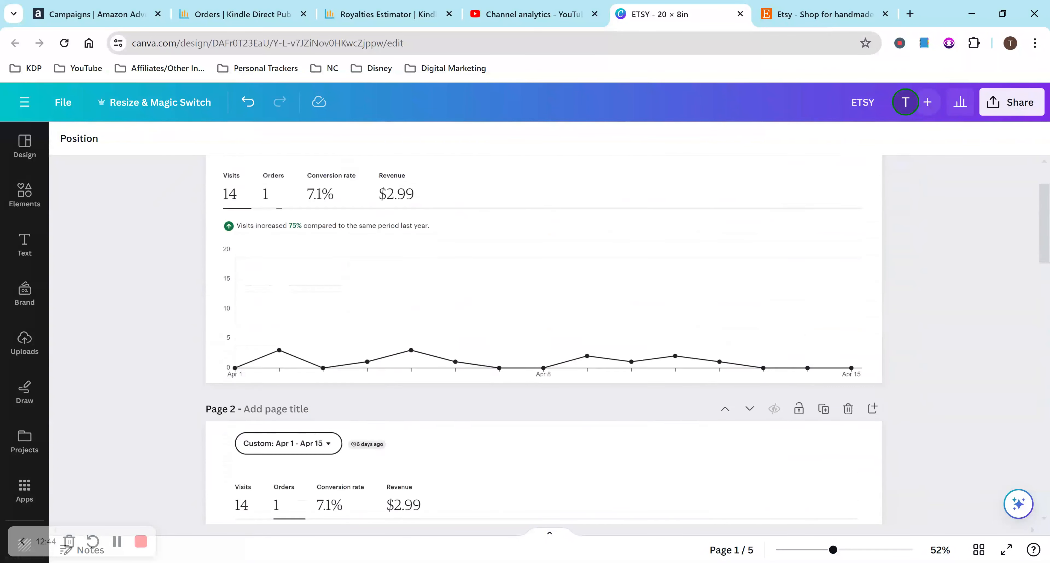
scroll("down", 3)
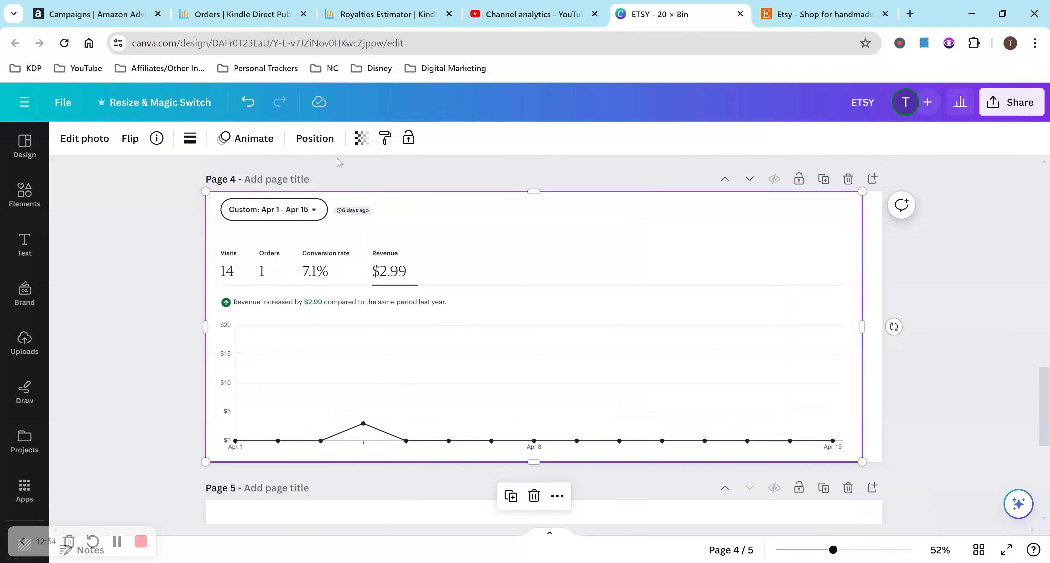
Align the page 4 $2.99 revenue screenshot to the page center via Position > Align to page.
left_click(316, 138)
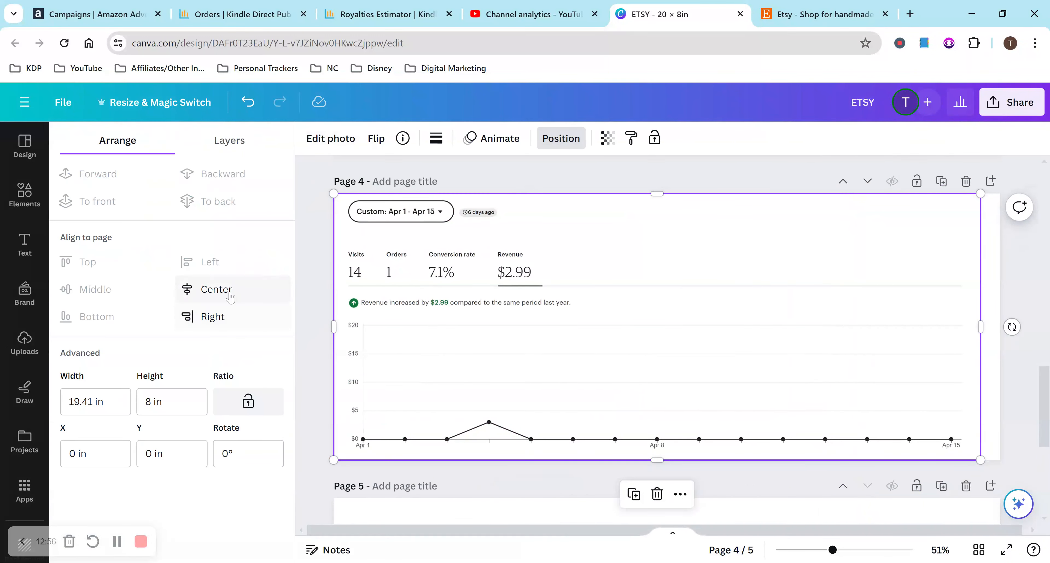
left_click(217, 290)
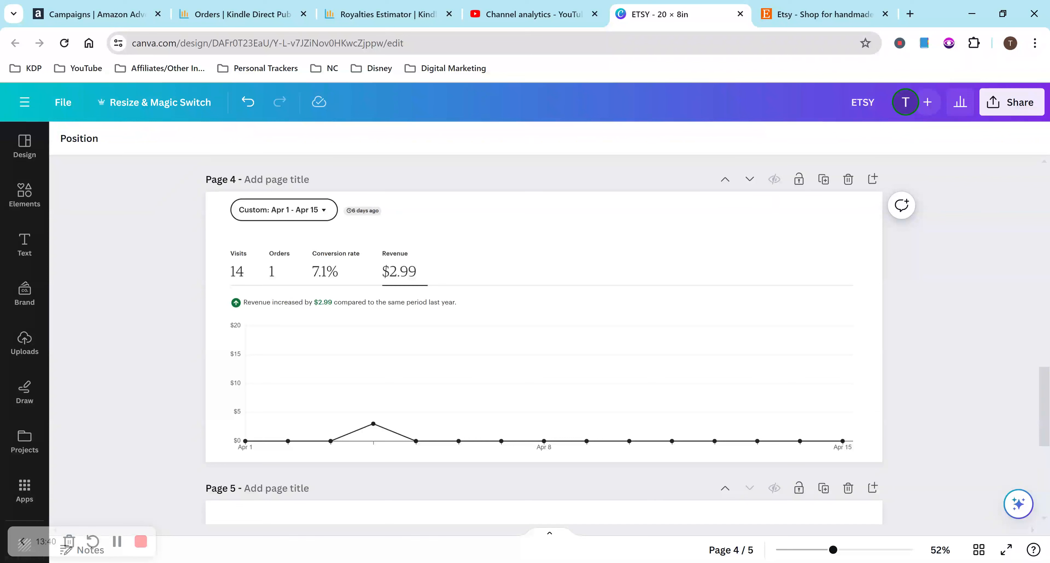
scroll("down", 3)
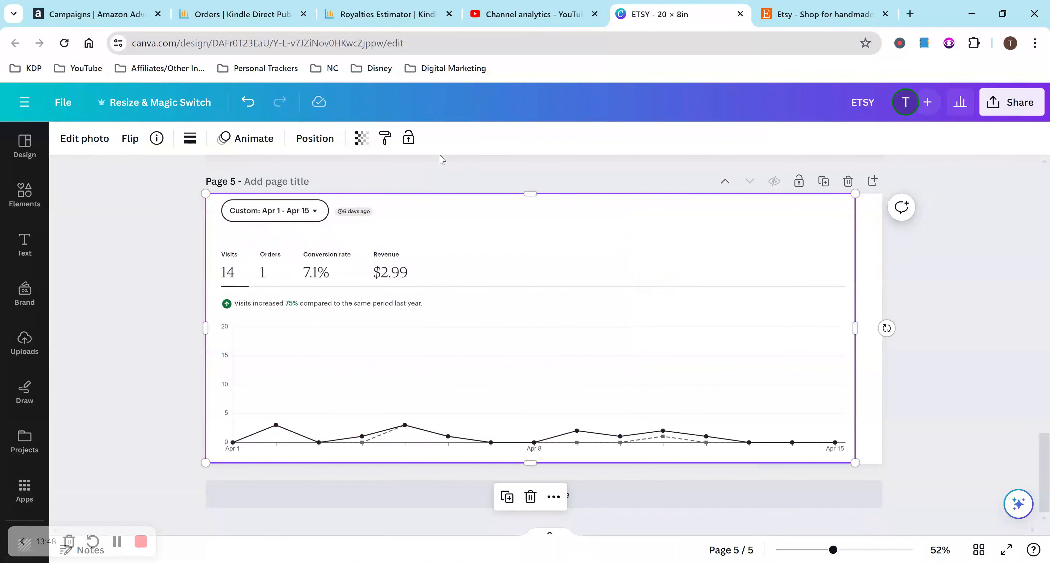
Expand the page 5 visits screenshot to cover the entire page, ending back at page 1.
left_click(316, 138)
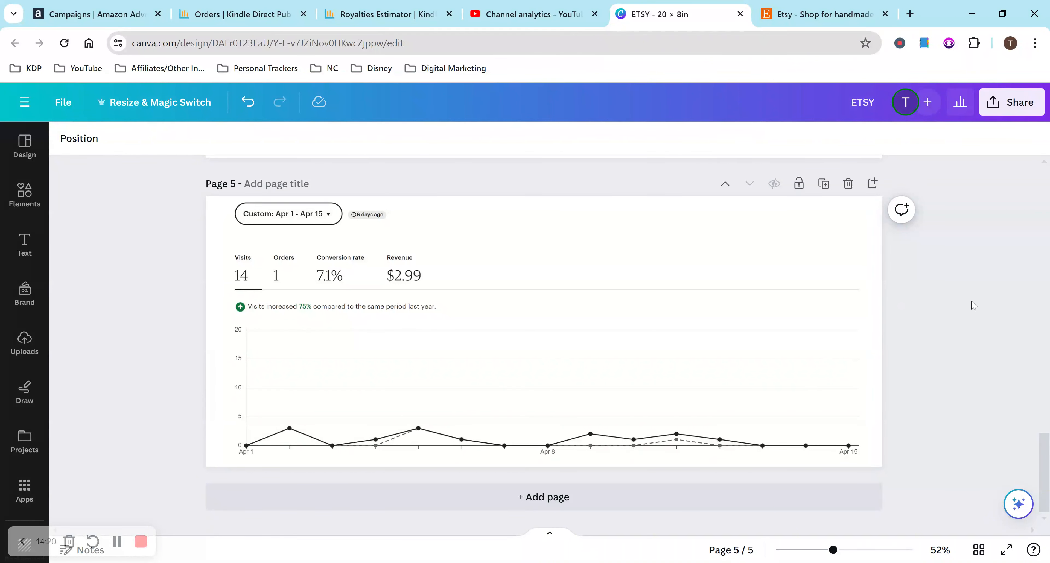
left_click(509, 307)
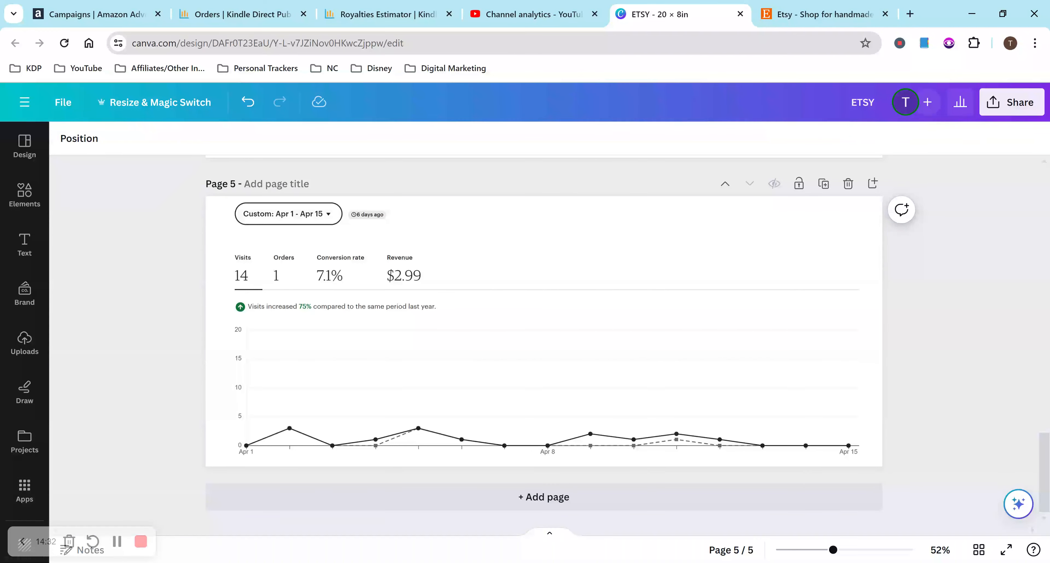
left_click(502, 279)
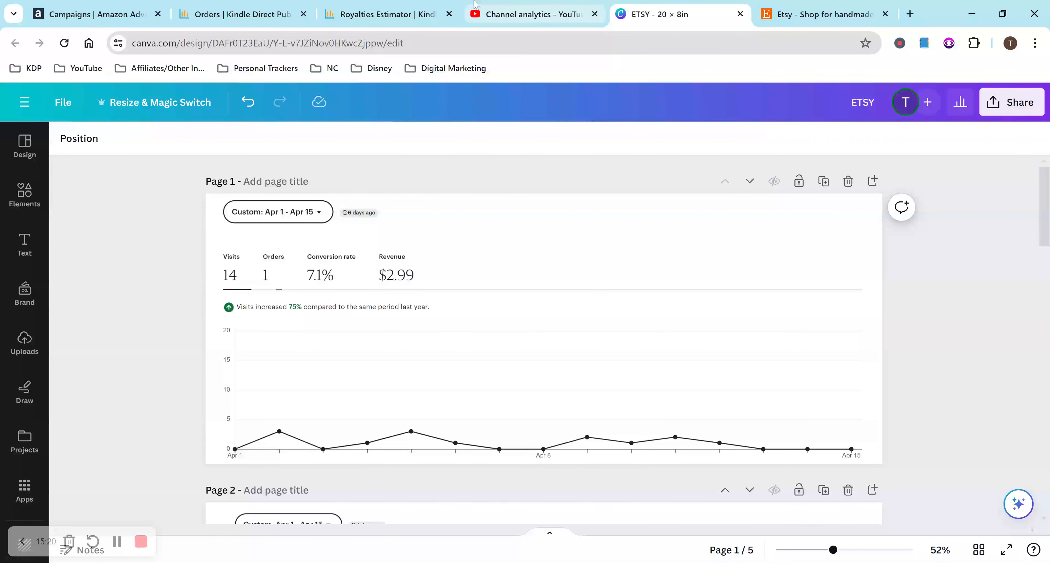
Revisit the Amazon Ads, KDP Royalties Estimator and YouTube analytics tabs, then return to the ETSY Canva tab.
left_click(82, 14)
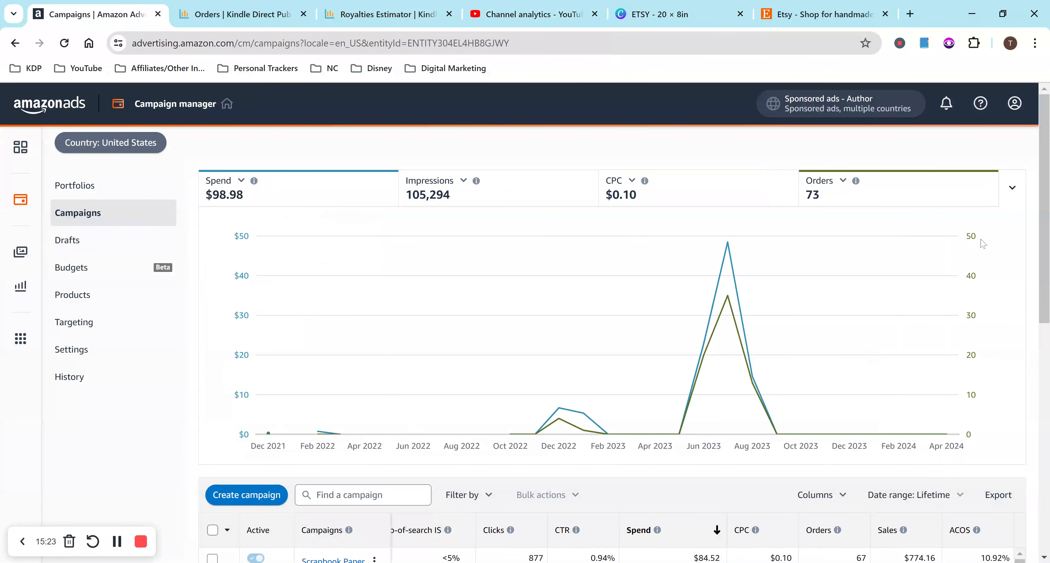
mouse_move(988, 241)
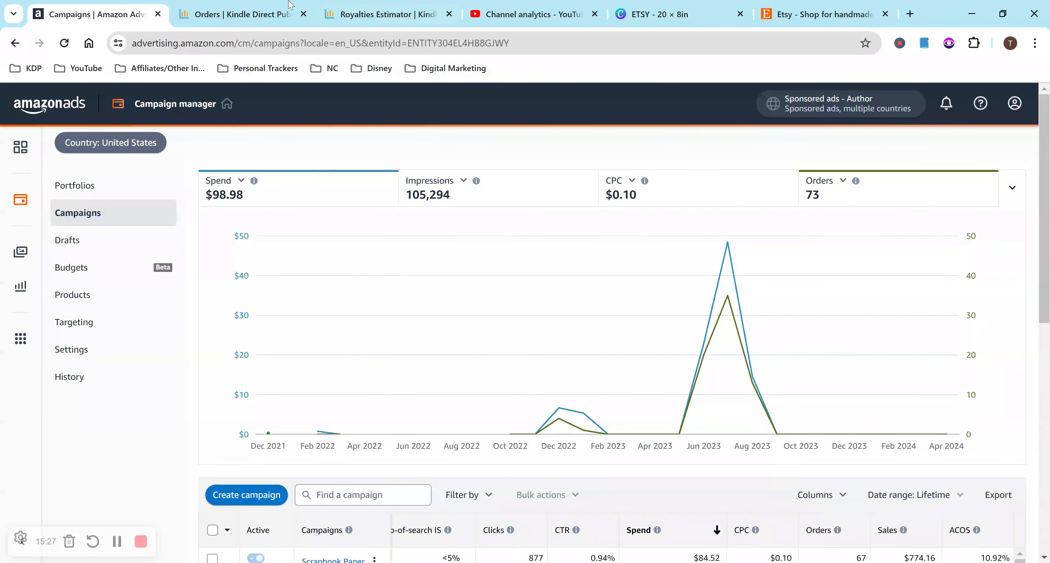
left_click(388, 14)
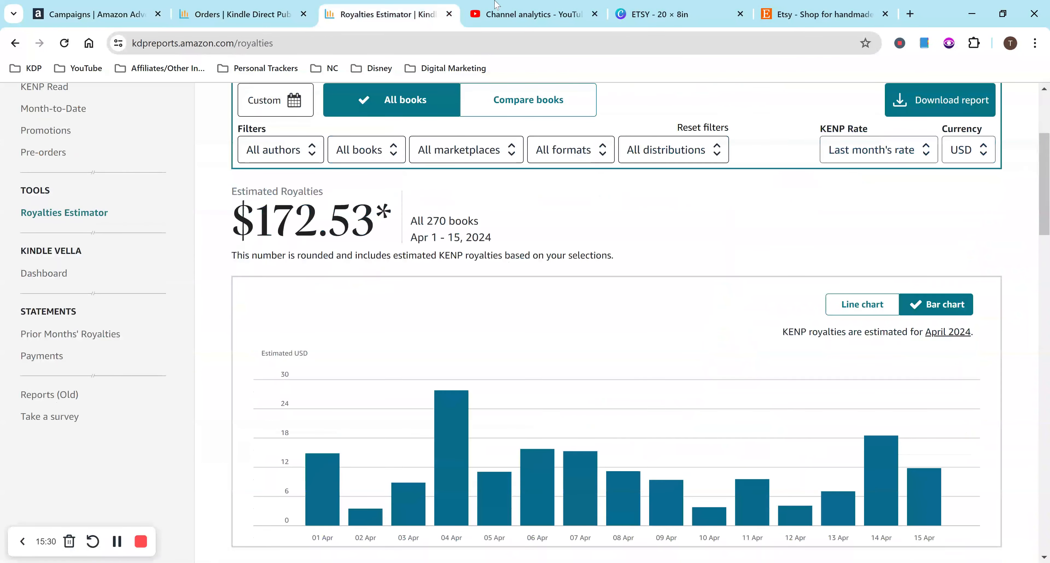
left_click(529, 14)
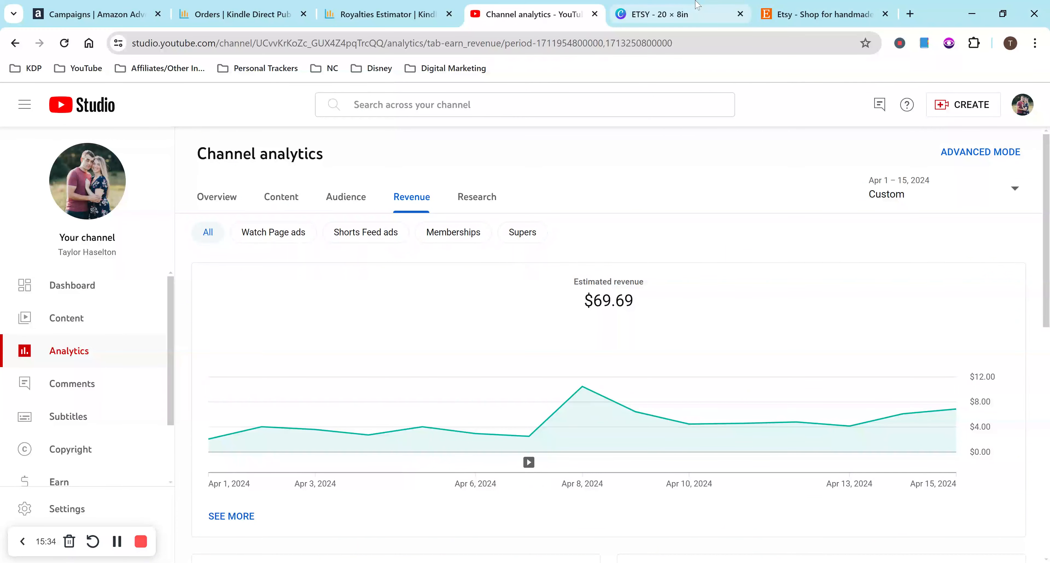
left_click(661, 14)
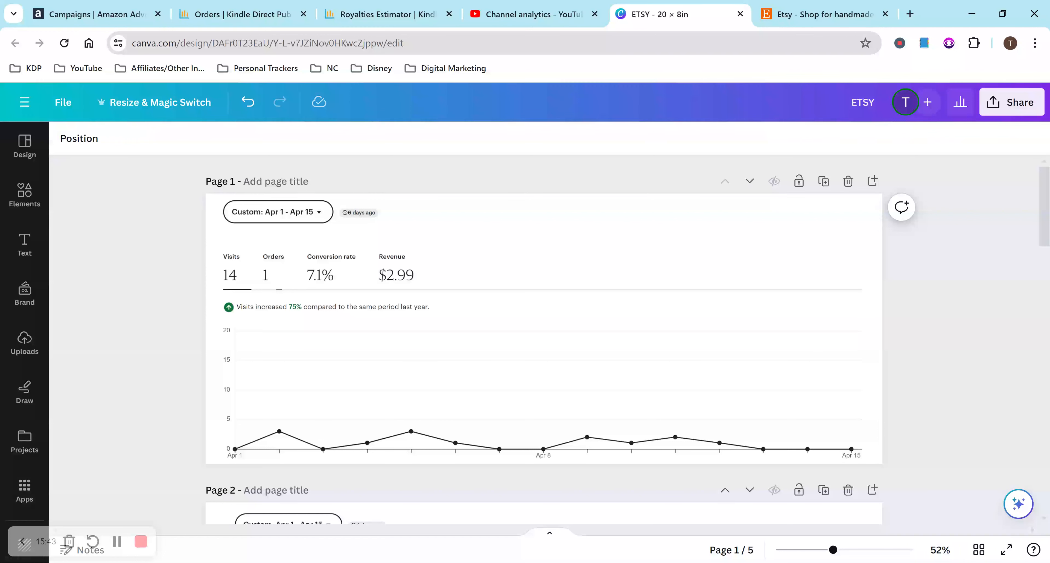
mouse_move(187, 233)
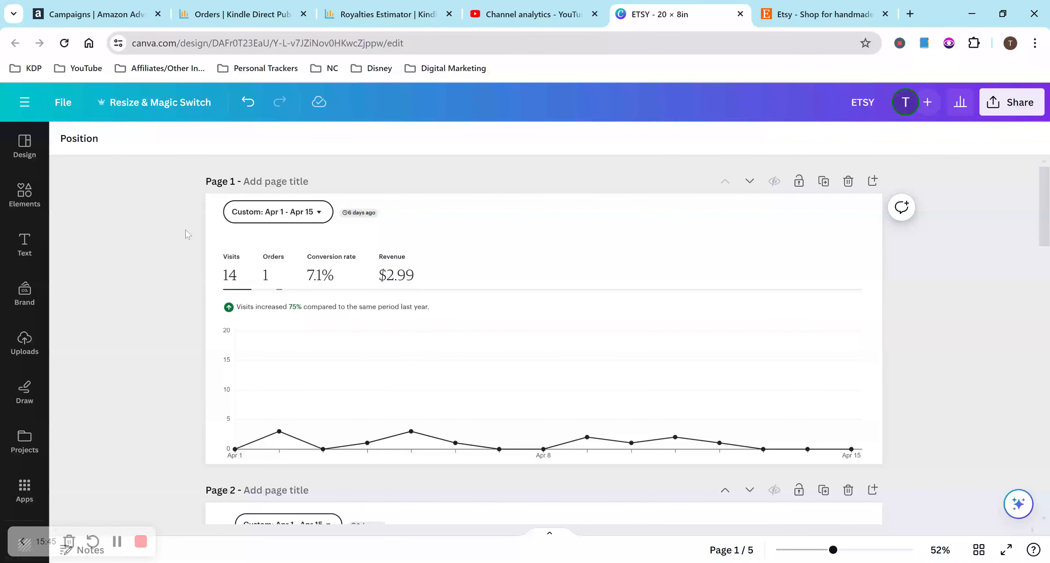